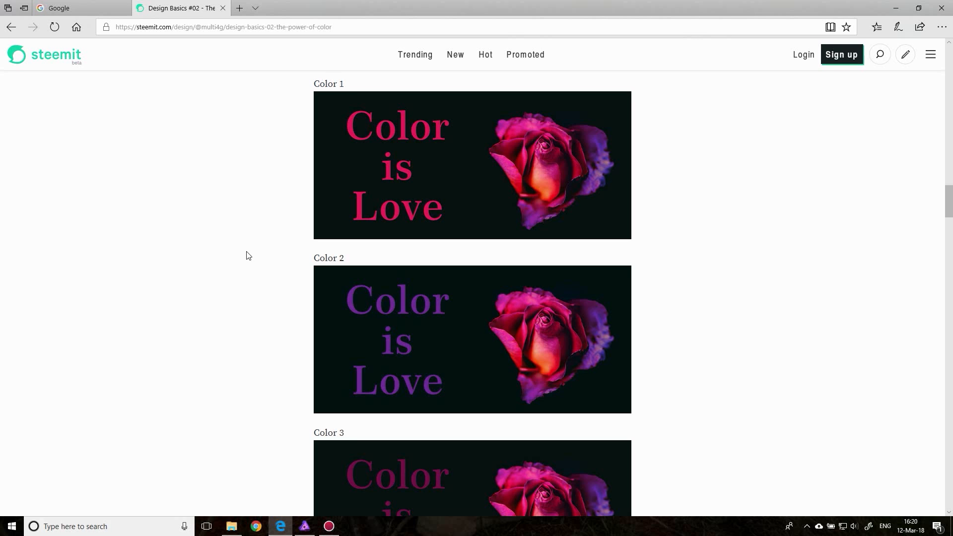
- Google 'adobe co', choose the 'adobe color' suggestion, and open the Adobe Color CC result
{"action": "scroll", "scroll_direction": "down", "scroll_amount": 3}
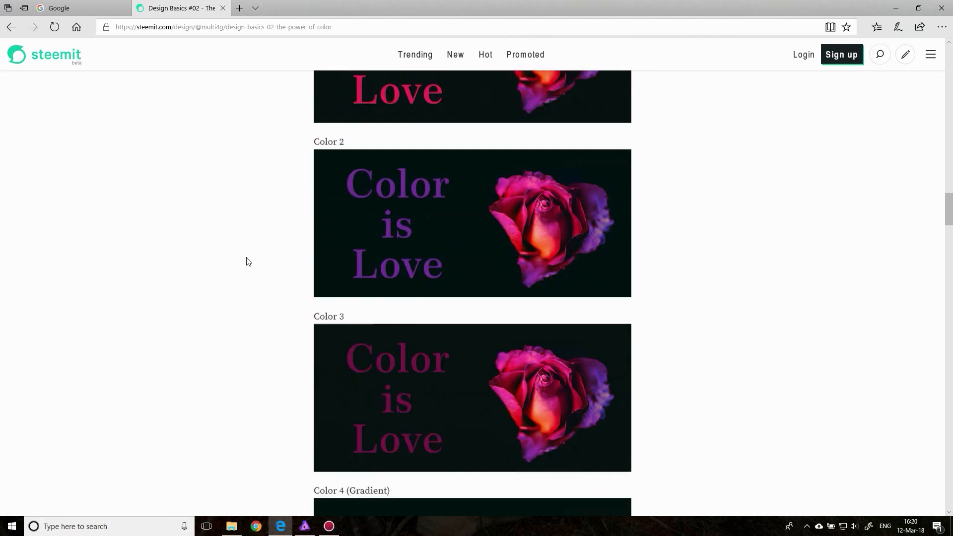
{"action": "scroll", "scroll_direction": "down", "scroll_amount": 3}
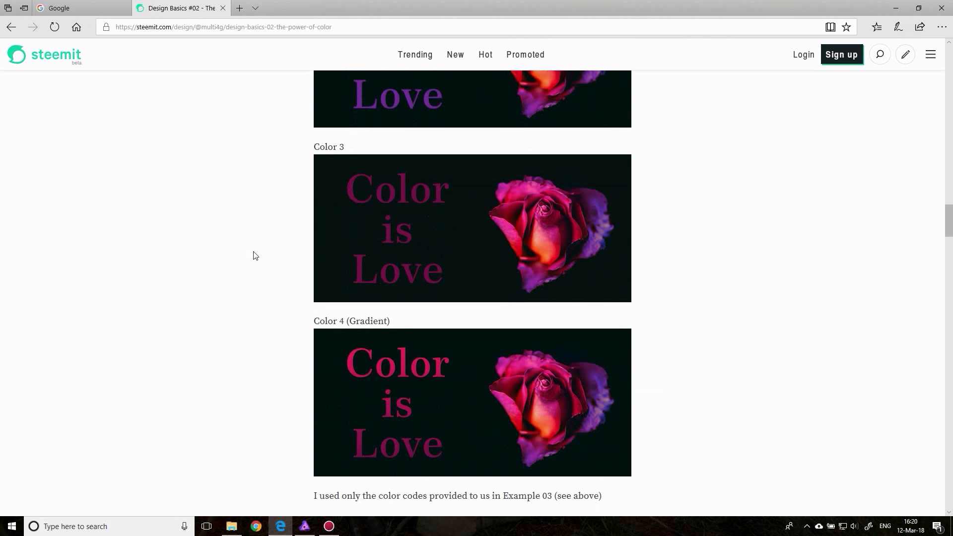
{"action": "scroll", "scroll_direction": "up", "scroll_amount": 3}
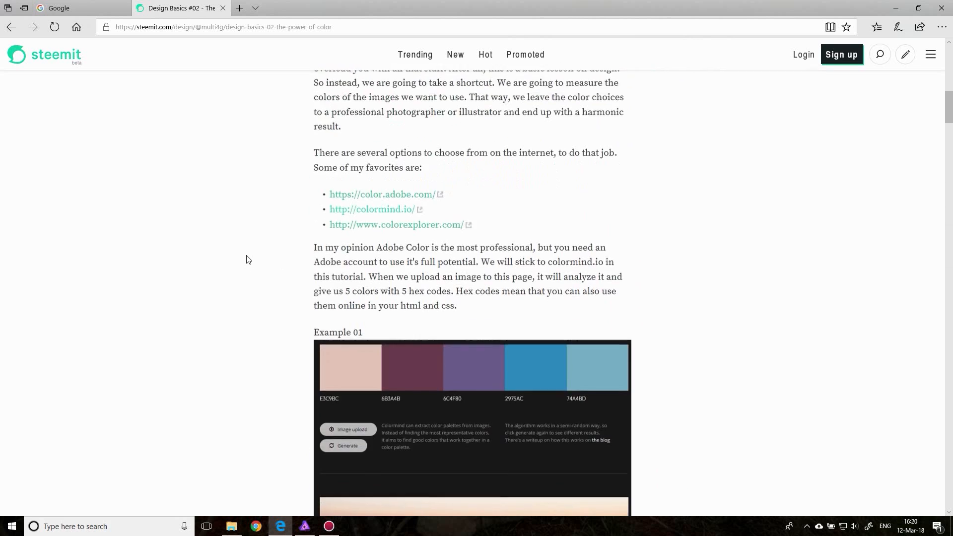
{"action": "scroll", "scroll_direction": "up", "scroll_amount": 3}
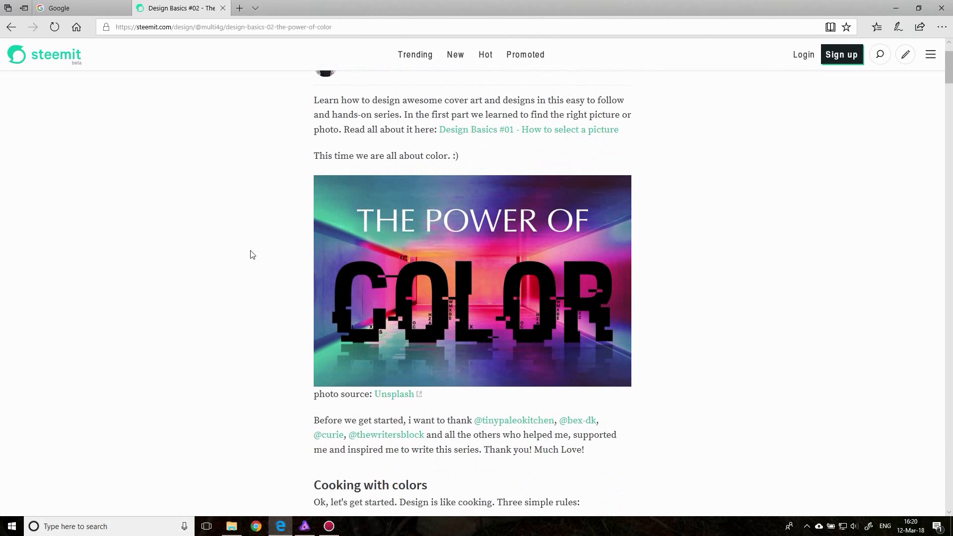
{"action": "scroll", "scroll_direction": "down", "scroll_amount": 3}
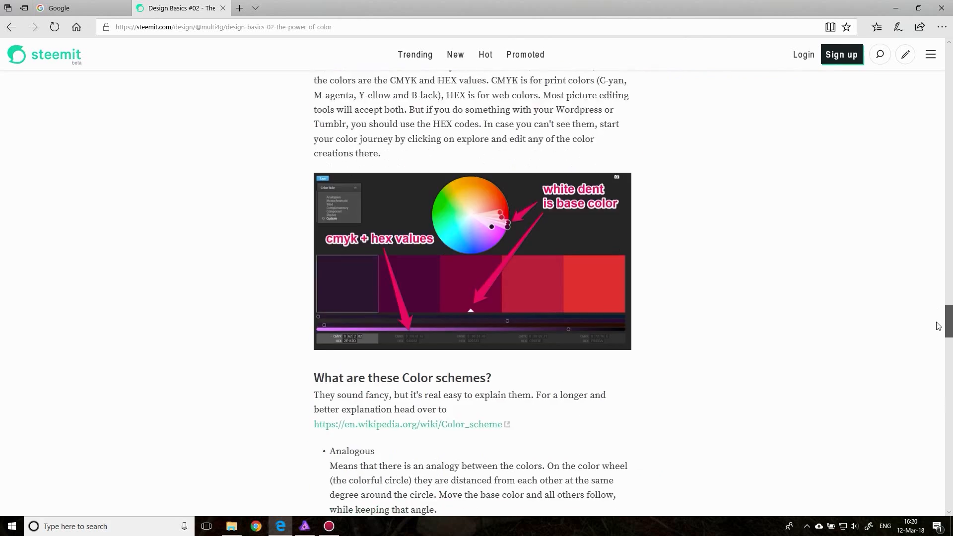
{"action": "scroll", "scroll_direction": "up", "scroll_amount": 3}
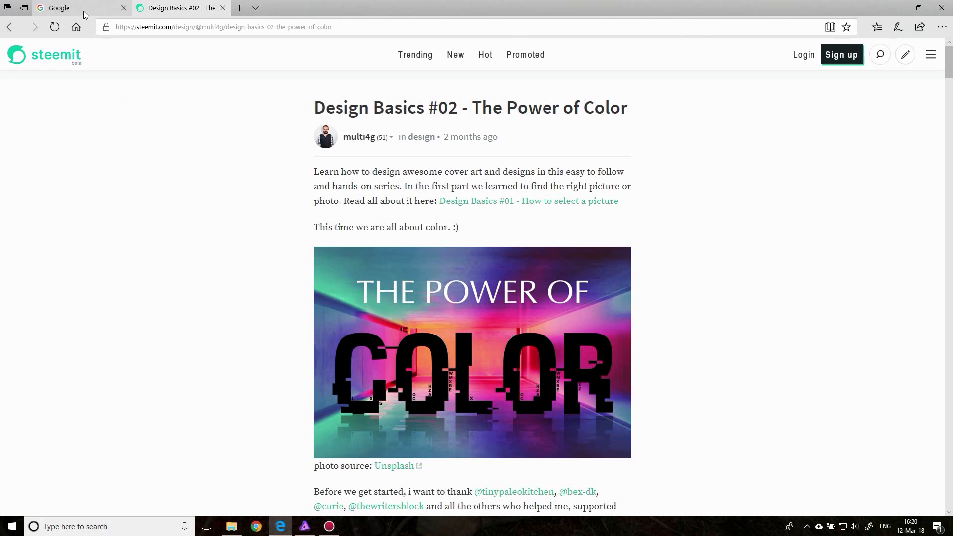
{"action": "left_click", "coordinate": [73, 7]}
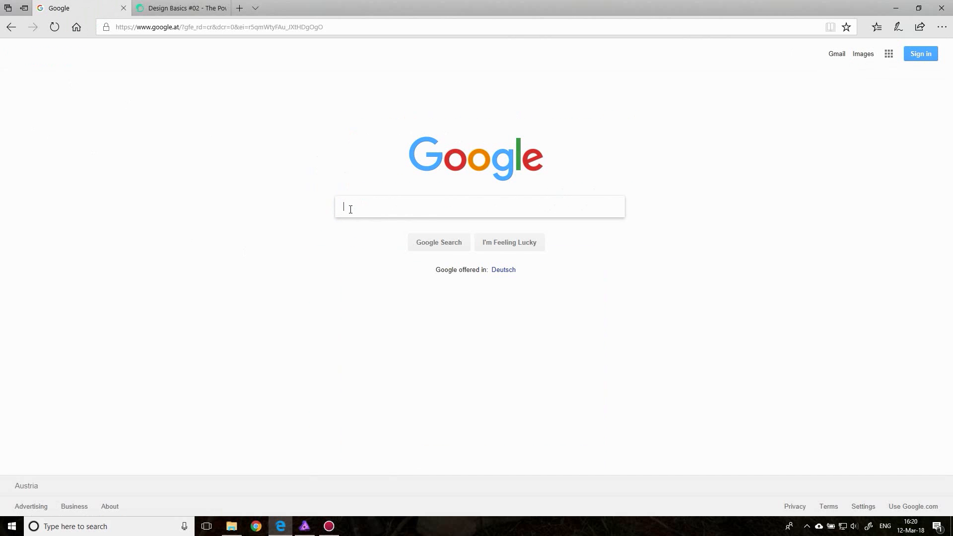
{"action": "type", "text": "adobe co"}
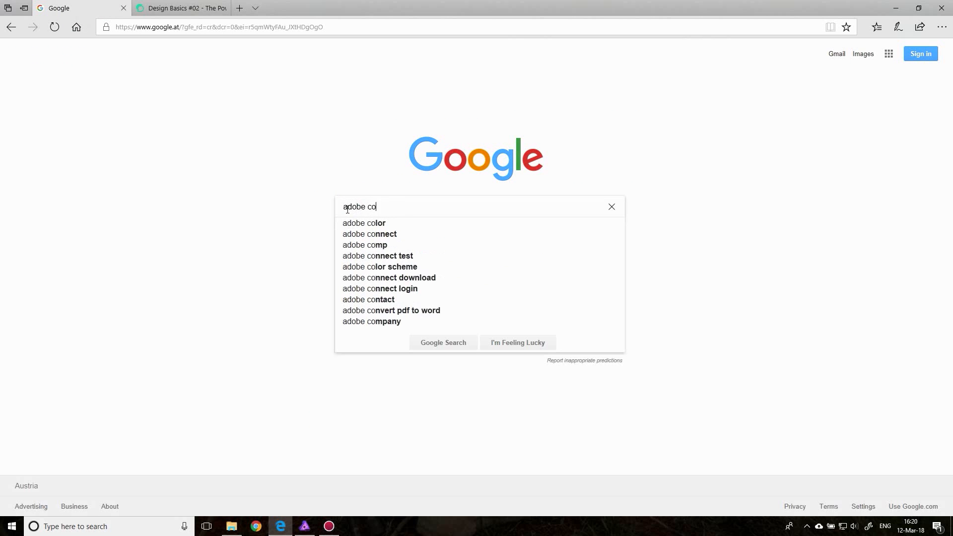
{"action": "left_click", "coordinate": [363, 223]}
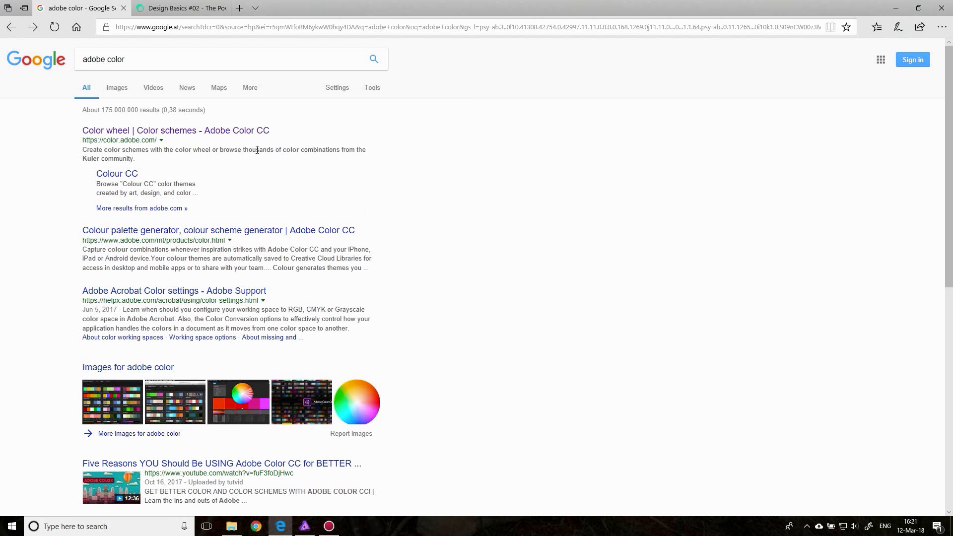
{"action": "left_click", "coordinate": [175, 130]}
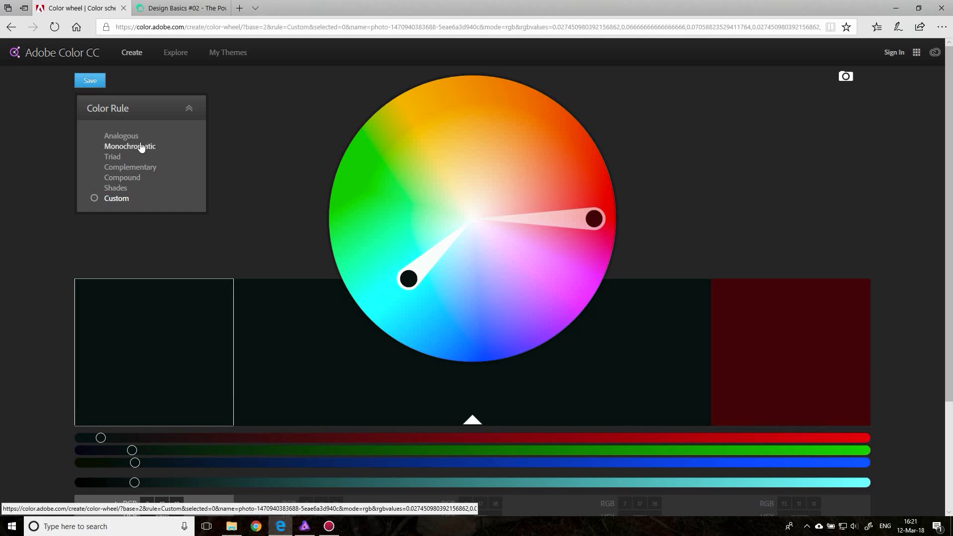
{"action": "mouse_move", "coordinate": [254, 207]}
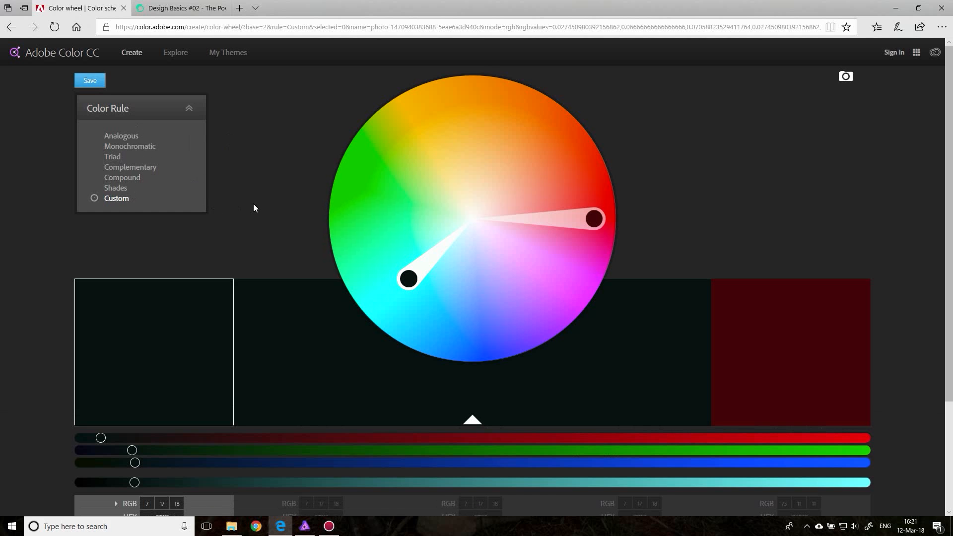
{"action": "mouse_move", "coordinate": [121, 135]}
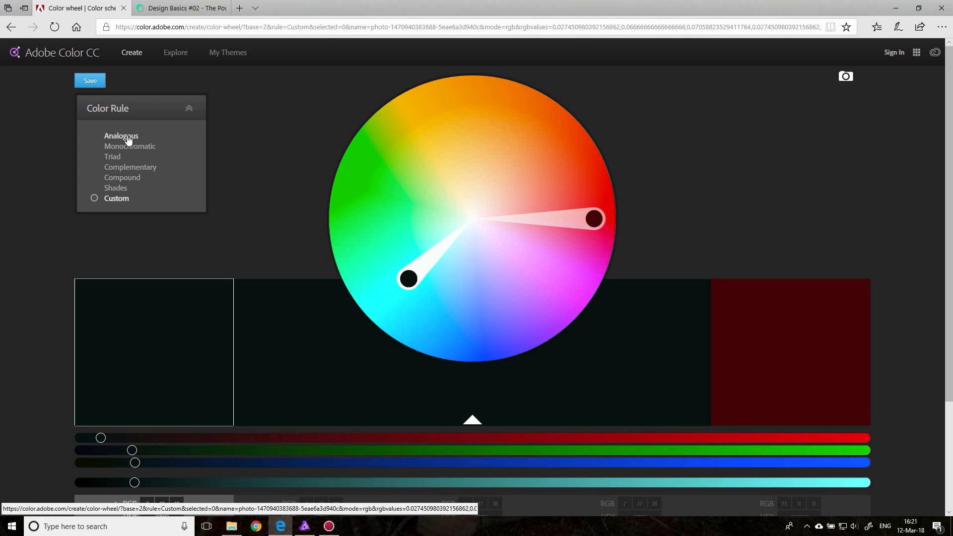
- Try the Triad and Complementary harmony rules on the Adobe Color wheel
{"action": "left_click", "coordinate": [112, 156]}
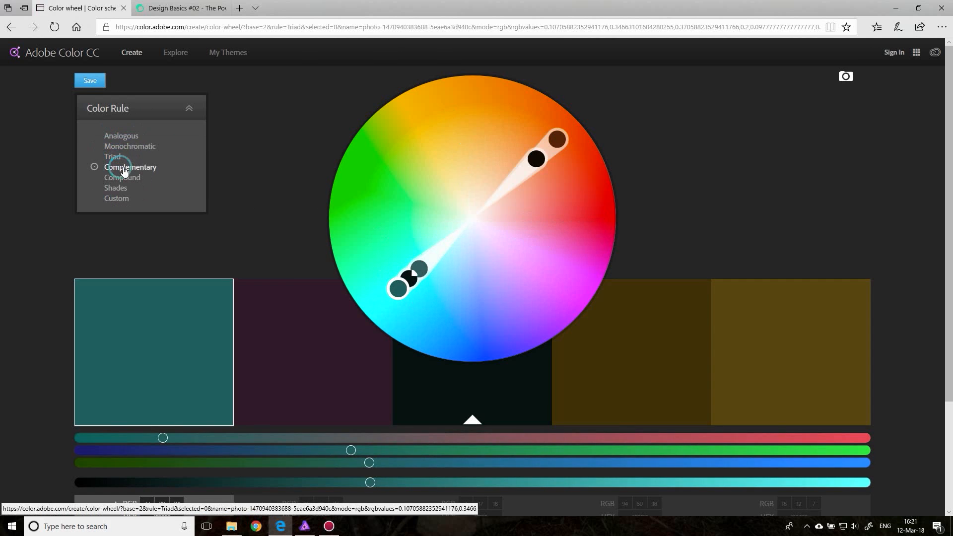
{"action": "left_click", "coordinate": [121, 136]}
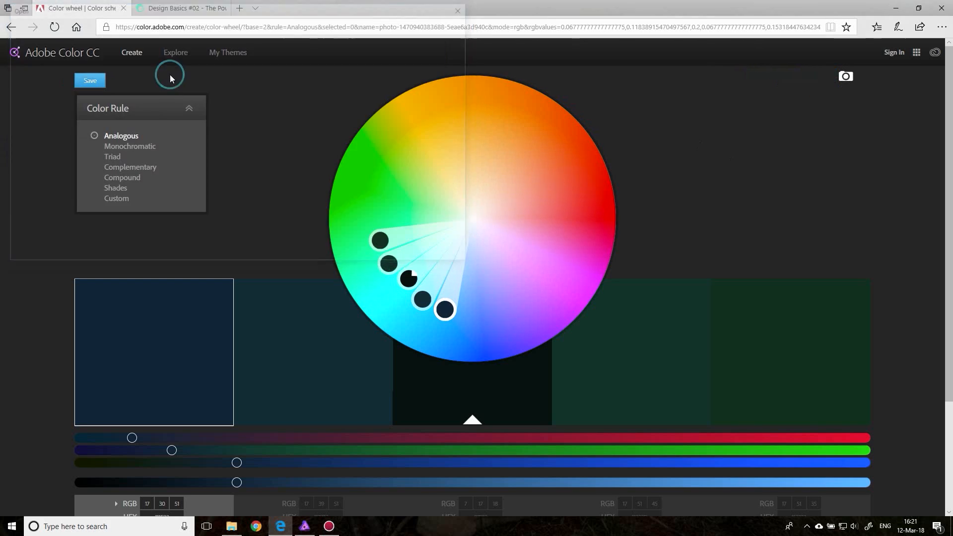
- Extract a theme from the rose photo and try the Muted, Deep, Dark and custom moods
{"action": "left_click", "coordinate": [844, 76]}
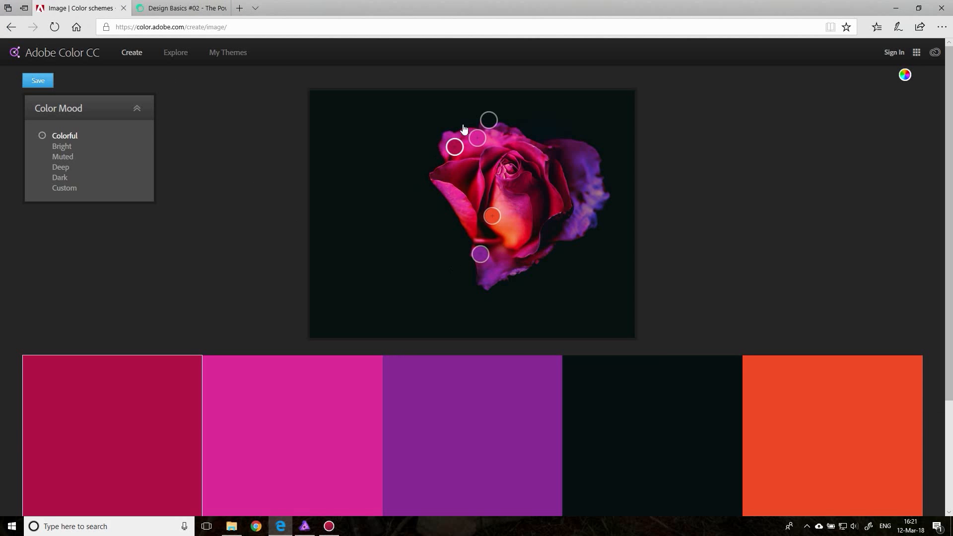
{"action": "mouse_move", "coordinate": [428, 451]}
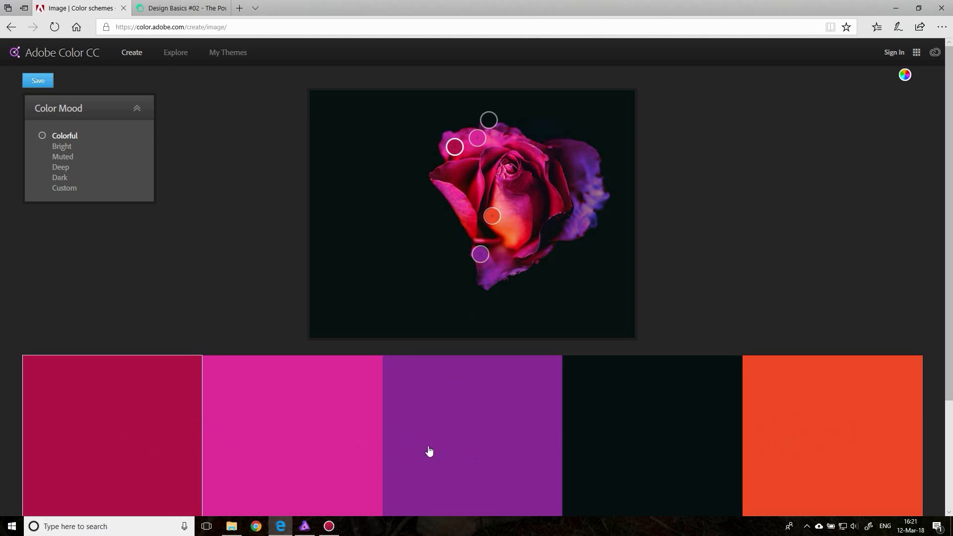
{"action": "mouse_move", "coordinate": [201, 368]}
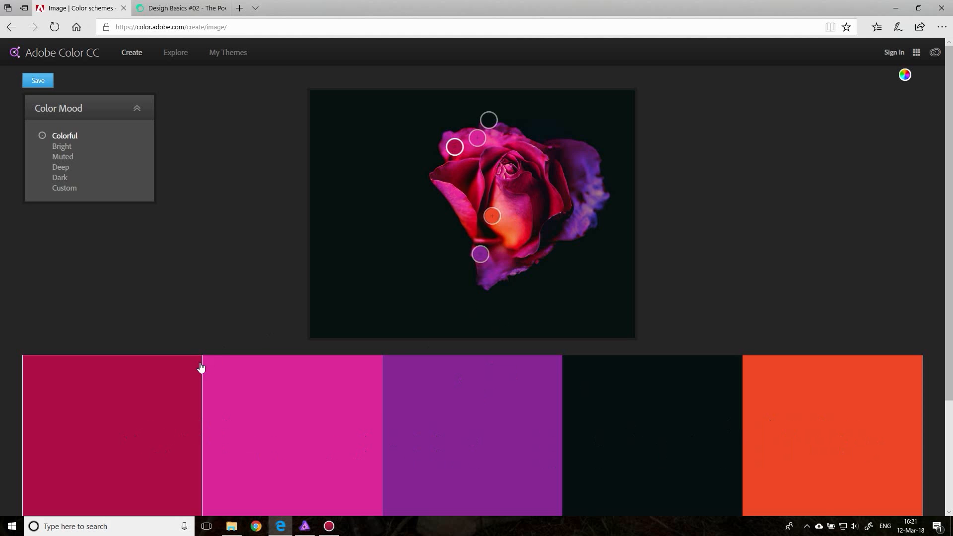
{"action": "mouse_move", "coordinate": [88, 152]}
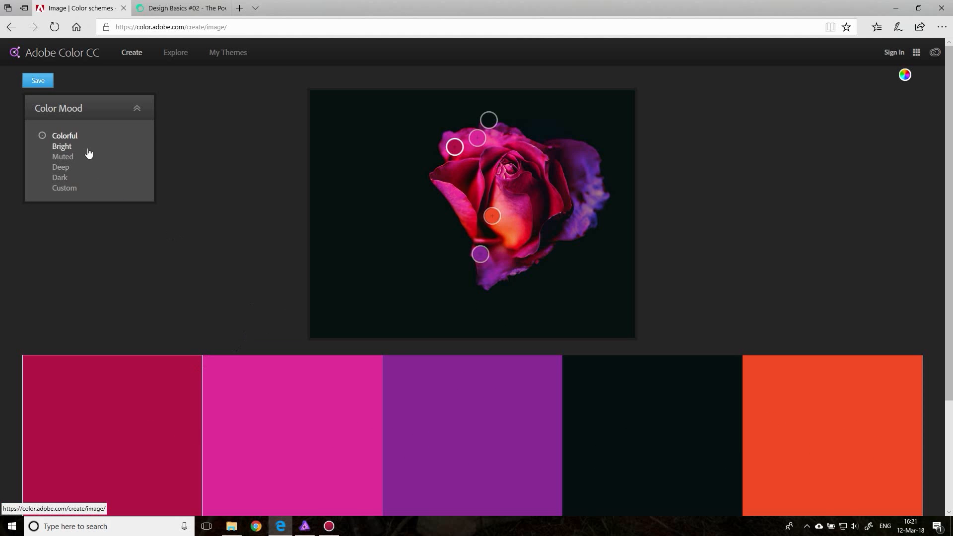
{"action": "mouse_move", "coordinate": [95, 155]}
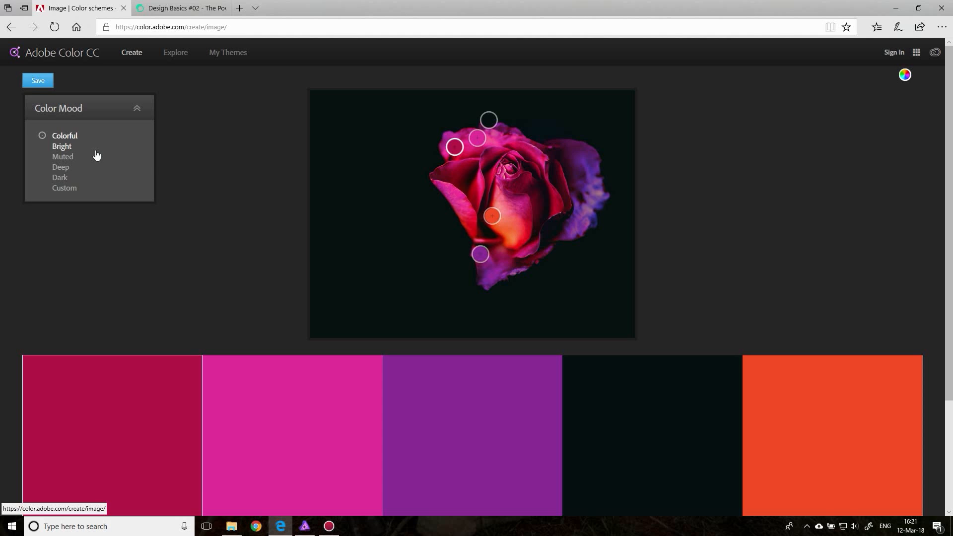
{"action": "mouse_move", "coordinate": [76, 121]}
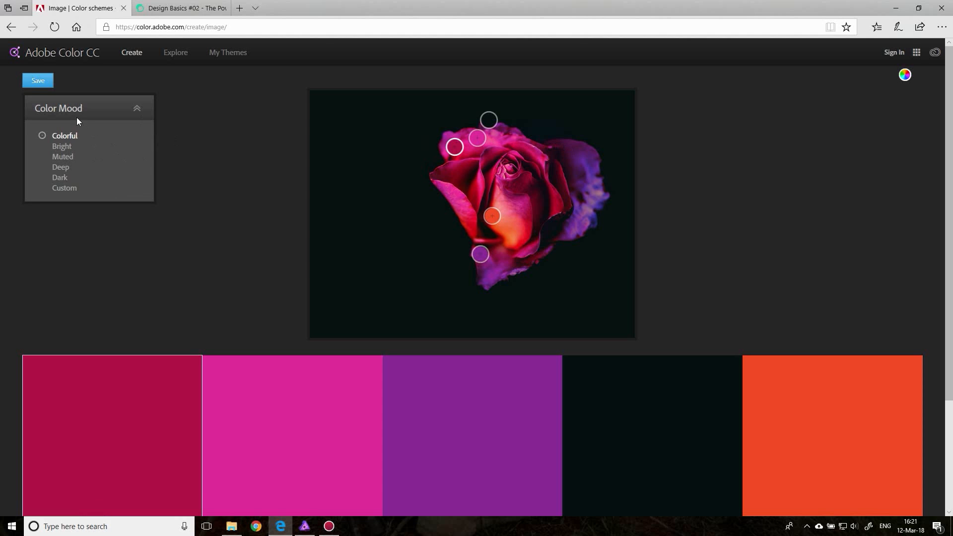
{"action": "mouse_move", "coordinate": [62, 146]}
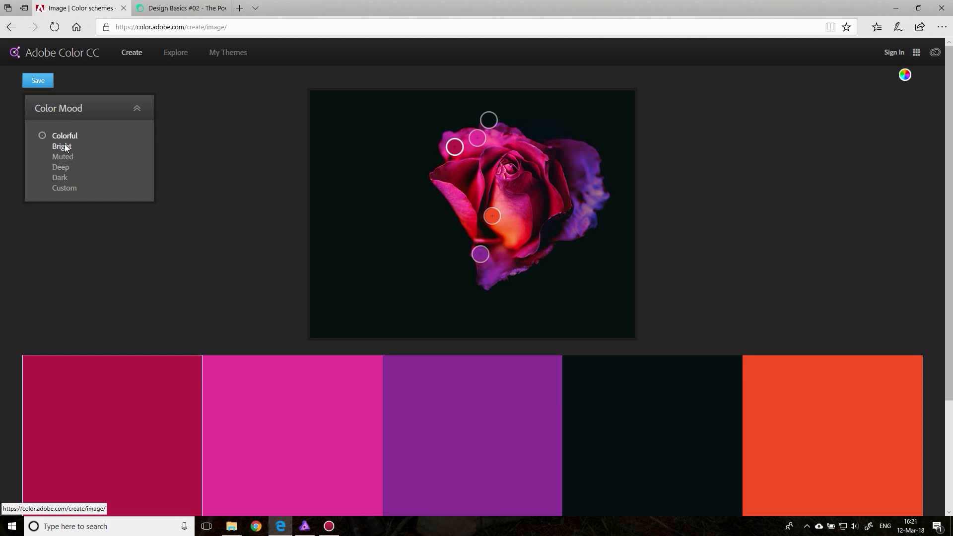
{"action": "left_click", "coordinate": [62, 156]}
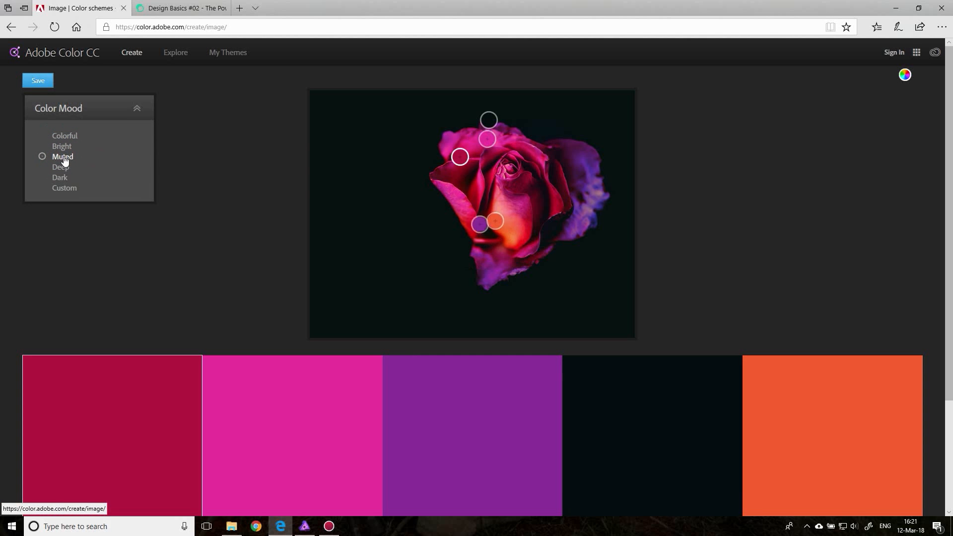
{"action": "left_click", "coordinate": [60, 167]}
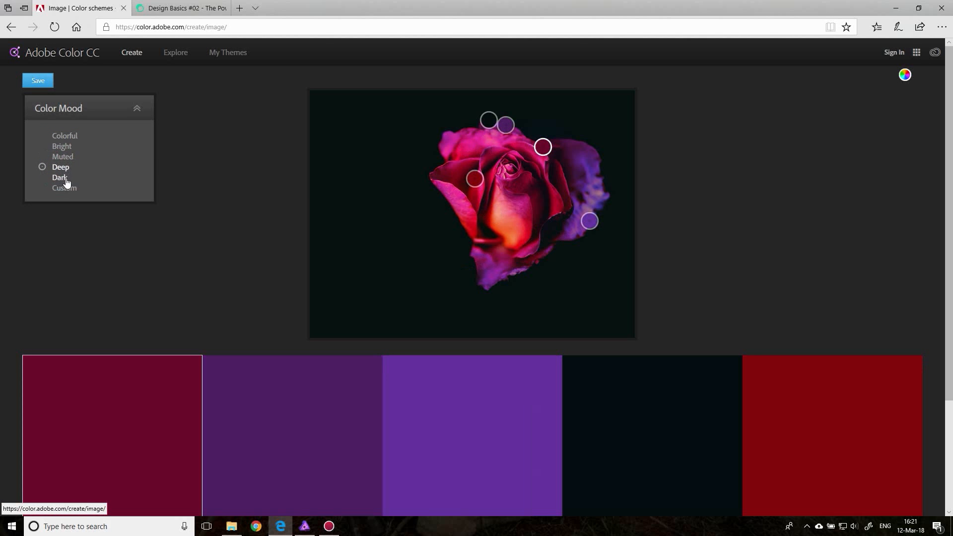
{"action": "left_click", "coordinate": [60, 176]}
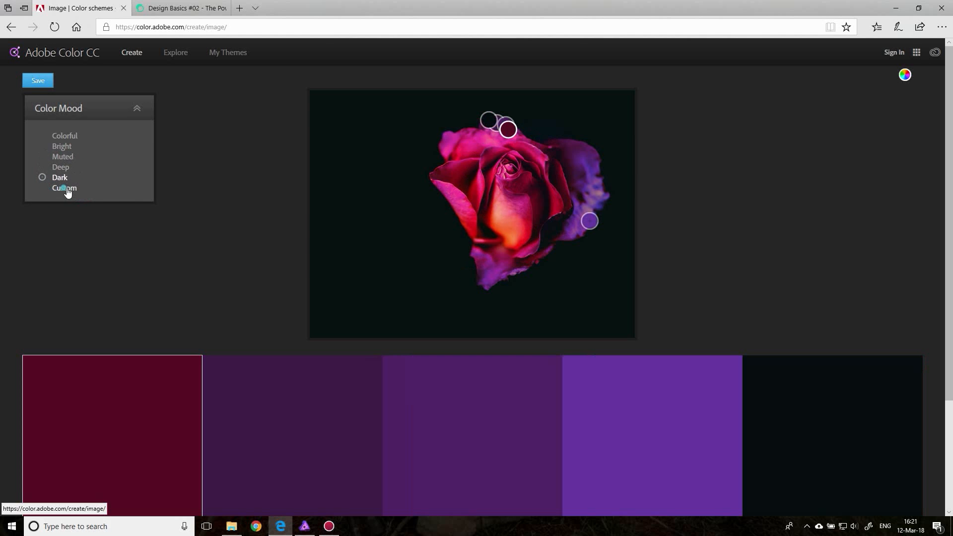
{"action": "left_click", "coordinate": [64, 187]}
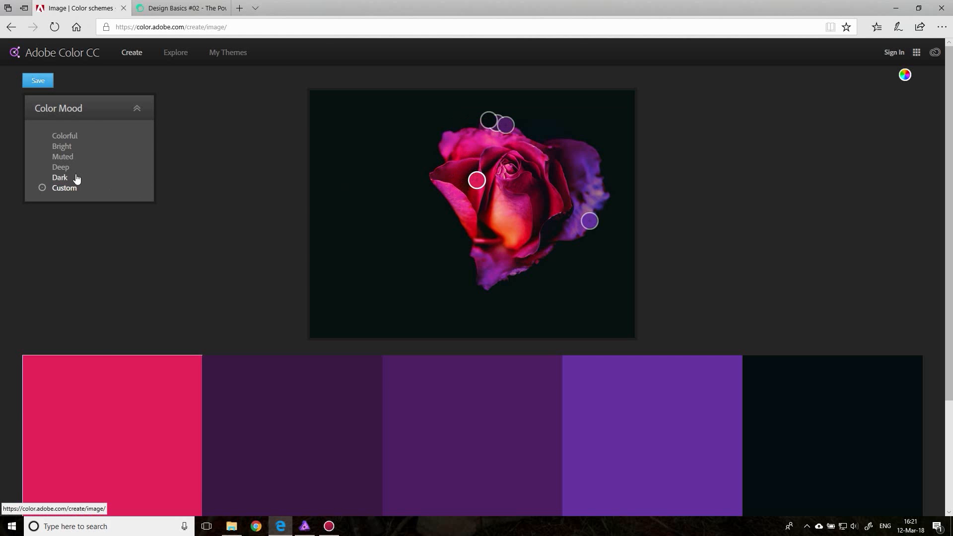
{"action": "mouse_move", "coordinate": [57, 183]}
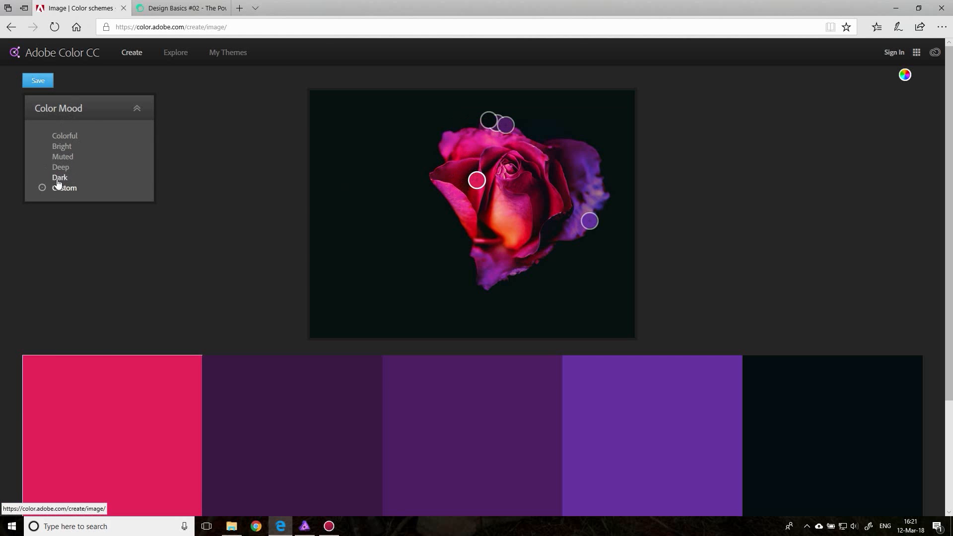
{"action": "left_click", "coordinate": [61, 167]}
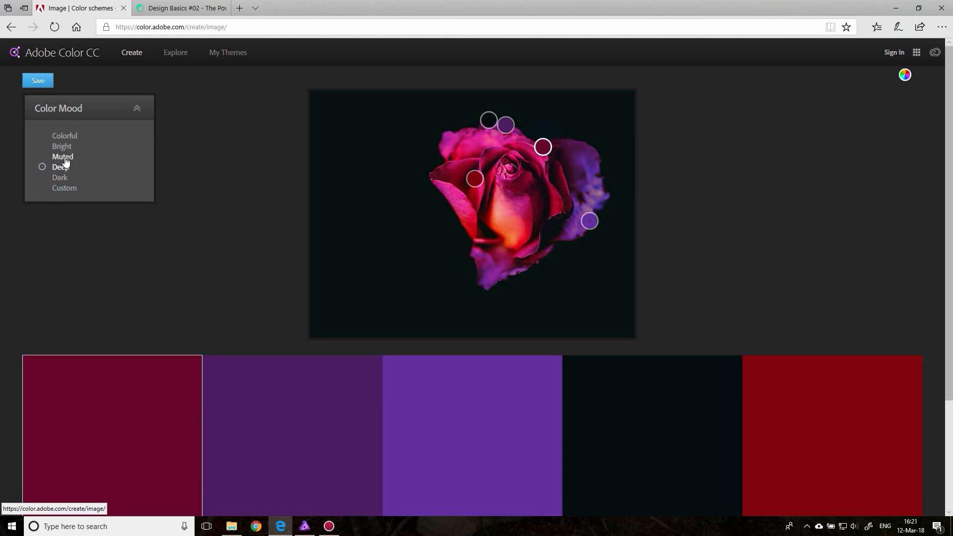
- Compare the Muted and Bright moods, settling on the Muted rose palette
{"action": "scroll", "scroll_direction": "down", "scroll_amount": 3}
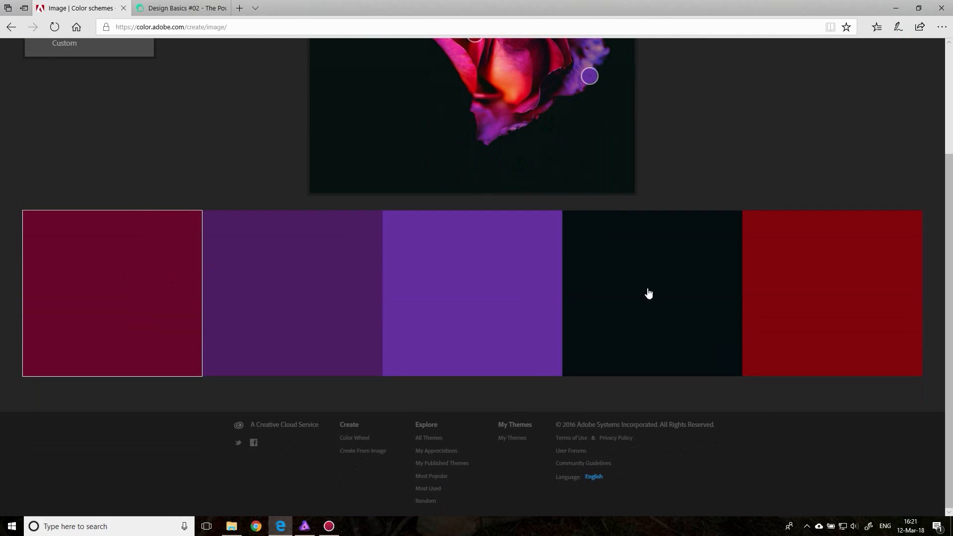
{"action": "scroll", "scroll_direction": "up", "scroll_amount": 3}
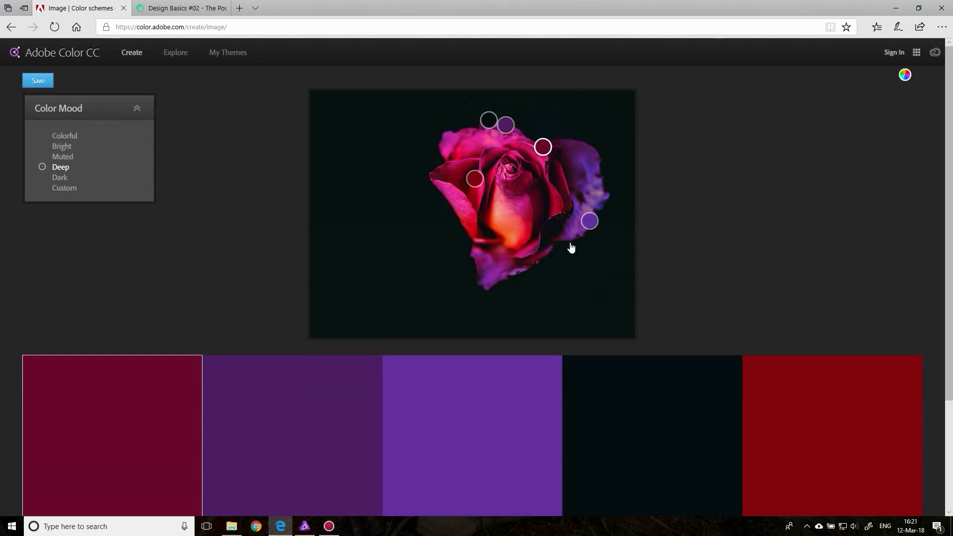
{"action": "left_click", "coordinate": [62, 157]}
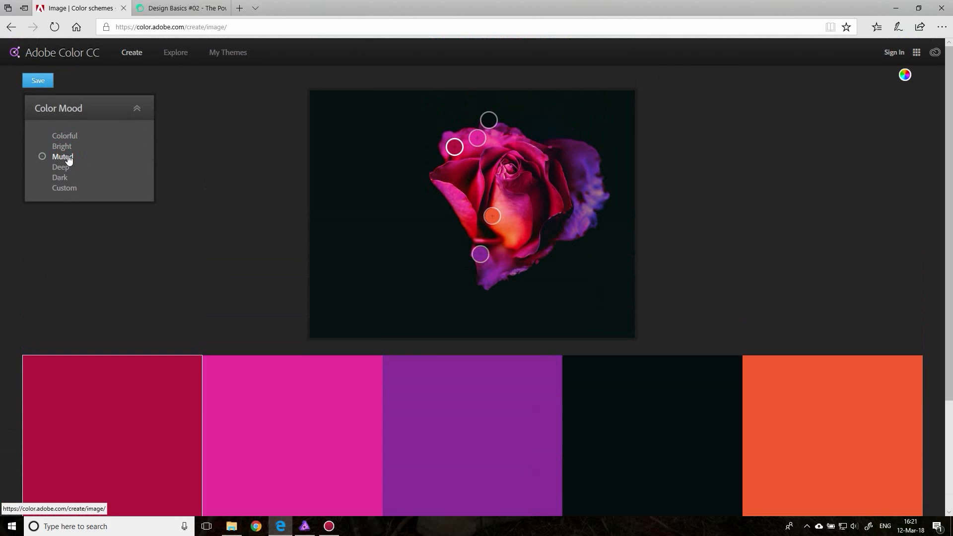
{"action": "left_click", "coordinate": [61, 146]}
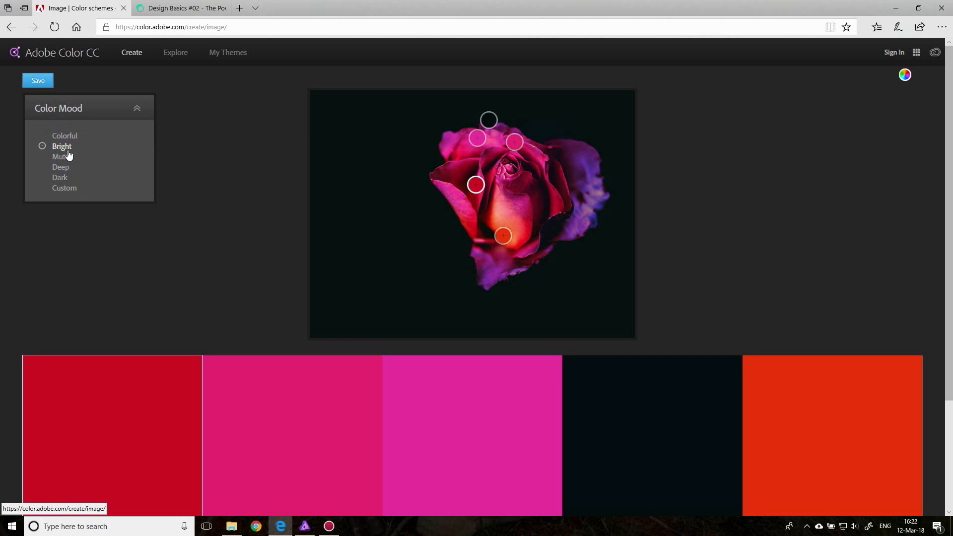
{"action": "mouse_move", "coordinate": [62, 157]}
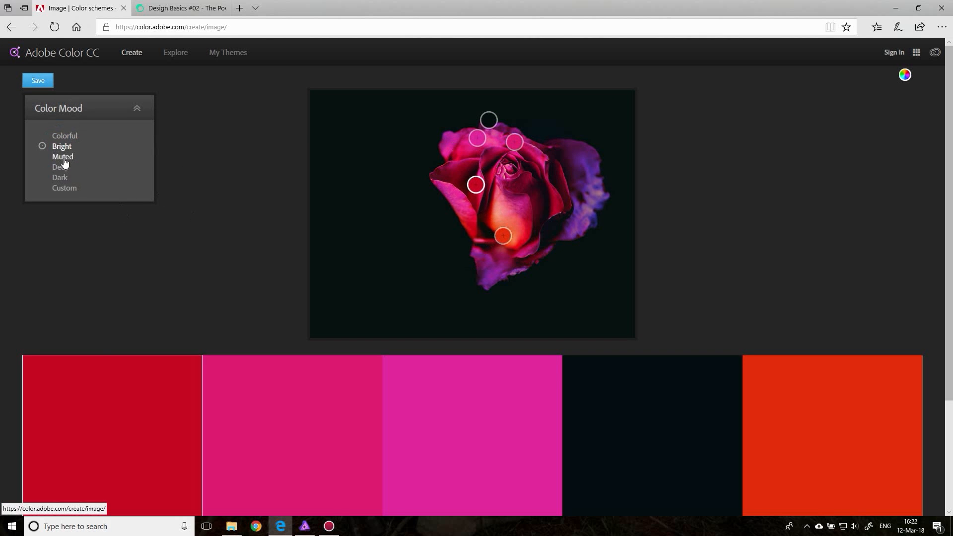
{"action": "left_click", "coordinate": [42, 156]}
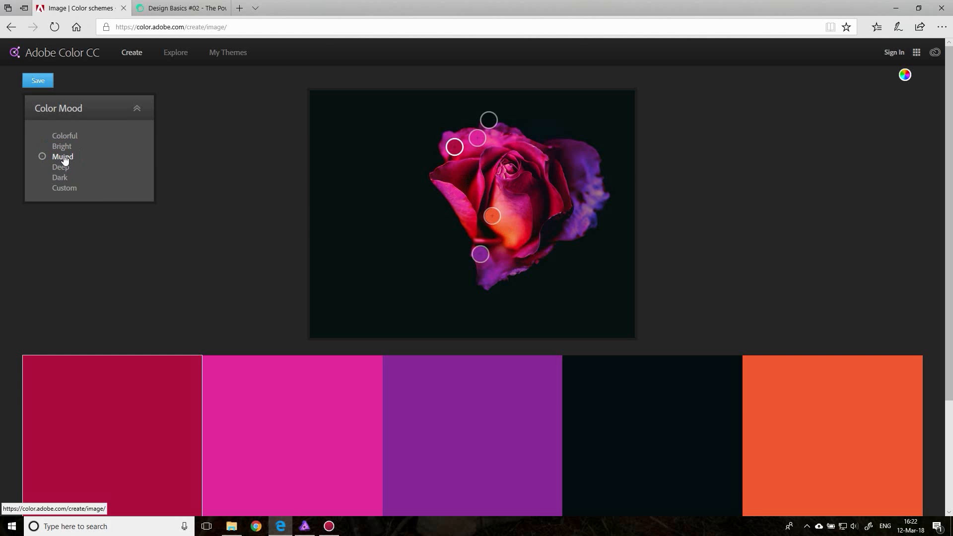
{"action": "mouse_move", "coordinate": [904, 75]}
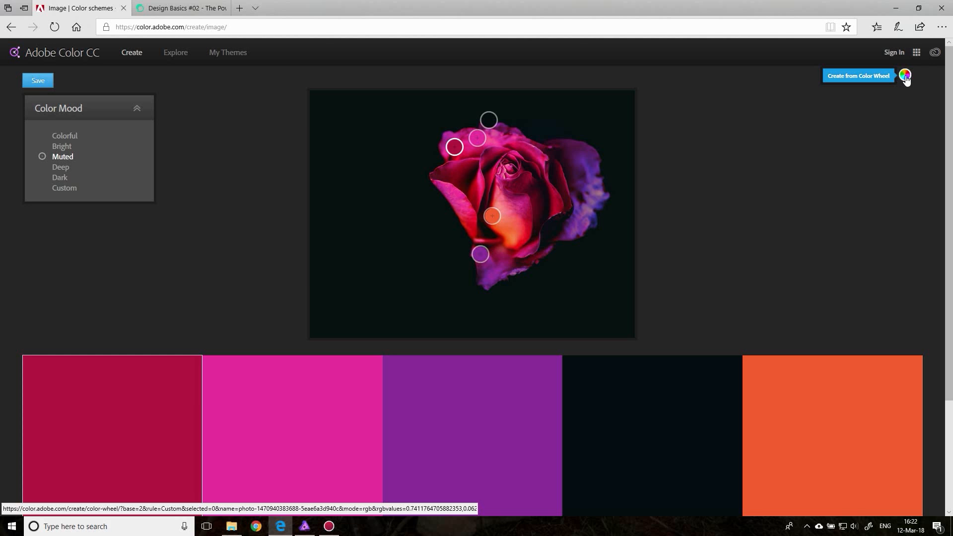
- Show the muted rose palette on the color wheel and select the crimson swatch's hex code
{"action": "left_click", "coordinate": [857, 76]}
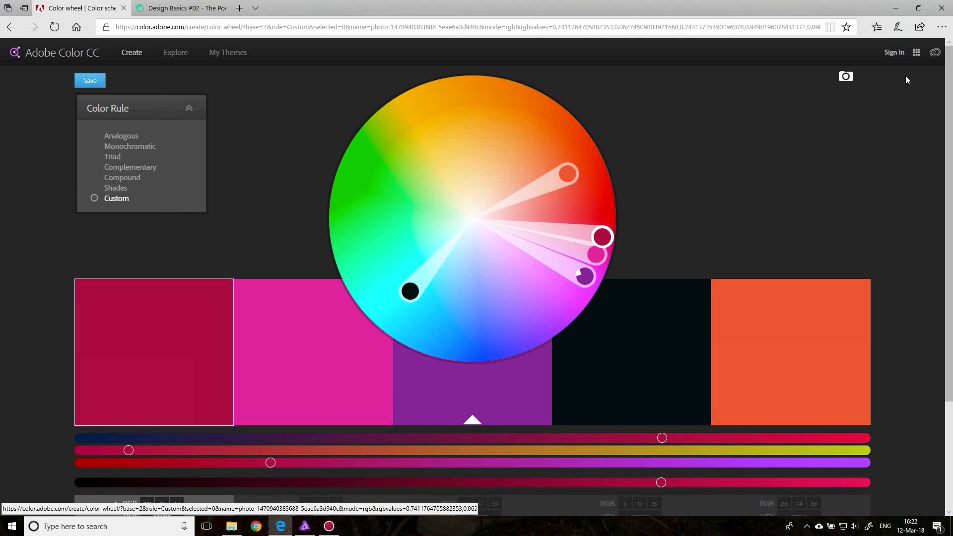
{"action": "mouse_move", "coordinate": [410, 112]}
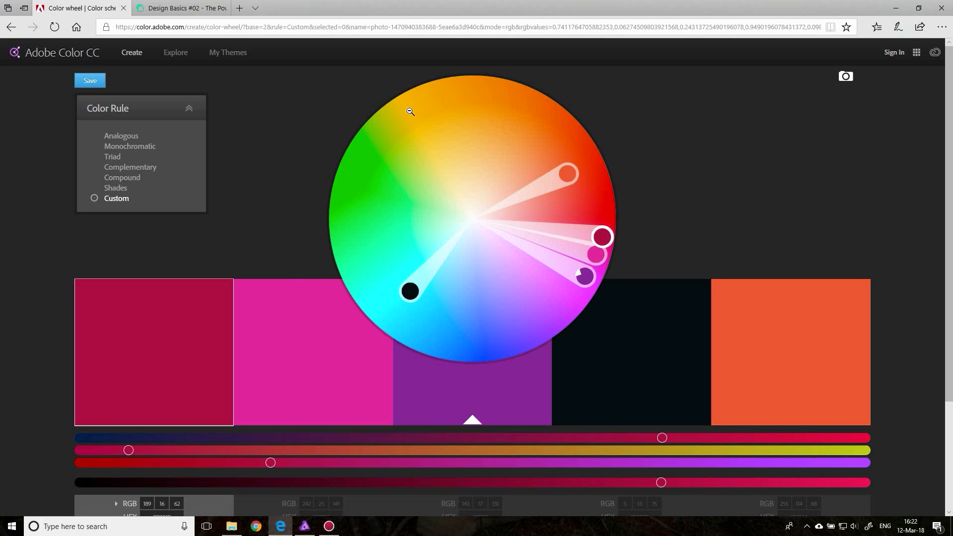
{"action": "scroll", "scroll_direction": "down", "scroll_amount": 3}
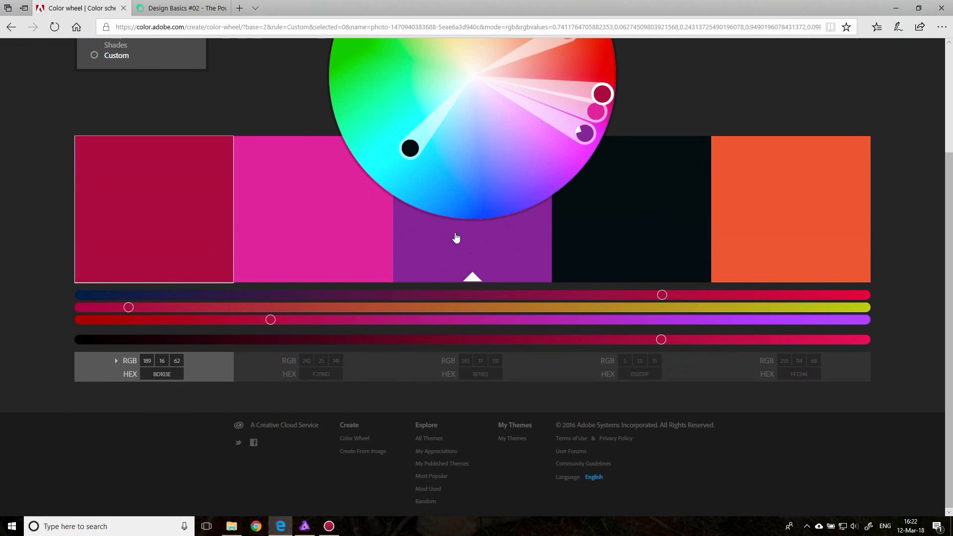
{"action": "mouse_move", "coordinate": [190, 362]}
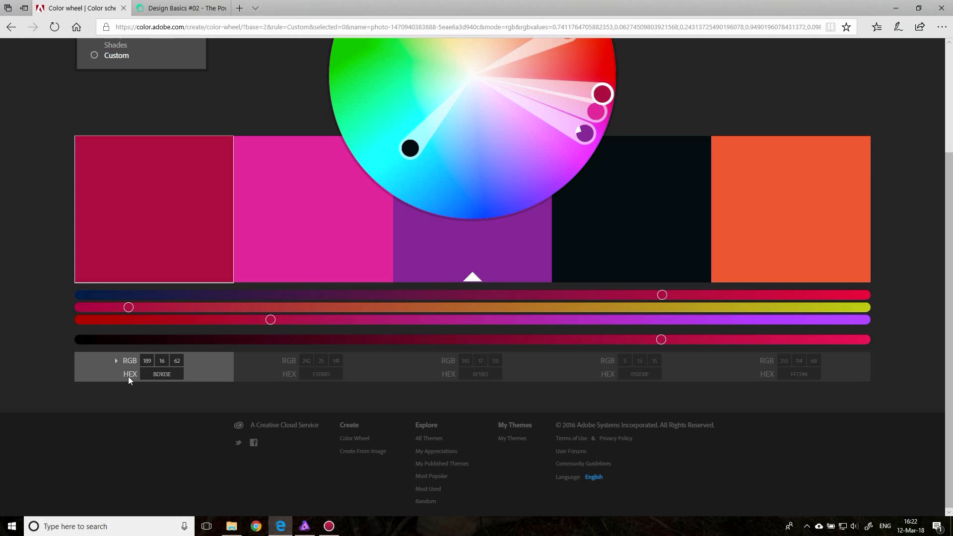
{"action": "left_click", "coordinate": [162, 373]}
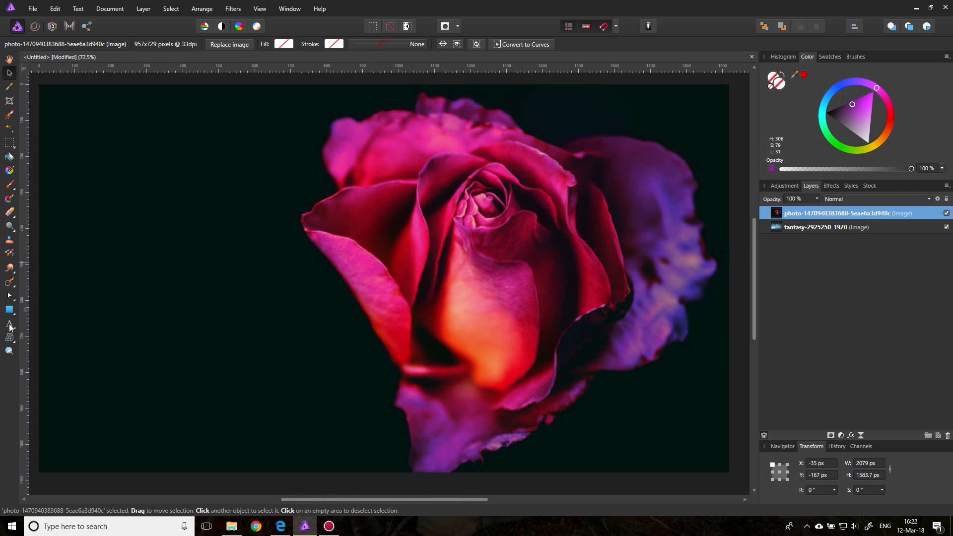
- Add two-line 'COLOR' / 'FONT' artistic text to the left of the rose
{"action": "left_click", "coordinate": [9, 324]}
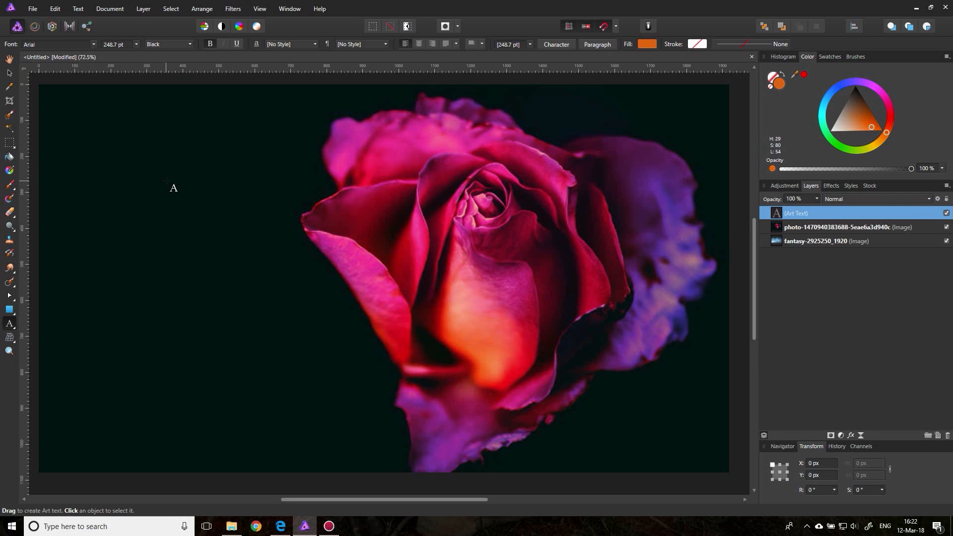
{"action": "type", "text": "COLOR"}
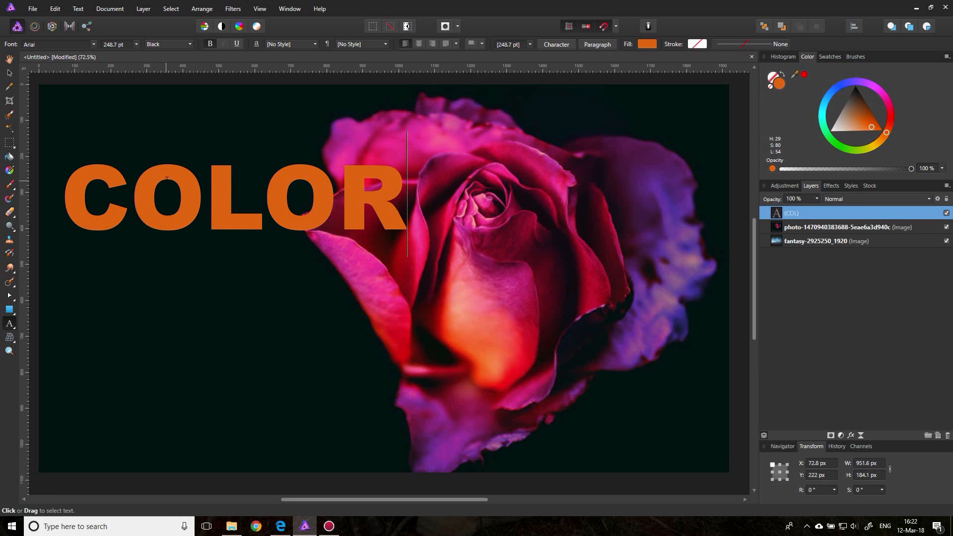
{"action": "type", "text": "FONT"}
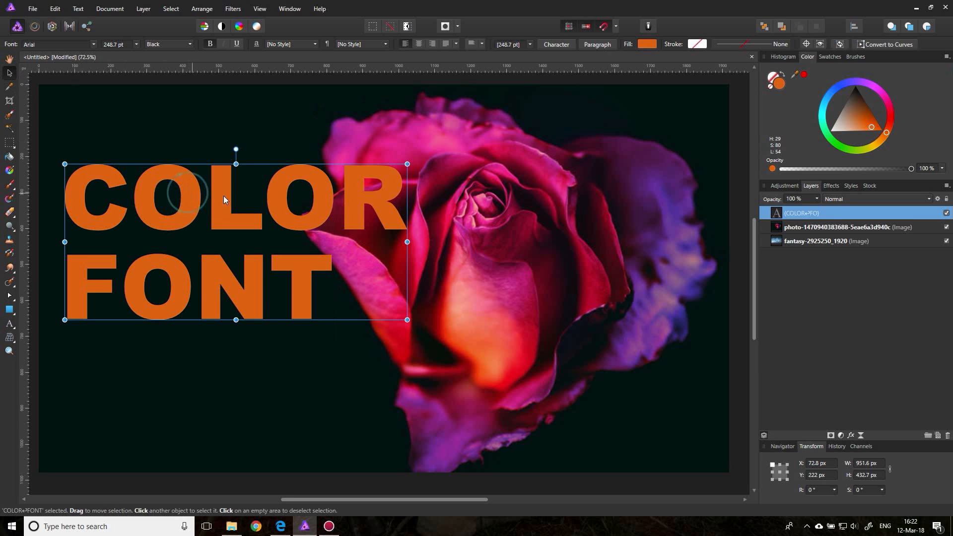
- Switch the text fill picker to RGB Hex Sliders and select the hex field
{"action": "left_click", "coordinate": [647, 44]}
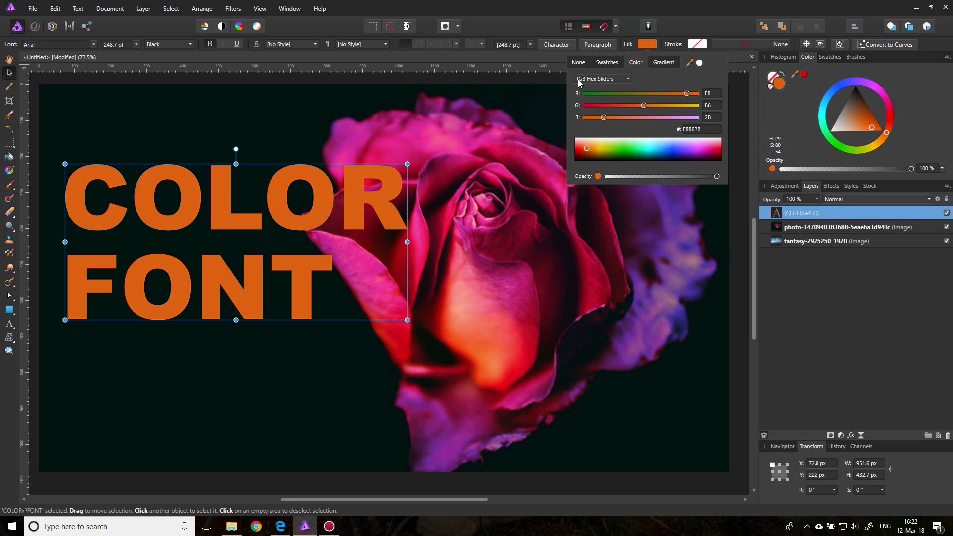
{"action": "left_click", "coordinate": [602, 78]}
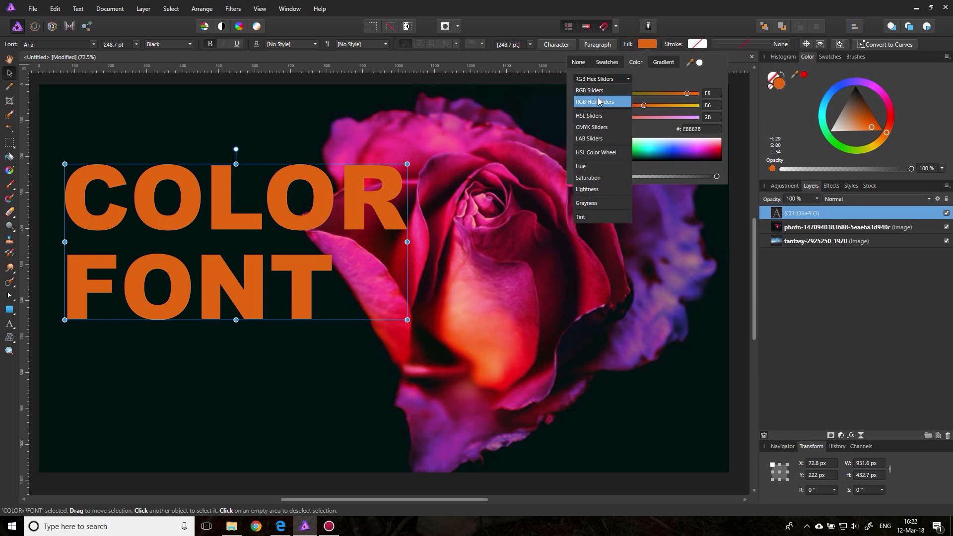
{"action": "left_click", "coordinate": [598, 102]}
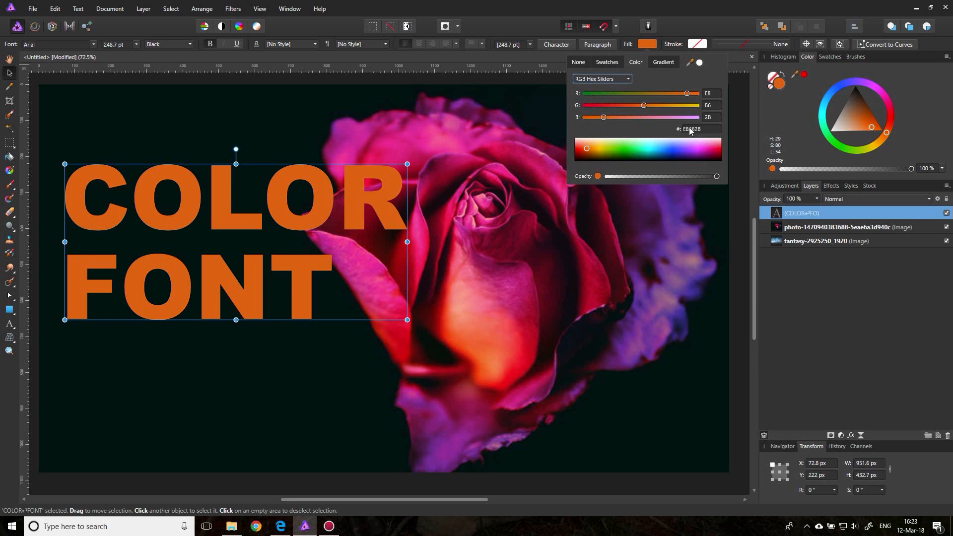
{"action": "triple_click", "coordinate": [698, 128]}
{"action": "type", "text": "8D103E"}
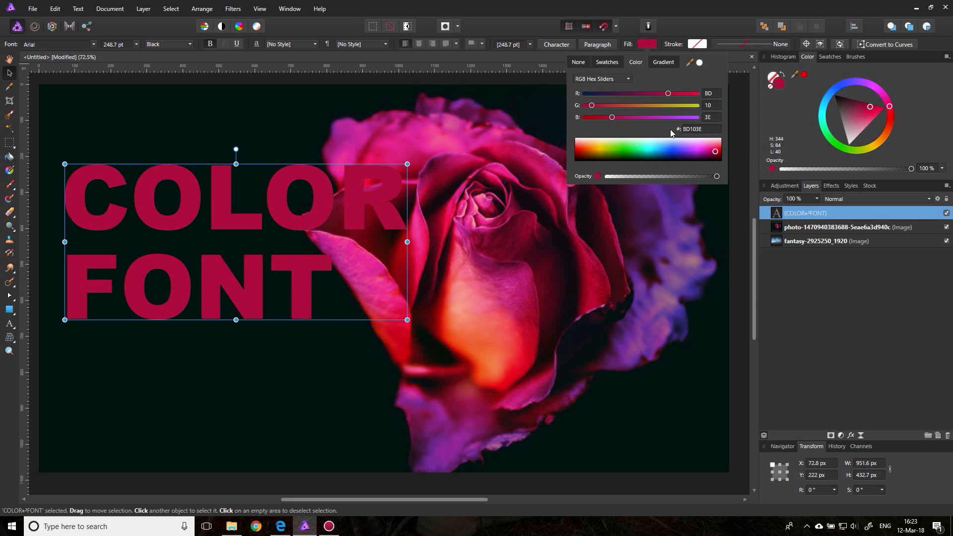
{"action": "mouse_move", "coordinate": [176, 201]}
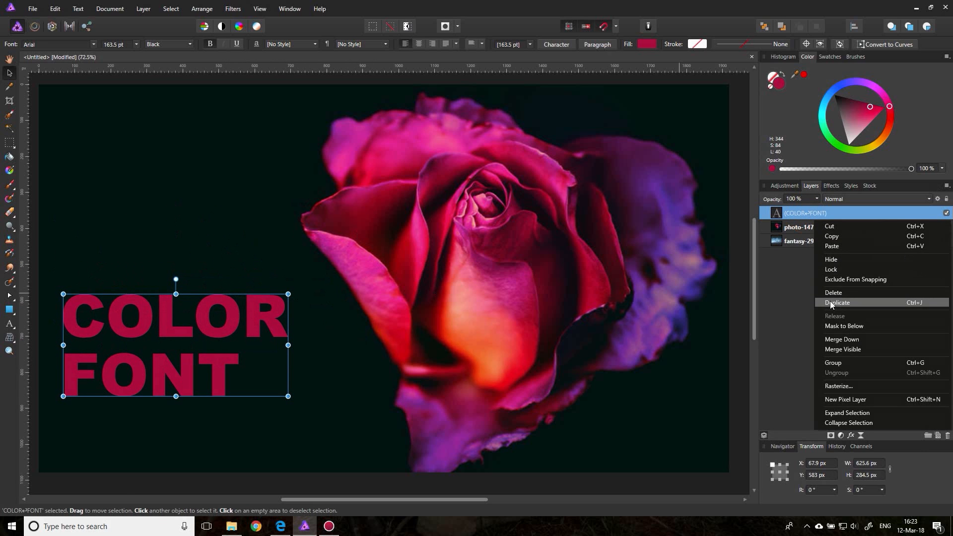
- Duplicate the COLOR FONT text layer twice
{"action": "left_click", "coordinate": [838, 302]}
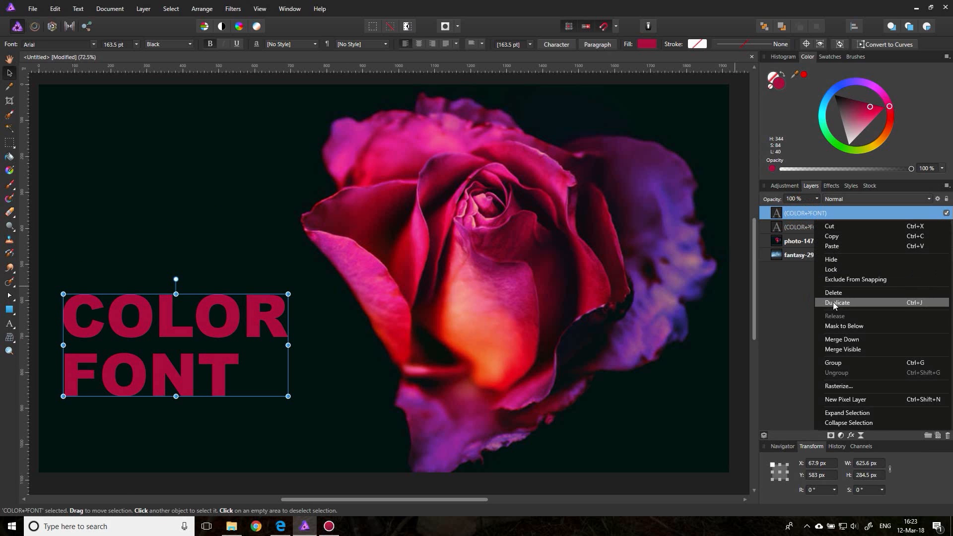
{"action": "left_click", "coordinate": [837, 302]}
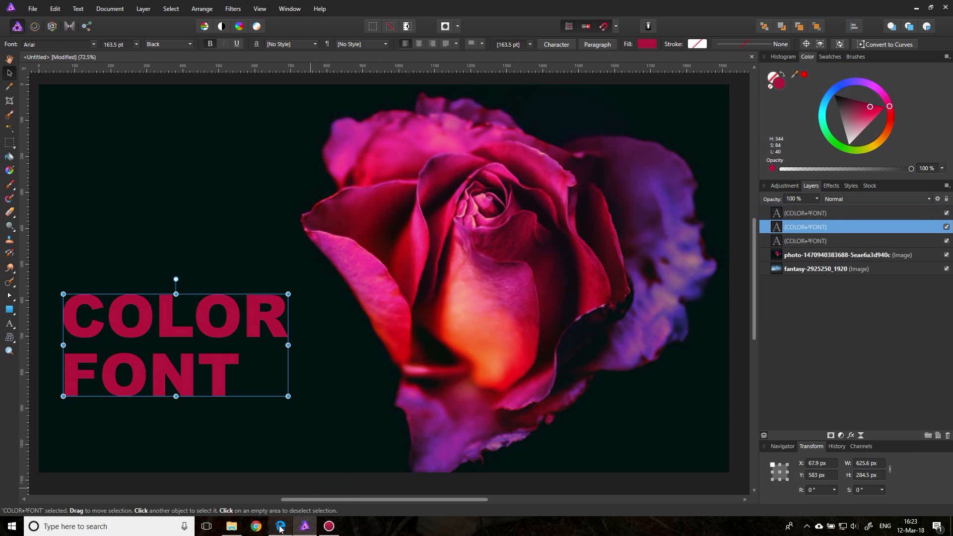
- Copy the orange FF7244 hex from Adobe Color into the top COLOR FONT layer's fill
{"action": "left_click", "coordinate": [279, 526]}
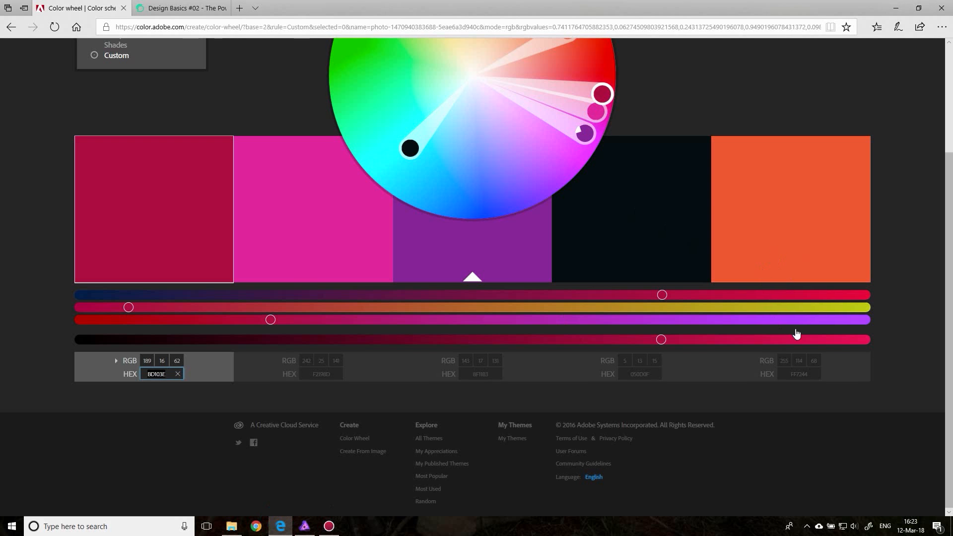
{"action": "left_click", "coordinate": [790, 209]}
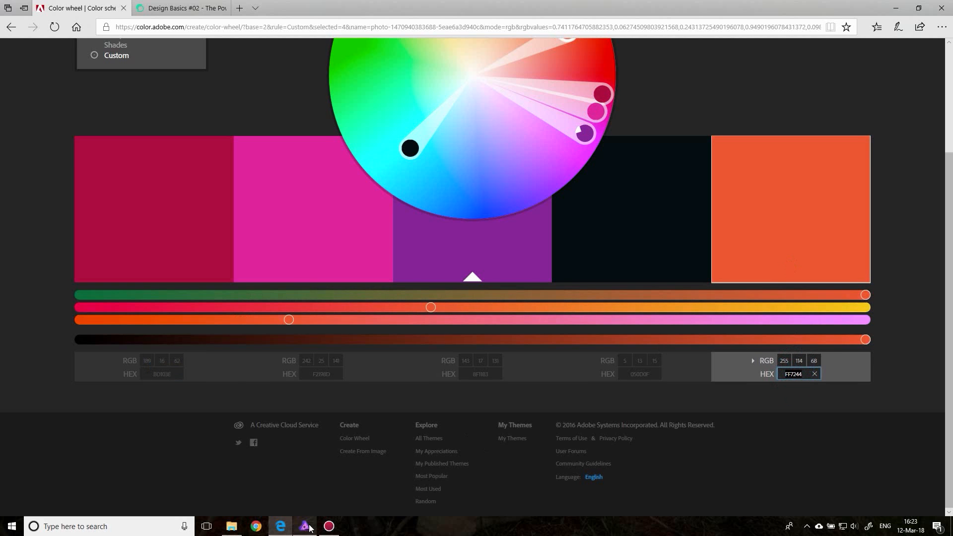
{"action": "left_click", "coordinate": [304, 530]}
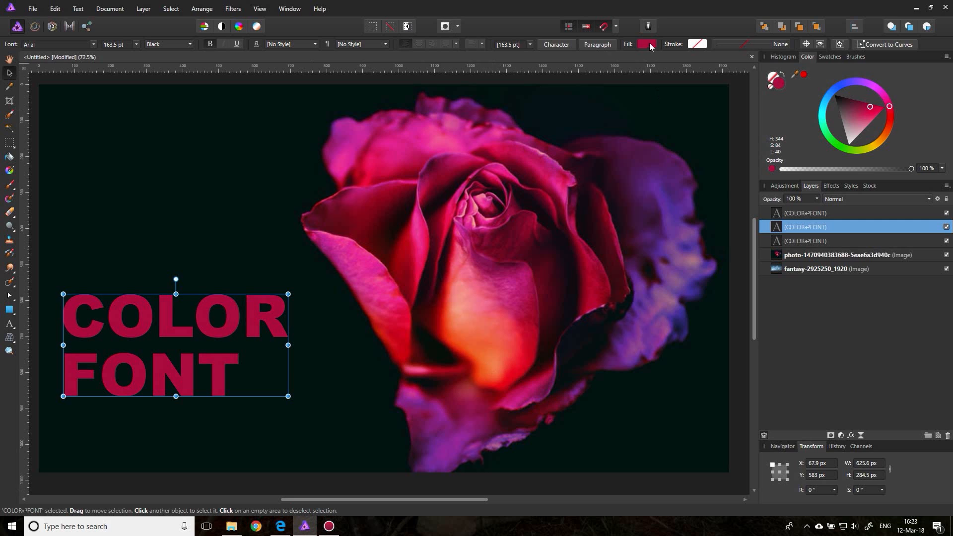
{"action": "left_click", "coordinate": [646, 43]}
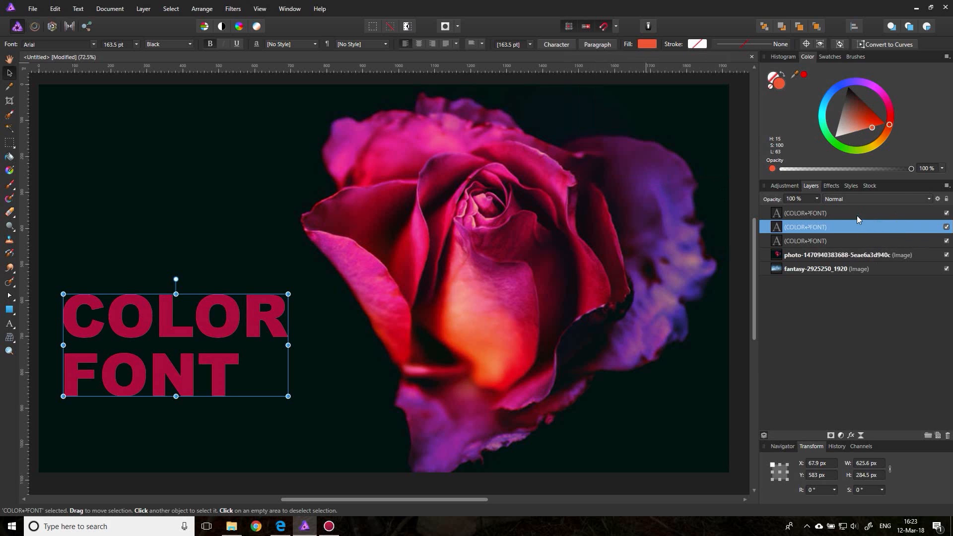
{"action": "left_click", "coordinate": [808, 213]}
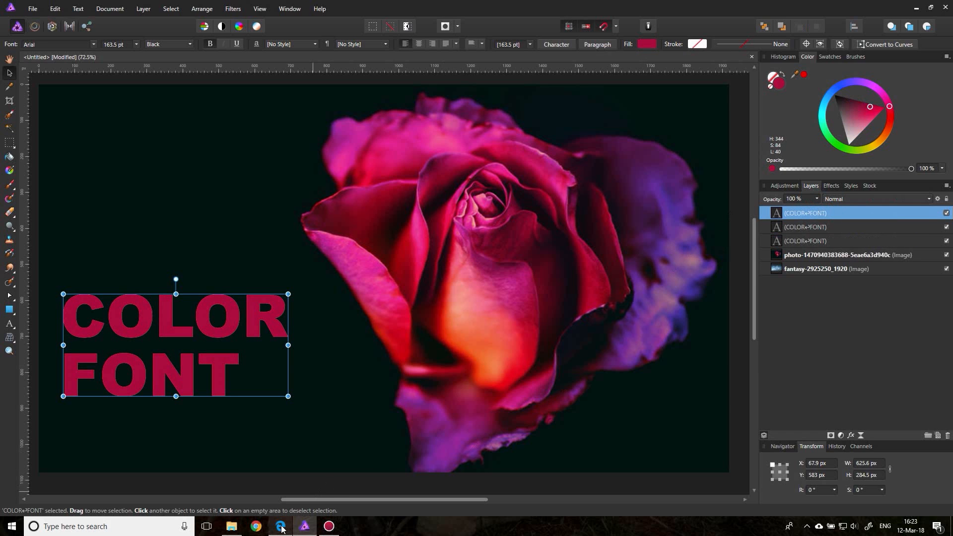
{"action": "left_click", "coordinate": [255, 531]}
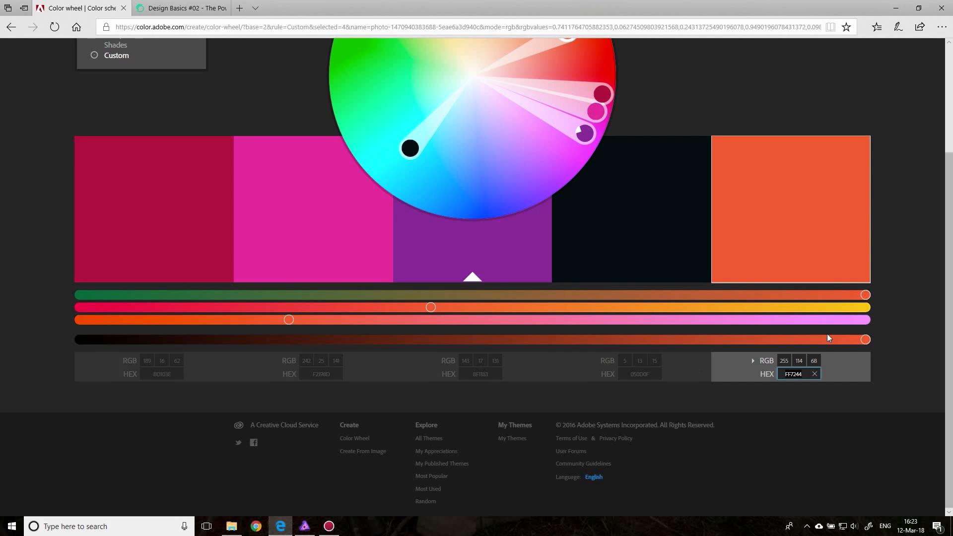
{"action": "mouse_move", "coordinate": [572, 396]}
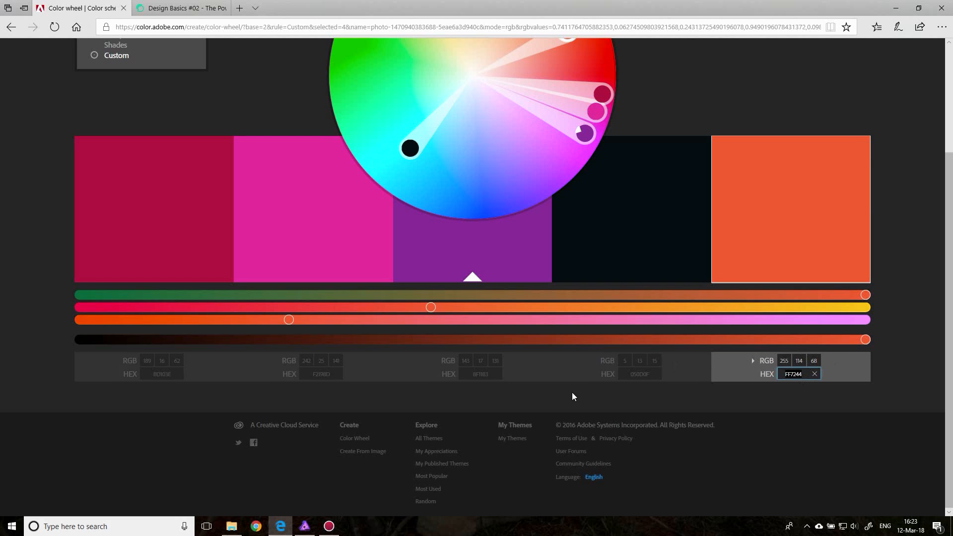
{"action": "left_click", "coordinate": [304, 526]}
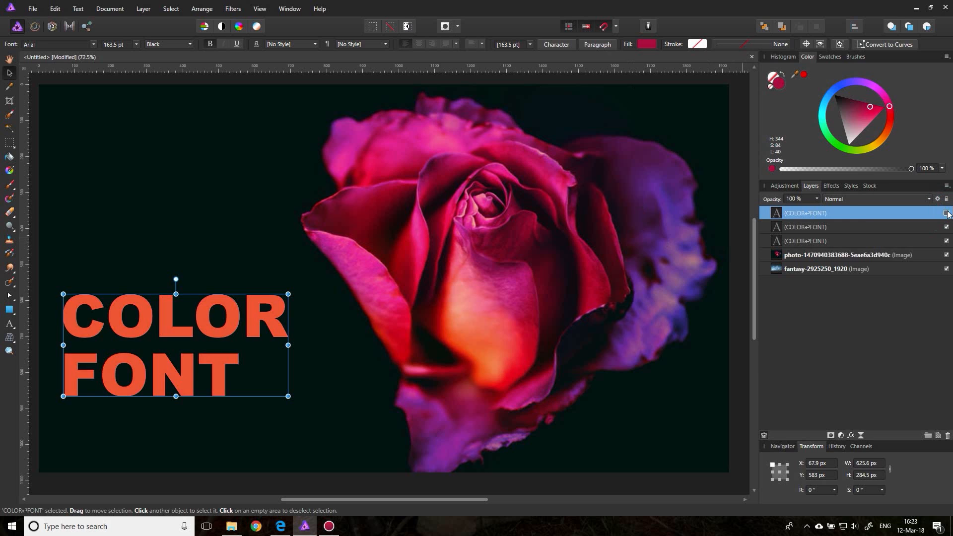
- Make the top text's fill a gradient with an orange end stop, then select the start stop for BD103E
{"action": "left_click", "coordinate": [646, 44]}
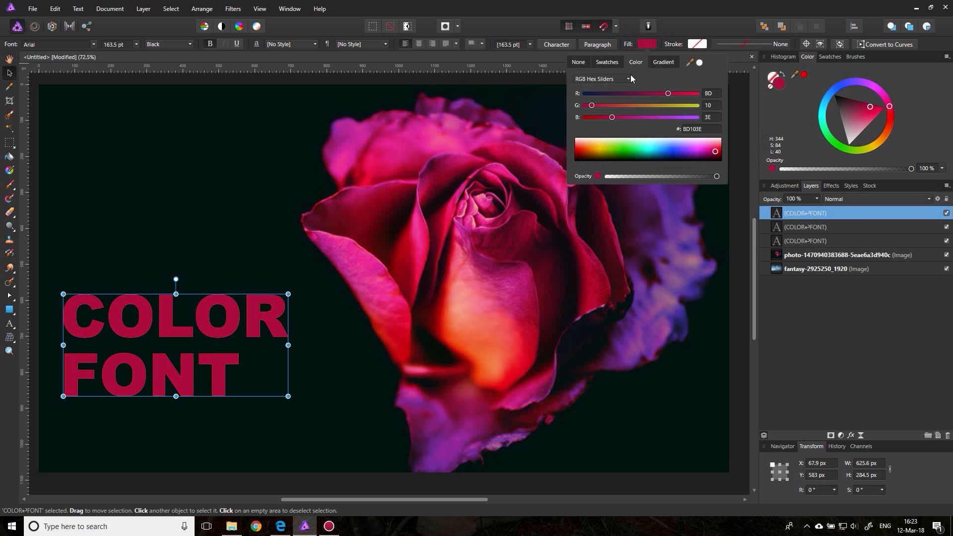
{"action": "left_click", "coordinate": [662, 61]}
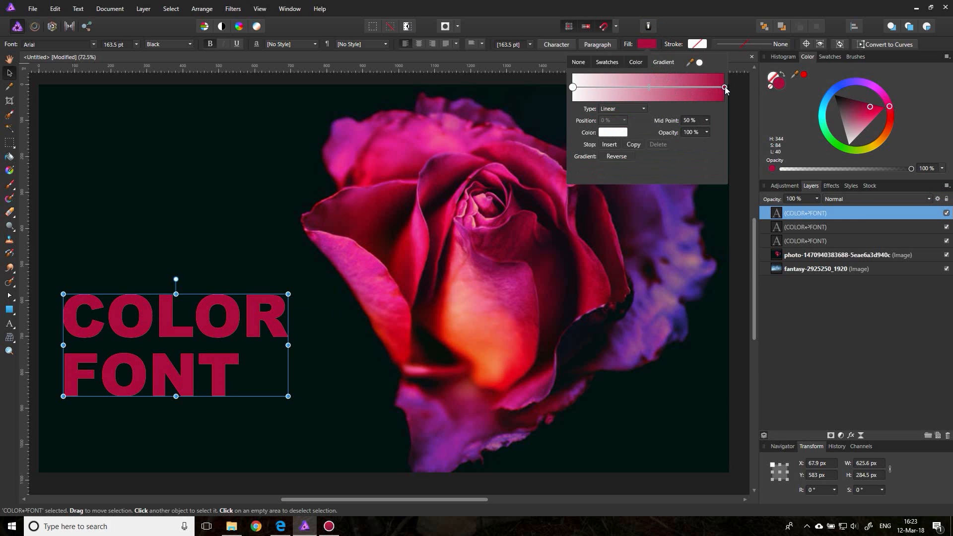
{"action": "left_click", "coordinate": [723, 87]}
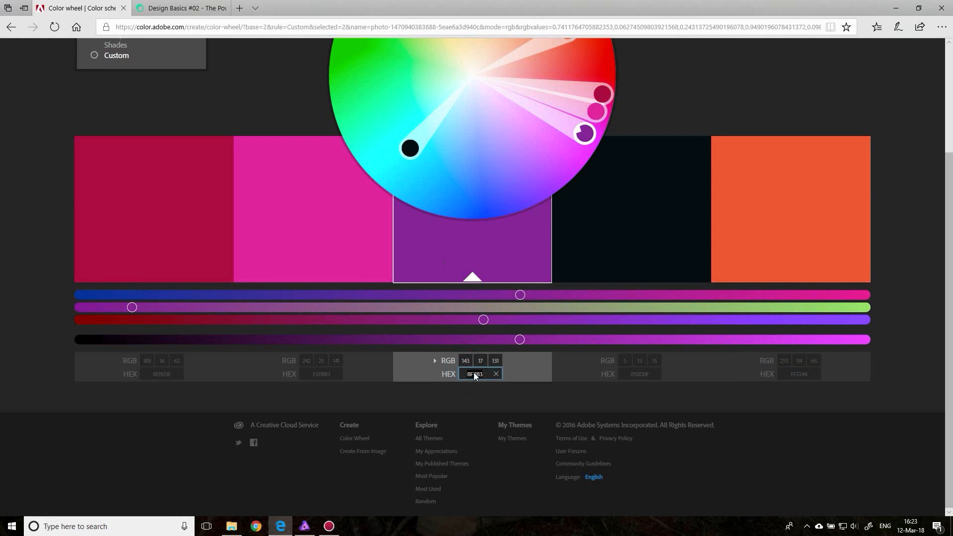
{"action": "left_click", "coordinate": [153, 208]}
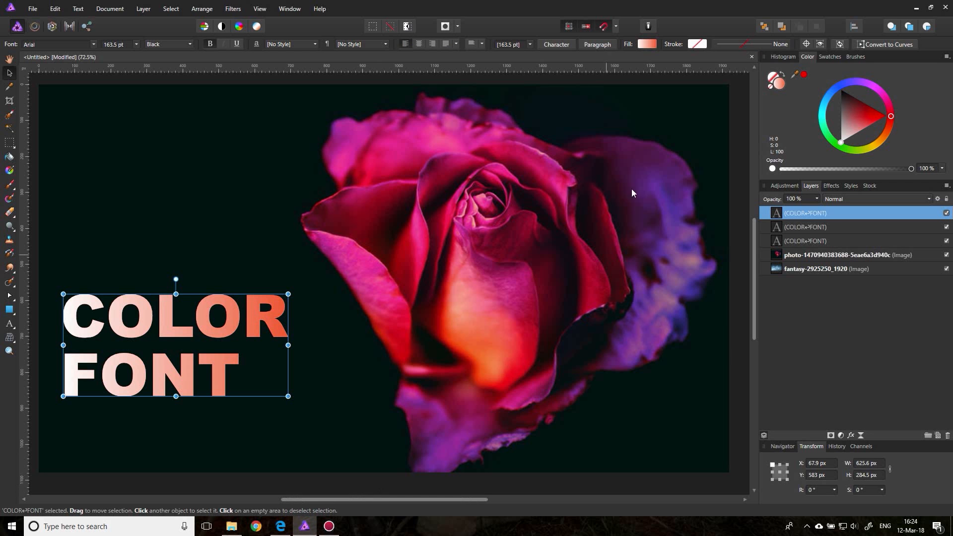
{"action": "left_click", "coordinate": [646, 43]}
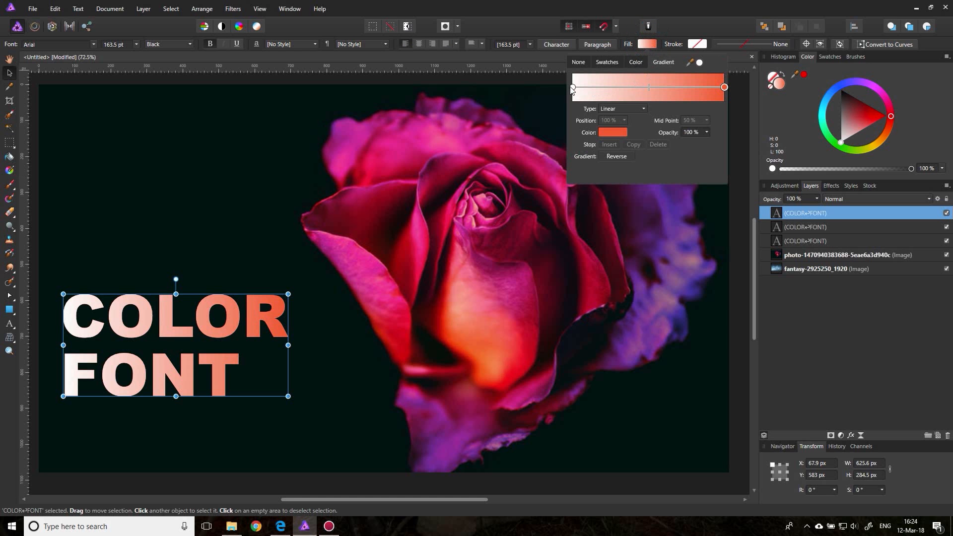
{"action": "left_click", "coordinate": [571, 87]}
{"action": "type", "text": "8D1035"}
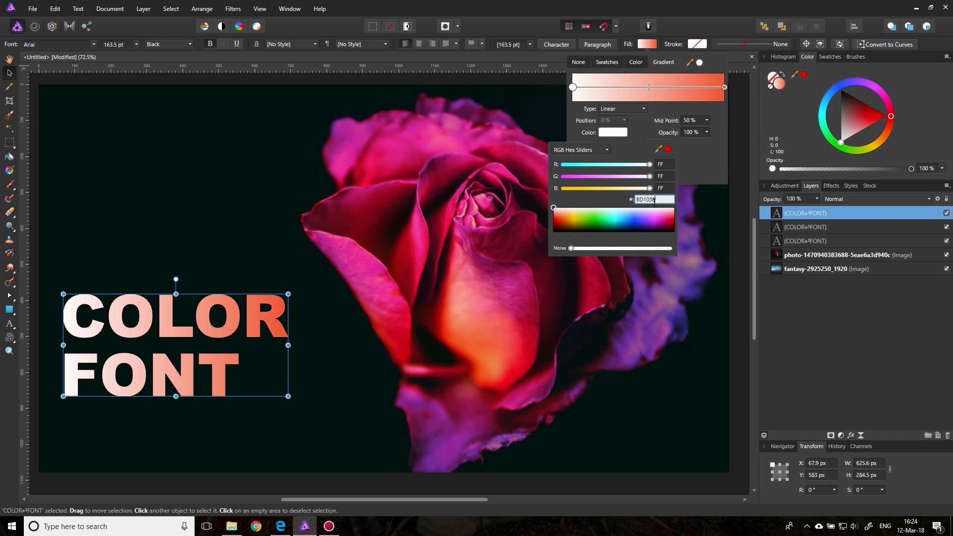
{"action": "mouse_move", "coordinate": [582, 125]}
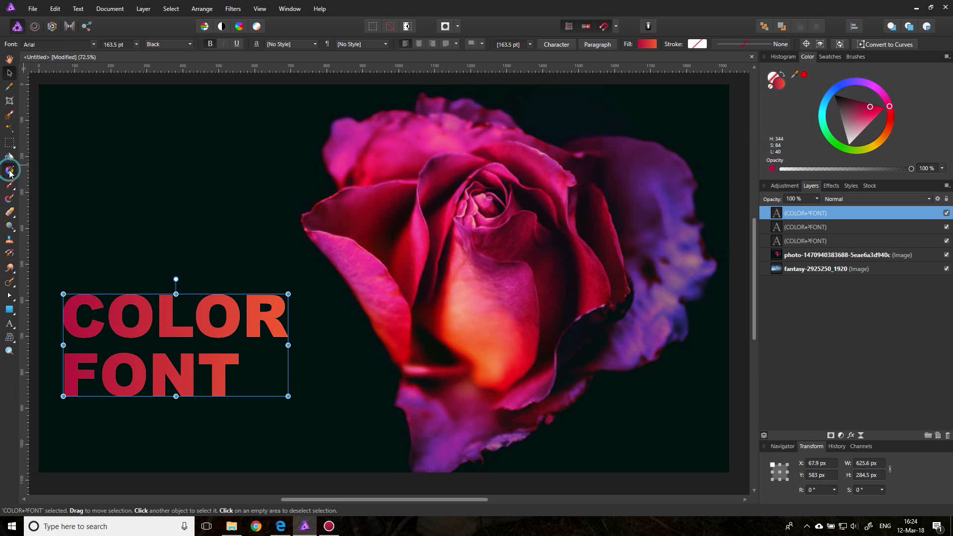
- Drag a vertical orange-to-crimson gradient over the text, then hide that gradient copy
{"action": "left_click", "coordinate": [9, 157]}
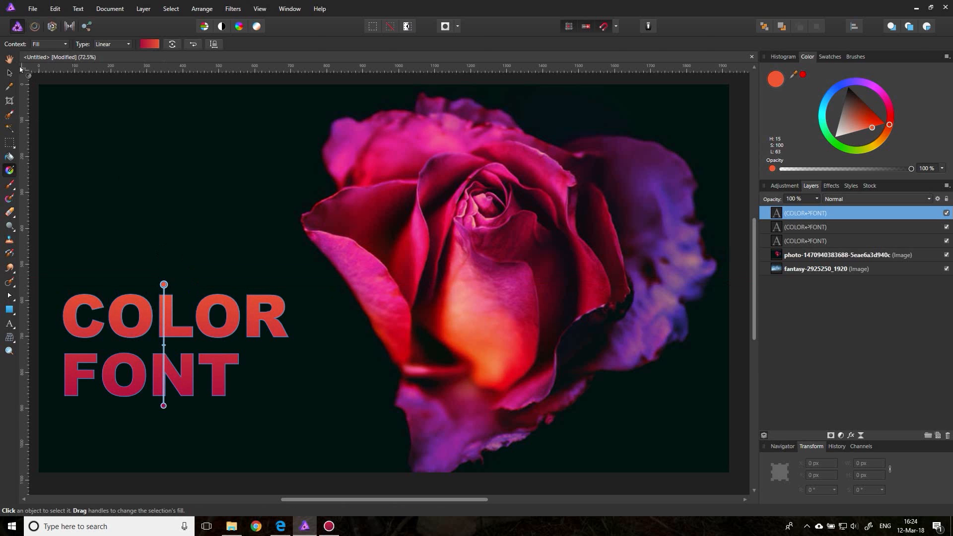
{"action": "left_click", "coordinate": [174, 344]}
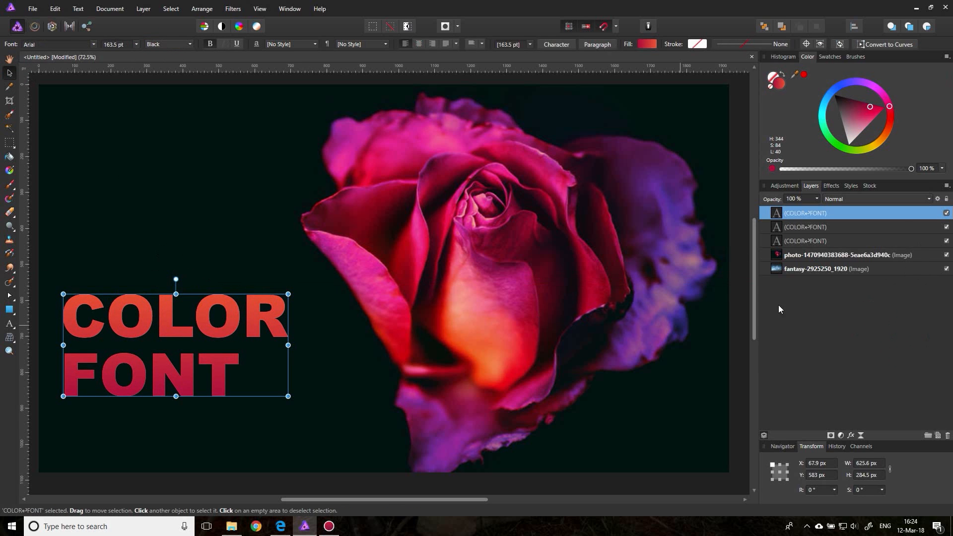
{"action": "left_click", "coordinate": [839, 254]}
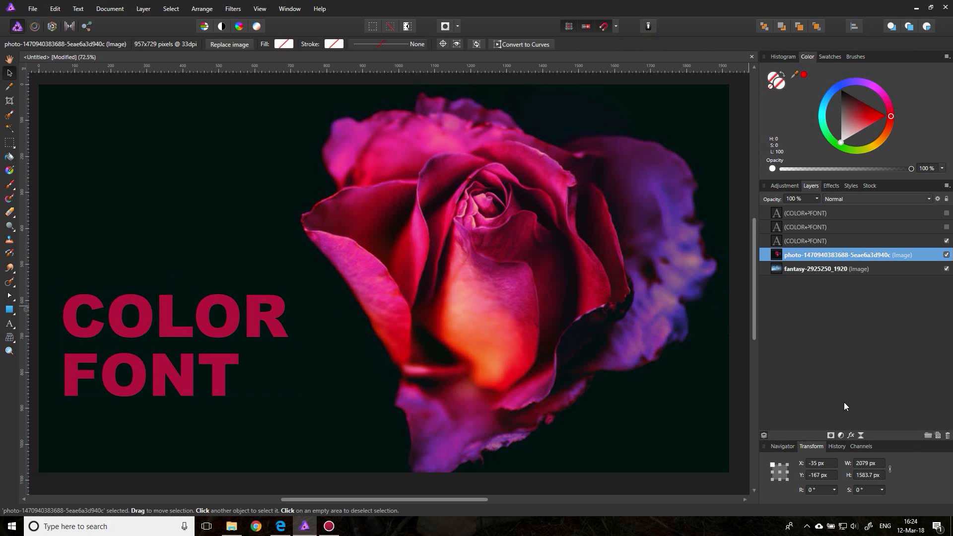
{"action": "mouse_move", "coordinate": [811, 352]}
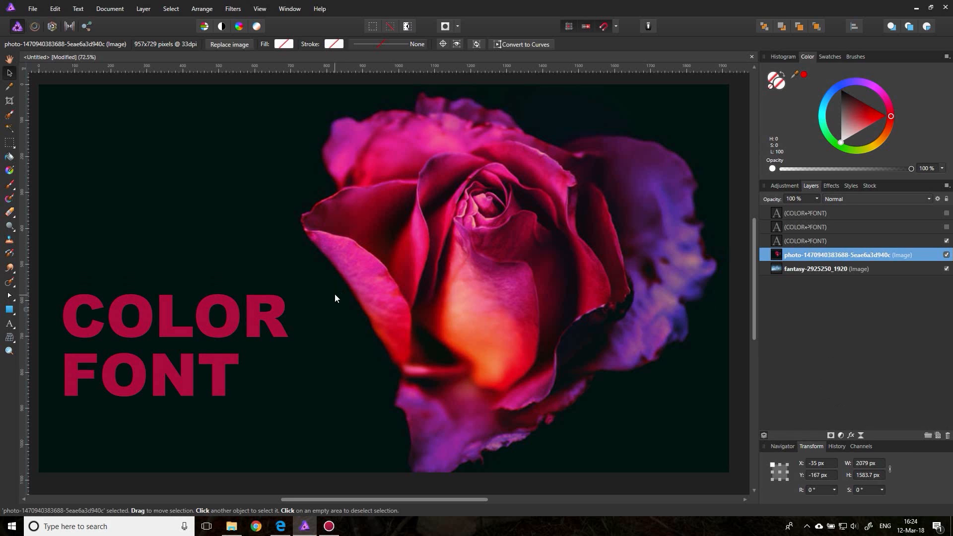
{"action": "mouse_move", "coordinate": [262, 311]}
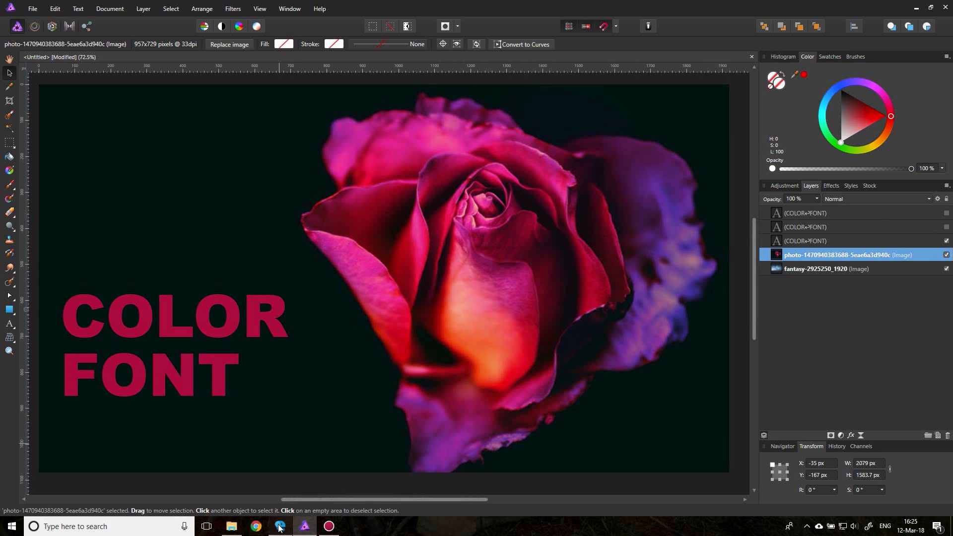
- Take the purple swatch from the rose palette and apply it to the crimson COLOR FONT layer
{"action": "left_click", "coordinate": [279, 526]}
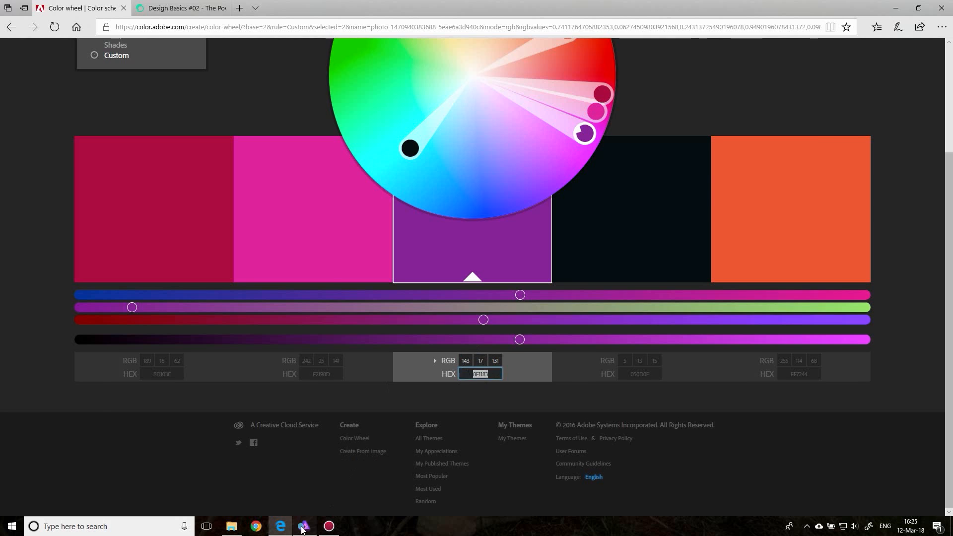
{"action": "left_click", "coordinate": [302, 531]}
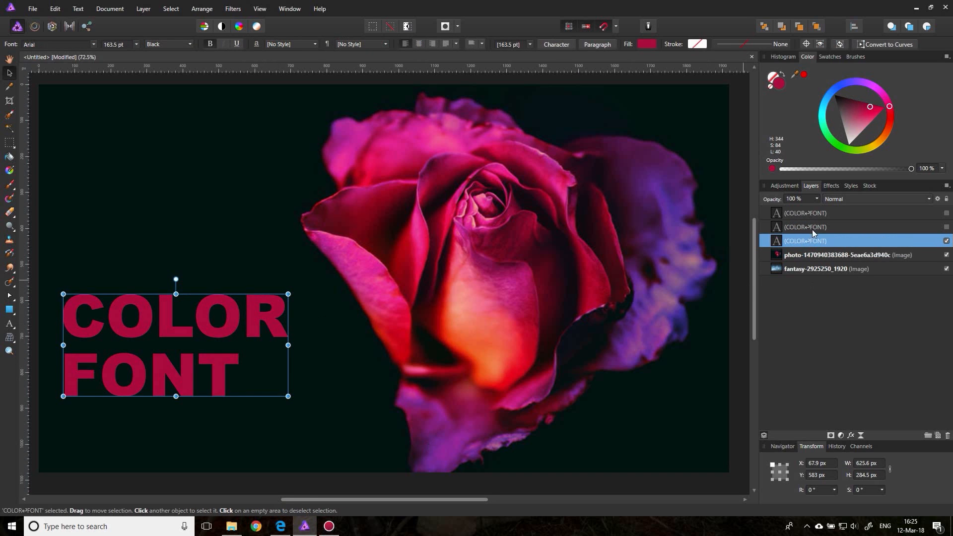
{"action": "left_click", "coordinate": [644, 43]}
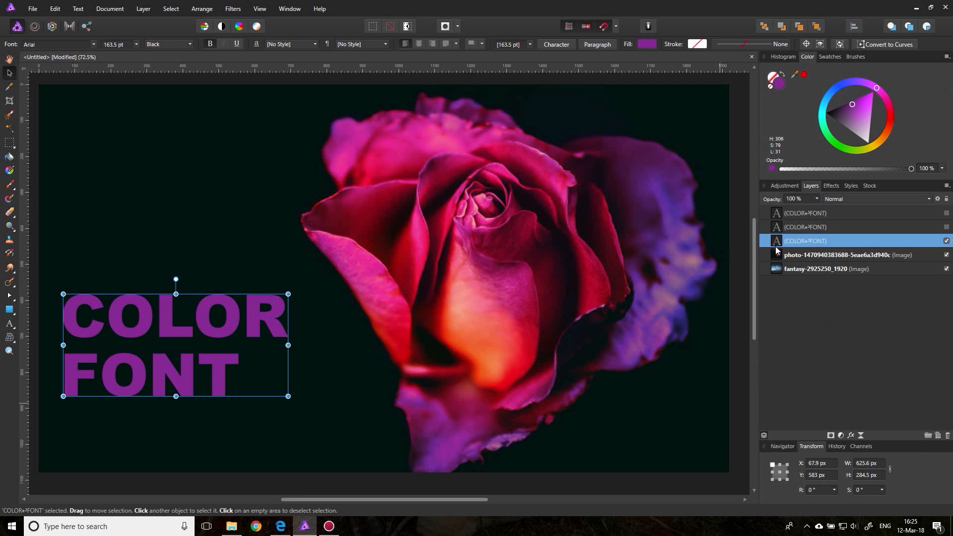
{"action": "left_click", "coordinate": [839, 254]}
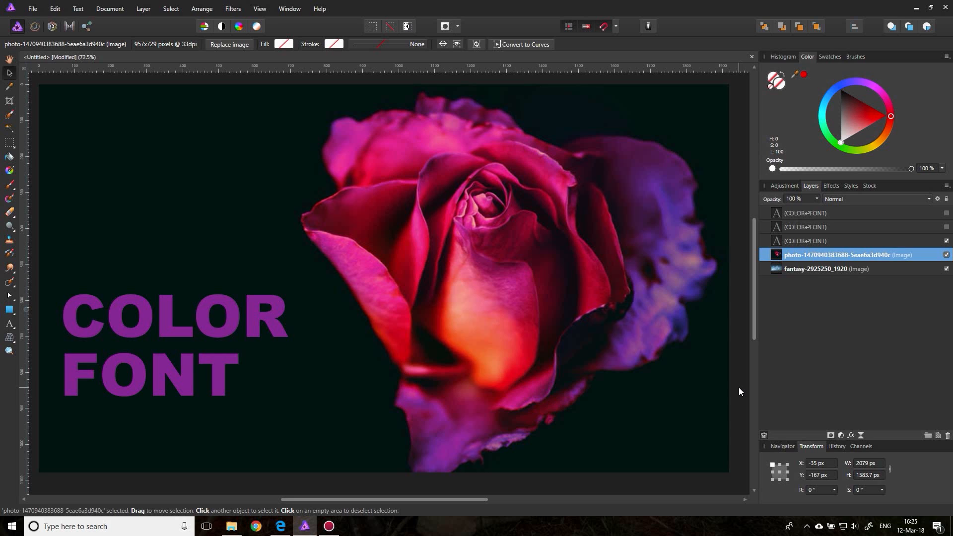
{"action": "mouse_move", "coordinate": [486, 299]}
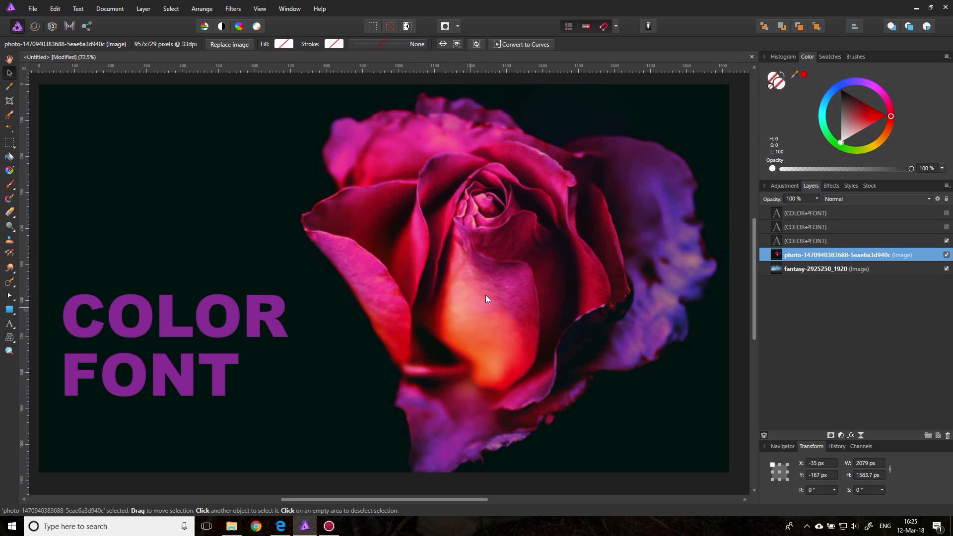
{"action": "mouse_move", "coordinate": [521, 181]}
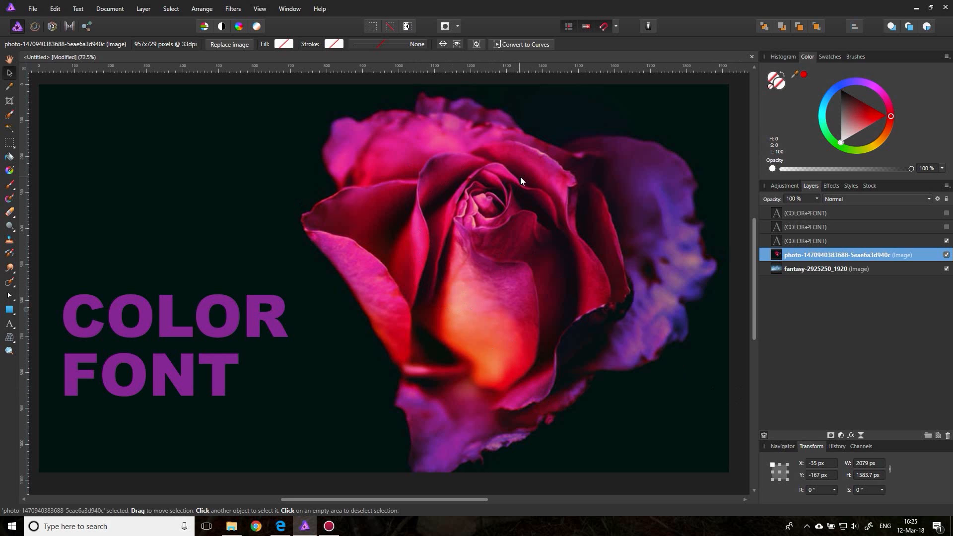
{"action": "mouse_move", "coordinate": [476, 357]}
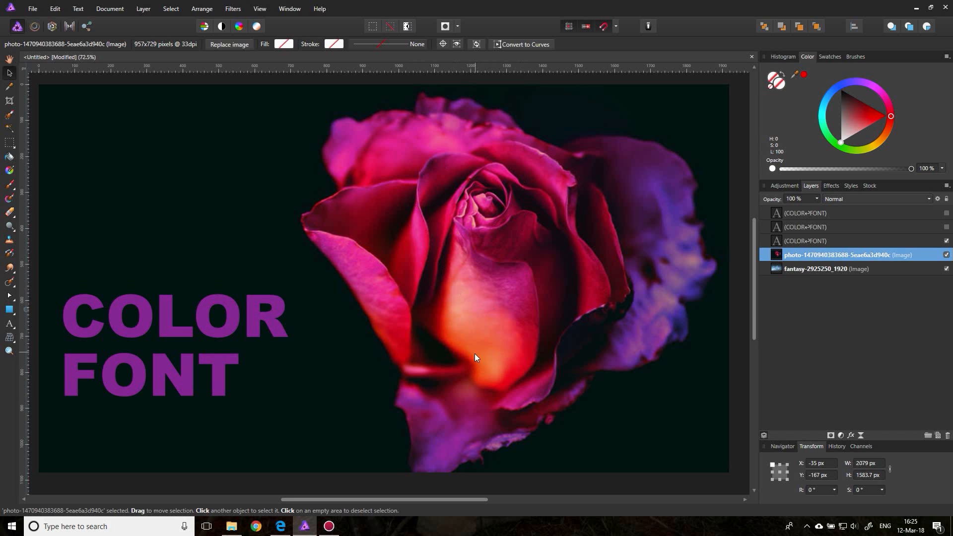
{"action": "mouse_move", "coordinate": [192, 325]}
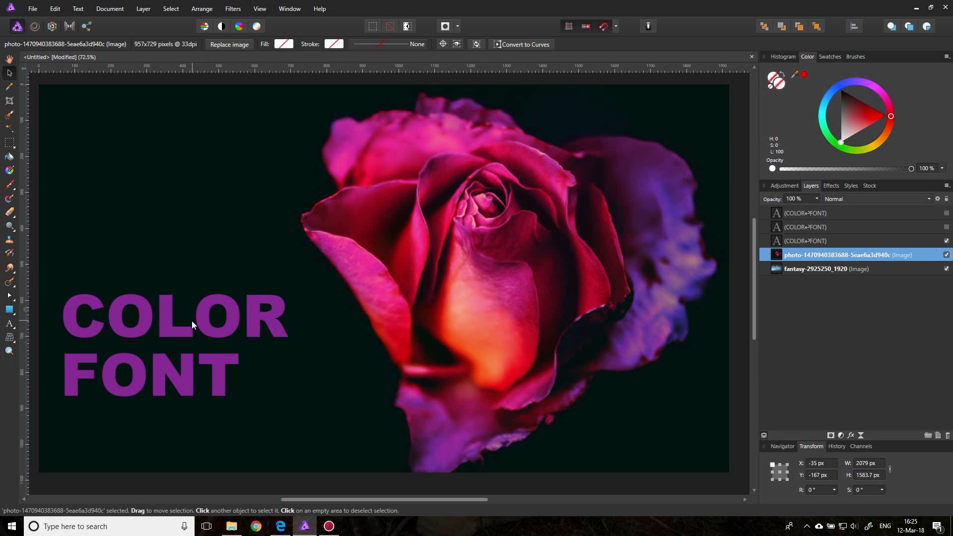
{"action": "mouse_move", "coordinate": [332, 280]}
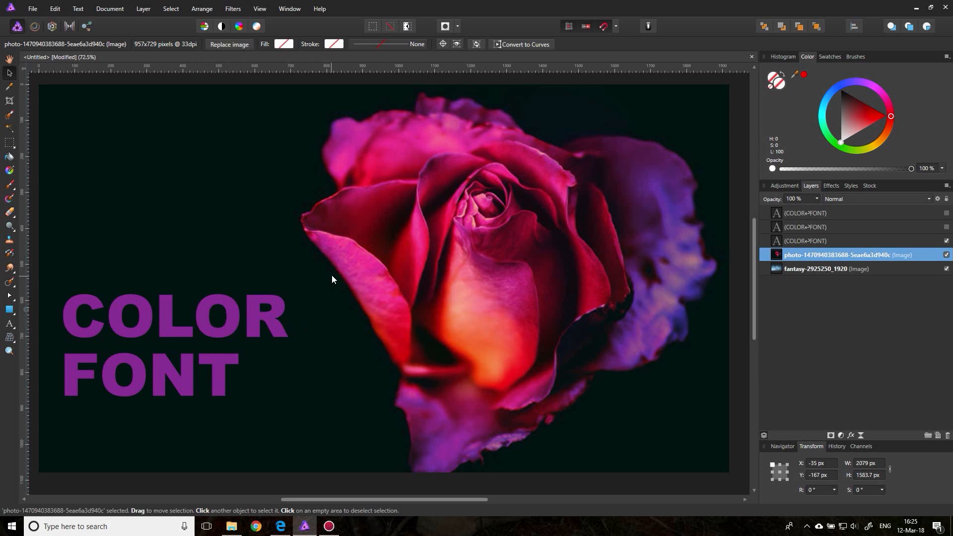
{"action": "mouse_move", "coordinate": [485, 273]}
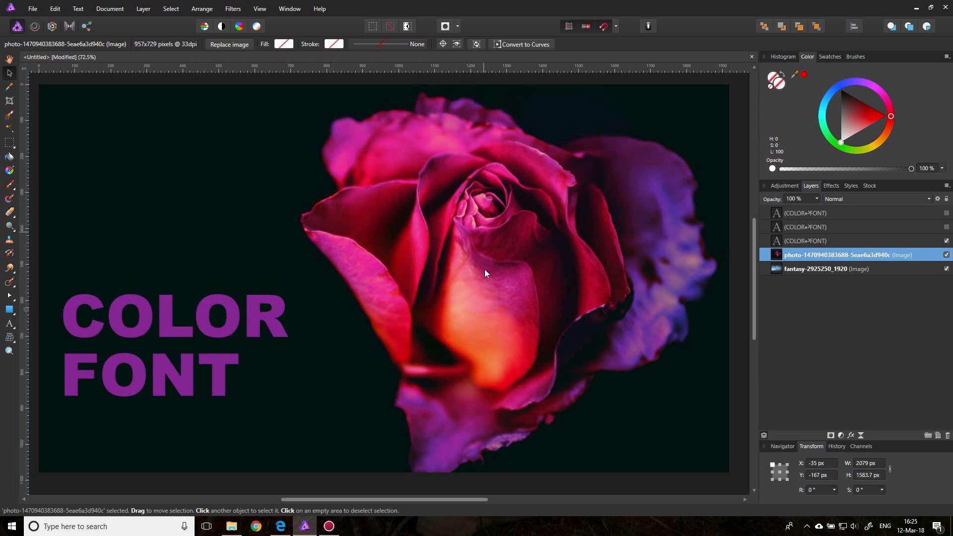
{"action": "mouse_move", "coordinate": [196, 346]}
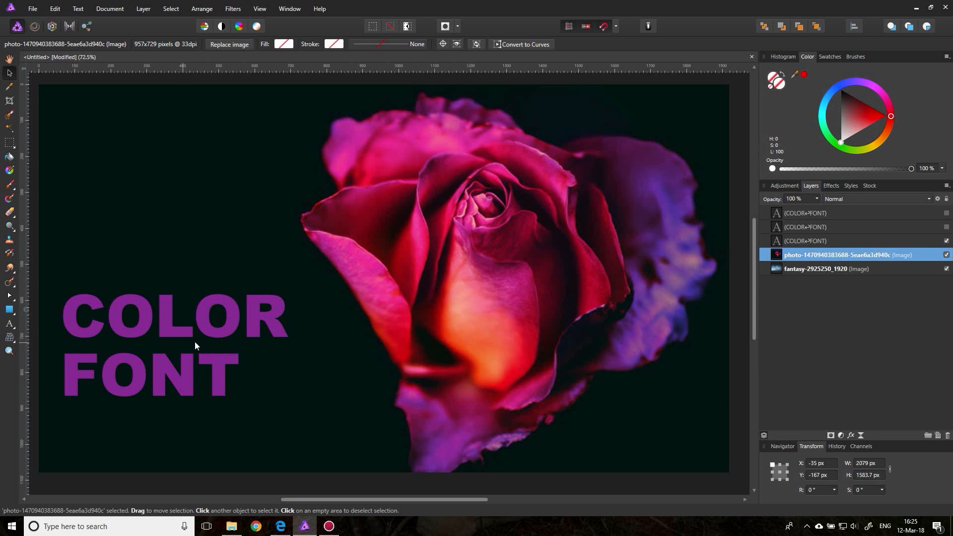
- Toggle the purple COLOR FONT layer's visibility so the orange copy shows over the rose
{"action": "left_click", "coordinate": [945, 226]}
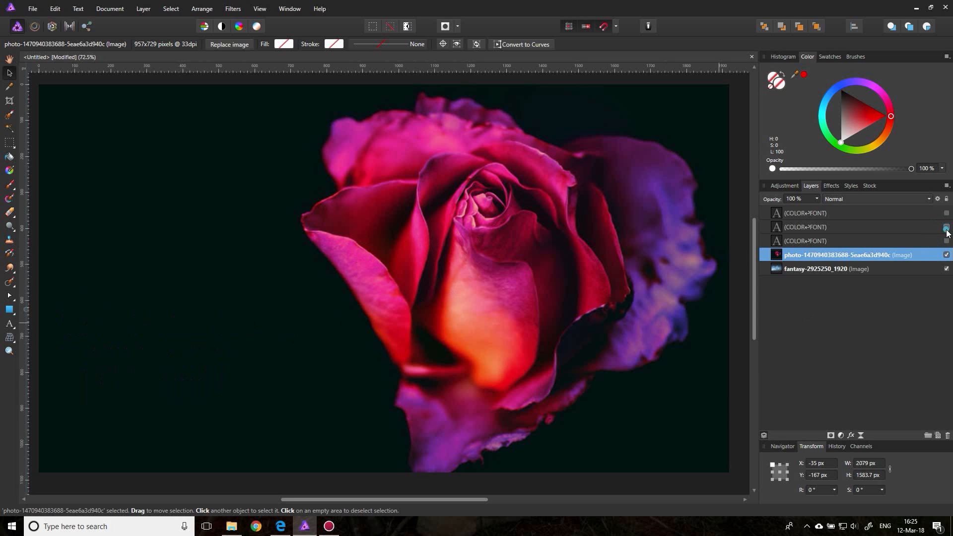
{"action": "left_click", "coordinate": [945, 226]}
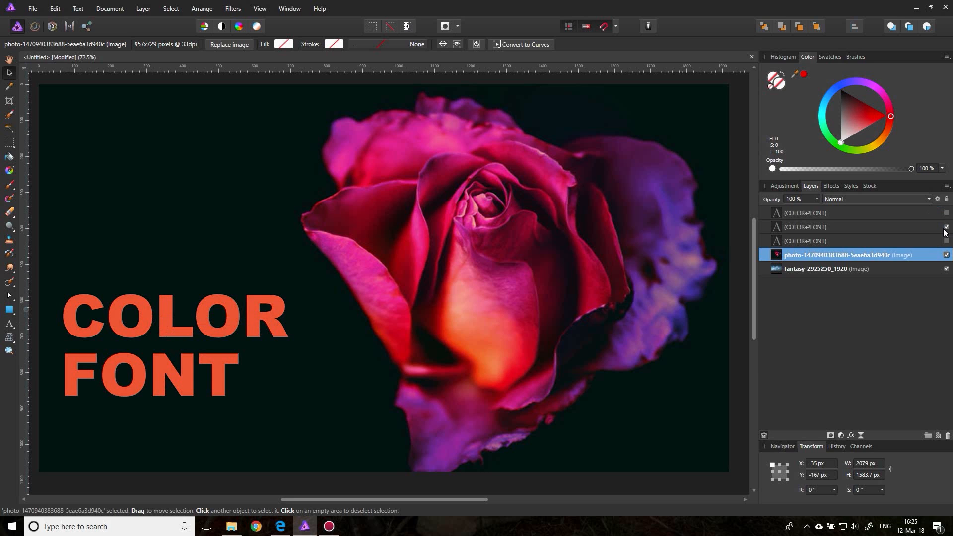
{"action": "left_click", "coordinate": [945, 227]}
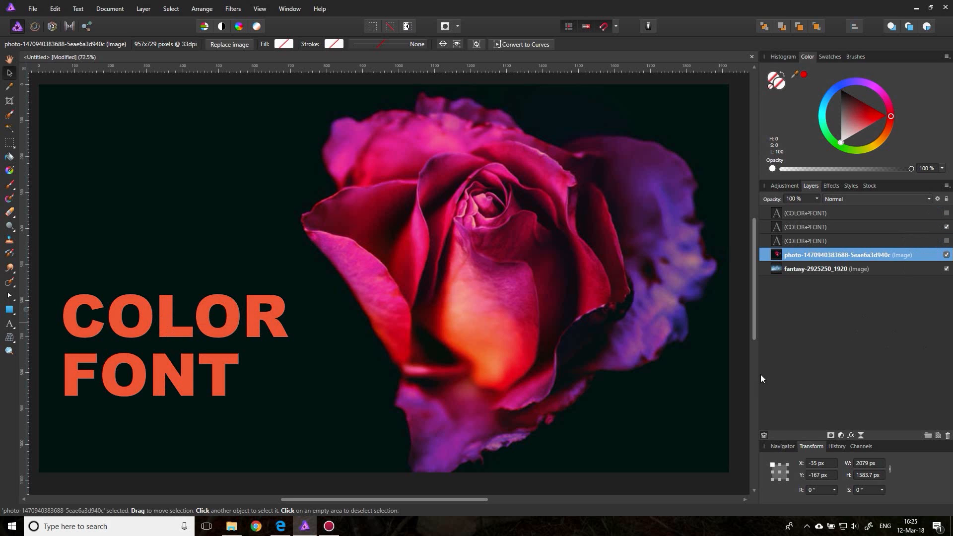
{"action": "mouse_move", "coordinate": [123, 368]}
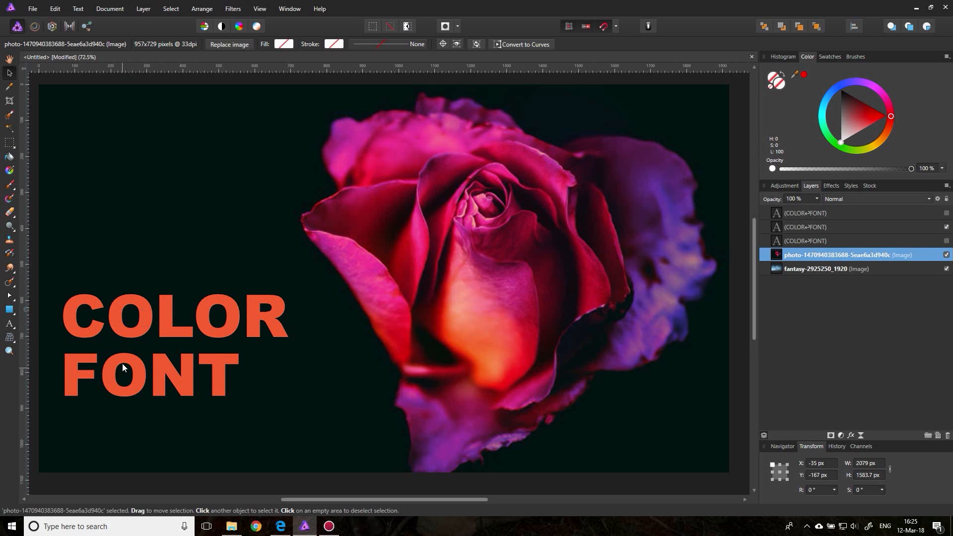
{"action": "mouse_move", "coordinate": [118, 359]}
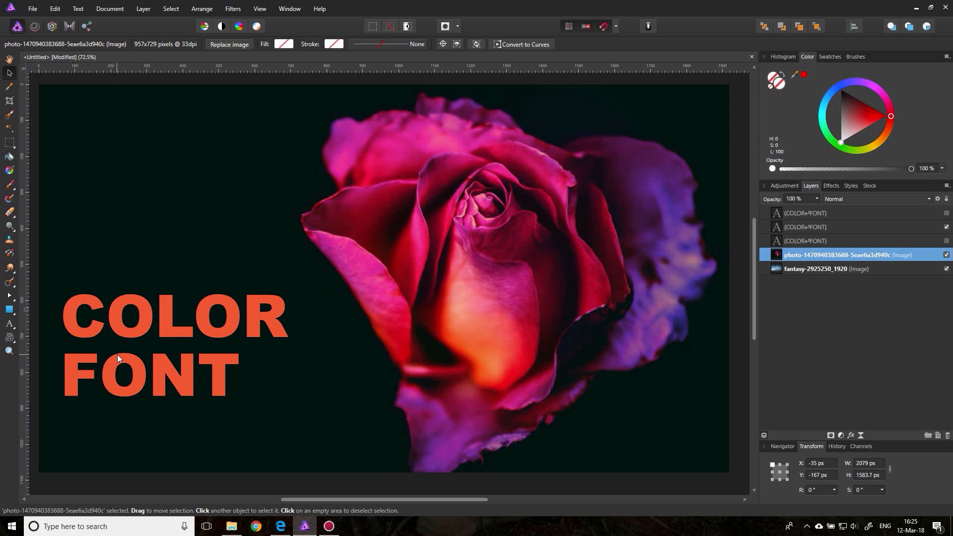
{"action": "mouse_move", "coordinate": [506, 278]}
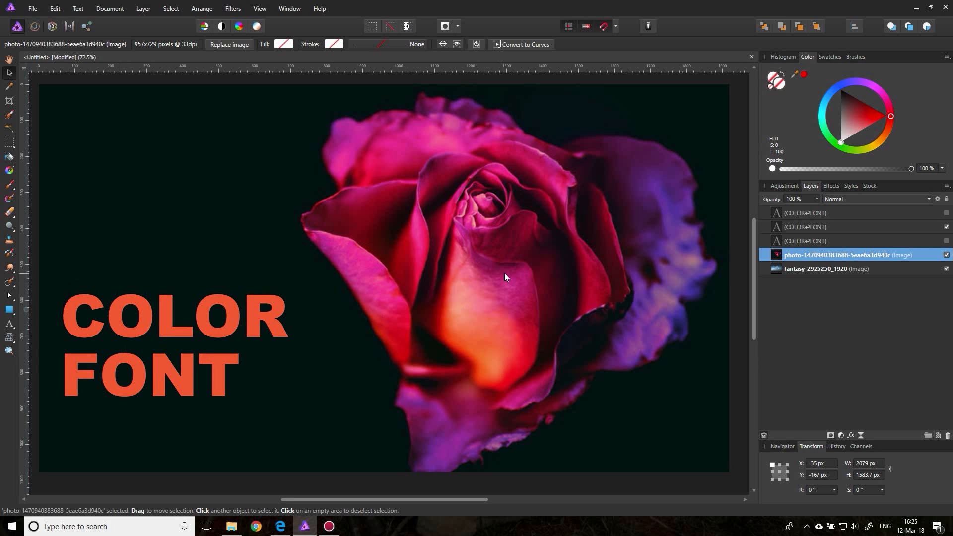
{"action": "mouse_move", "coordinate": [504, 277]}
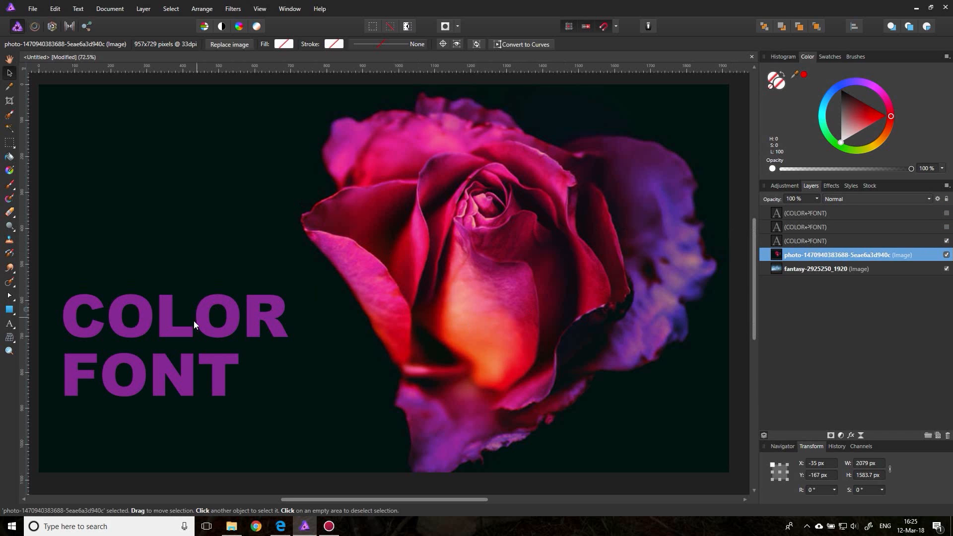
{"action": "mouse_move", "coordinate": [186, 329]}
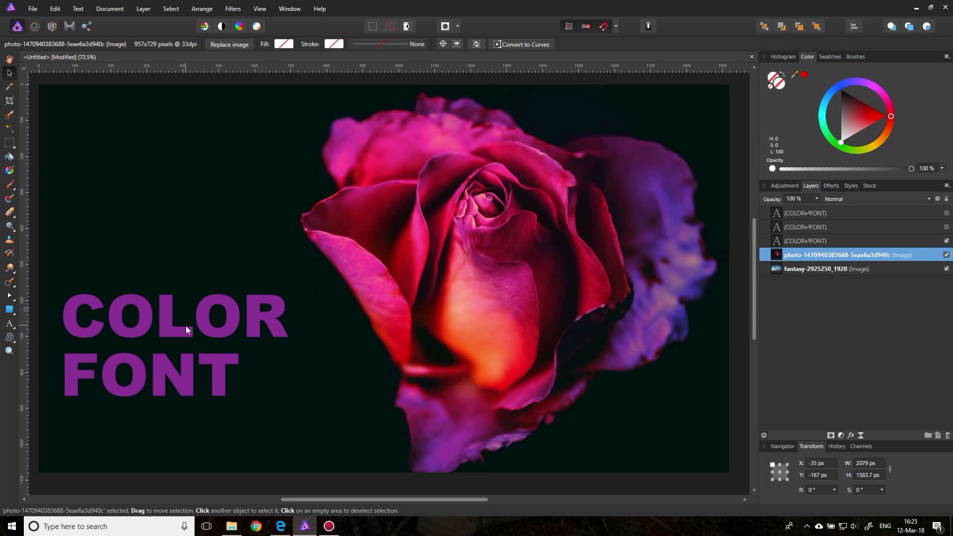
- Hide the purple COLOR FONT layer and show the orange-to-crimson gradient copy
{"action": "left_click", "coordinate": [945, 214]}
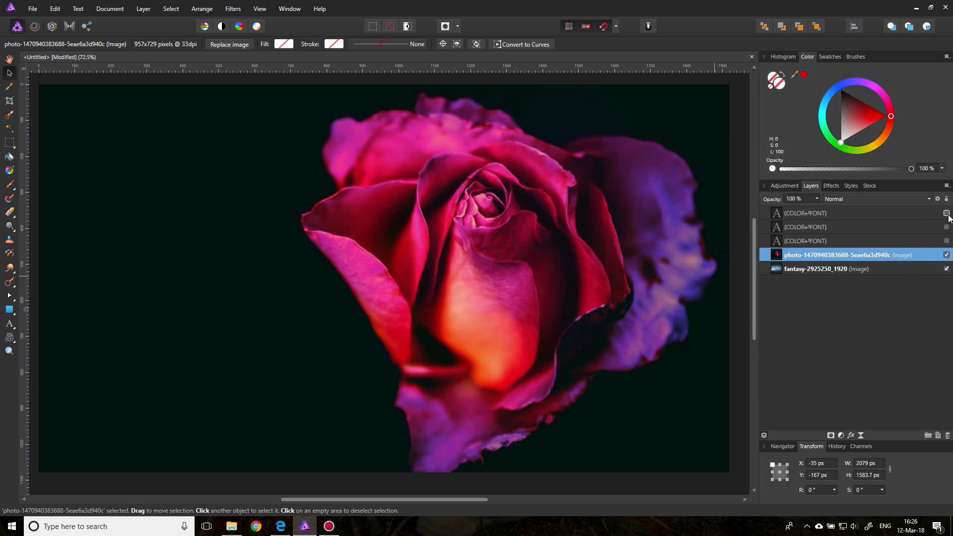
{"action": "left_click", "coordinate": [945, 213]}
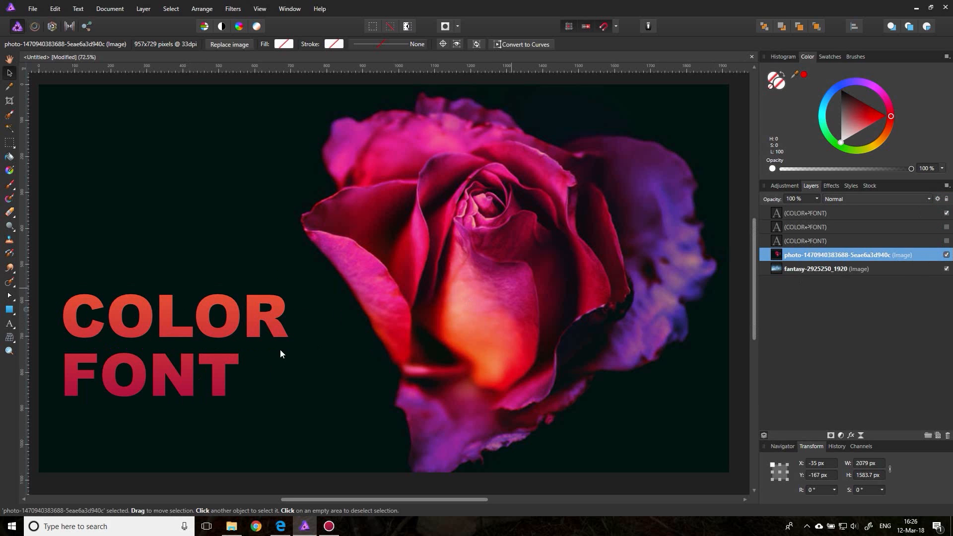
{"action": "mouse_move", "coordinate": [193, 323]}
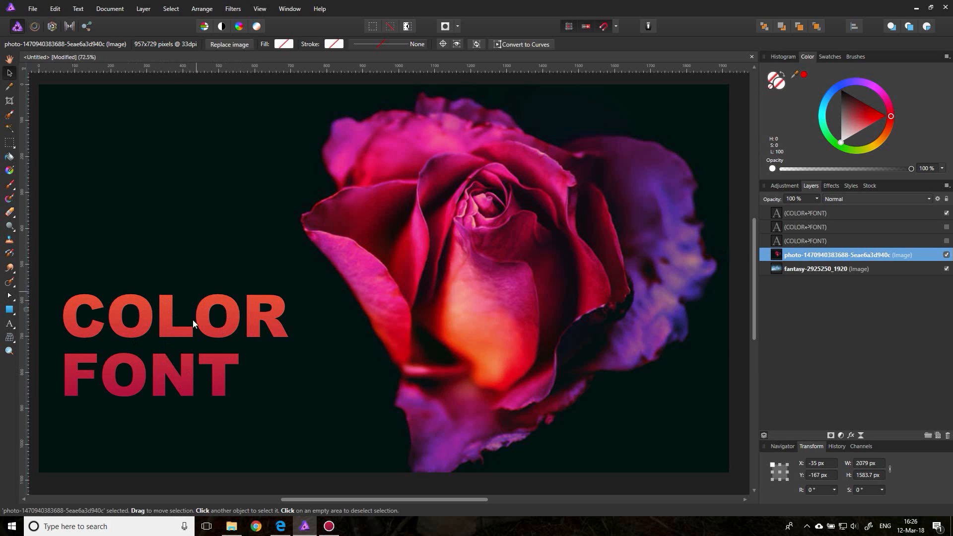
{"action": "mouse_move", "coordinate": [266, 370]}
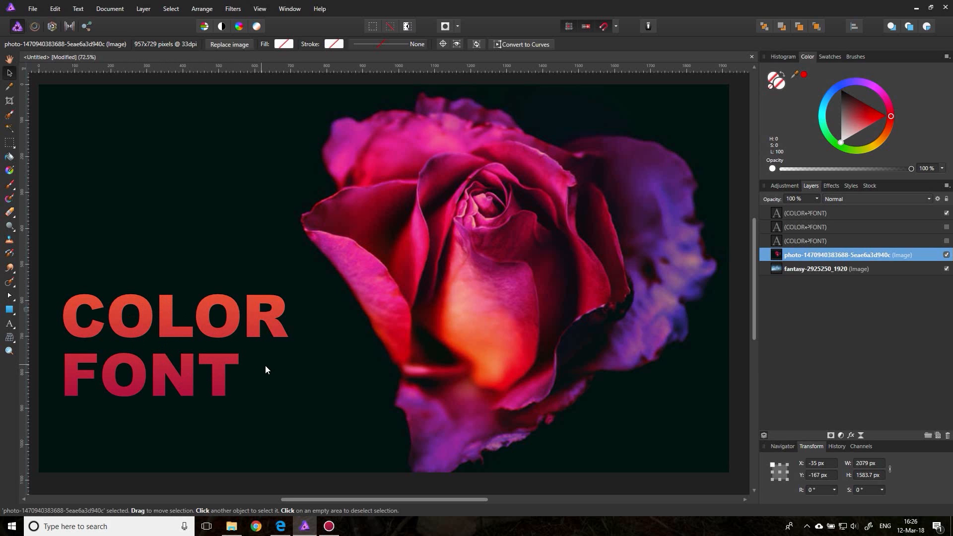
{"action": "mouse_move", "coordinate": [290, 384]}
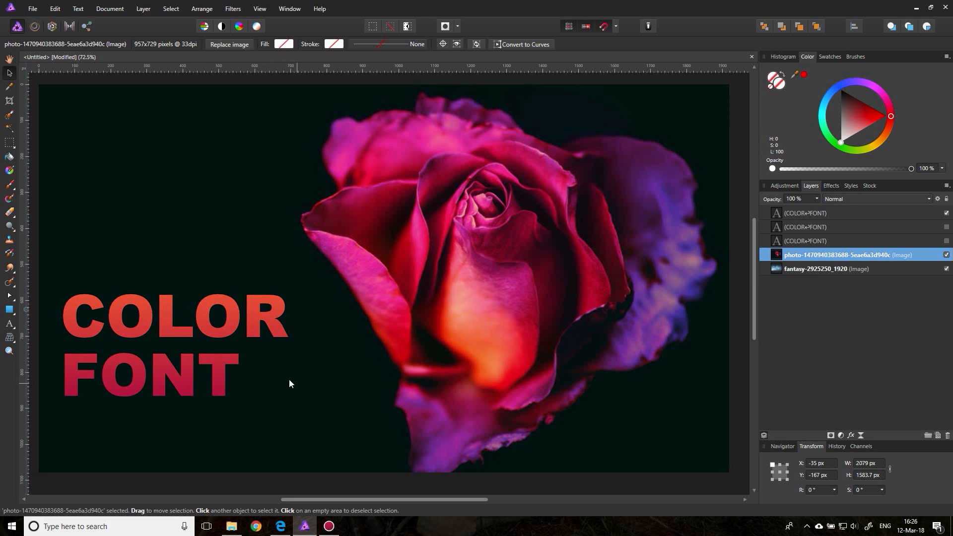
{"action": "mouse_move", "coordinate": [539, 292]}
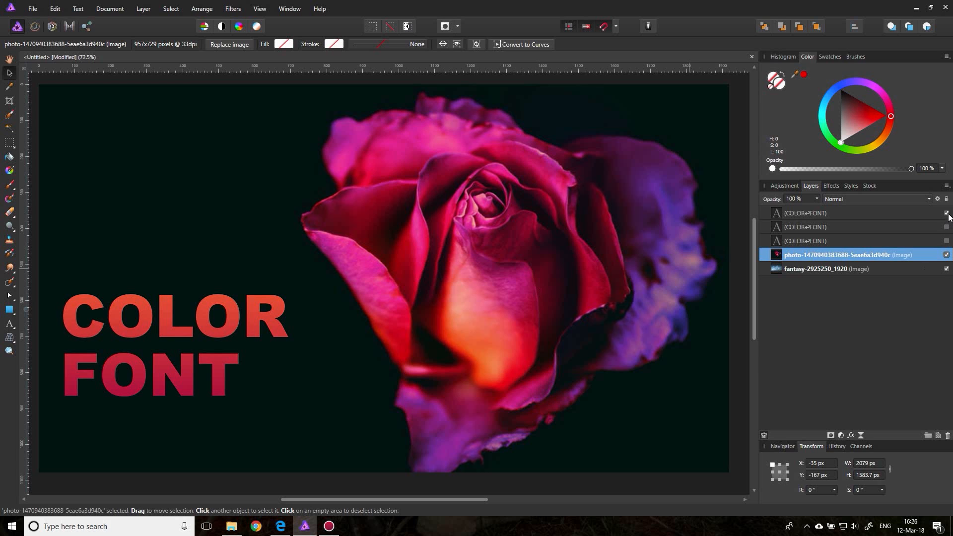
- Hide the rose composition layer to reveal the icy giant landscape
{"action": "left_click", "coordinate": [946, 255]}
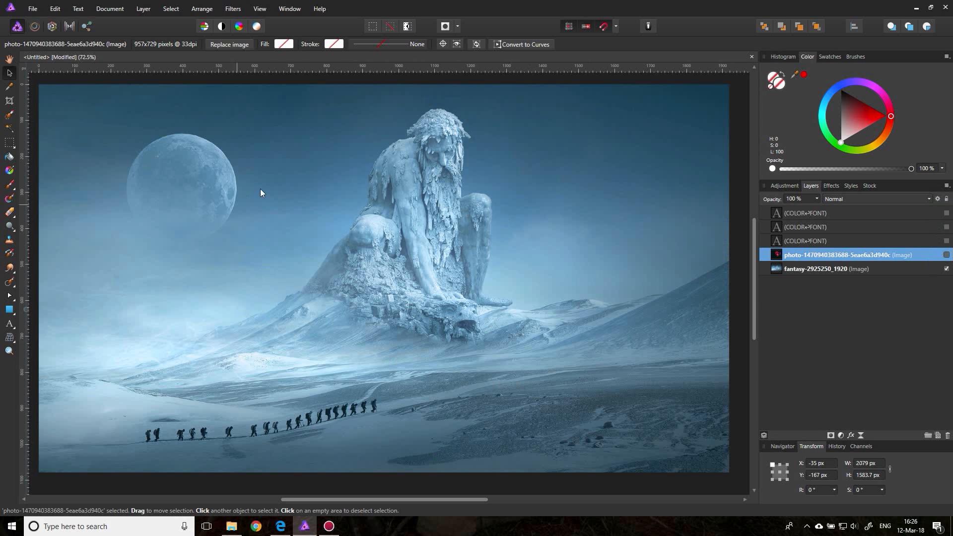
{"action": "mouse_move", "coordinate": [618, 235]}
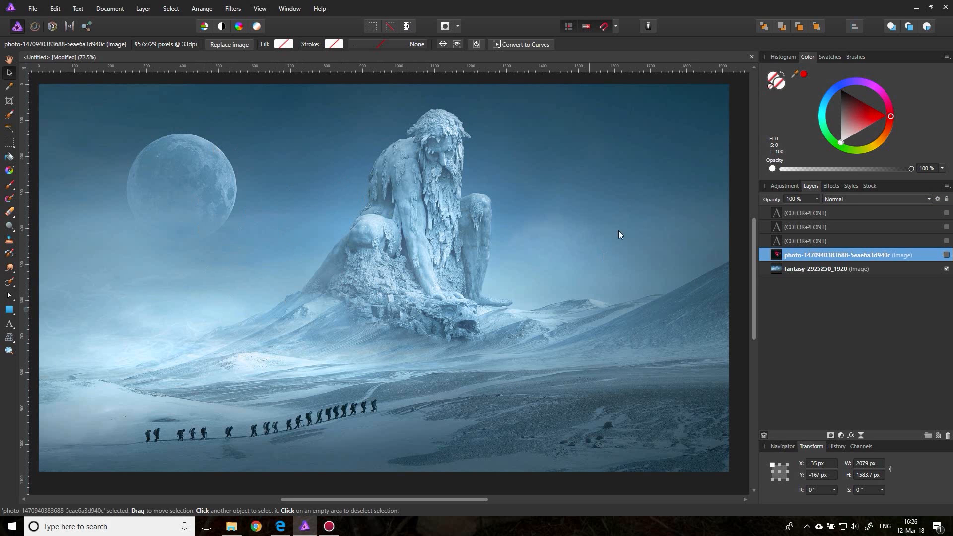
{"action": "mouse_move", "coordinate": [640, 334]}
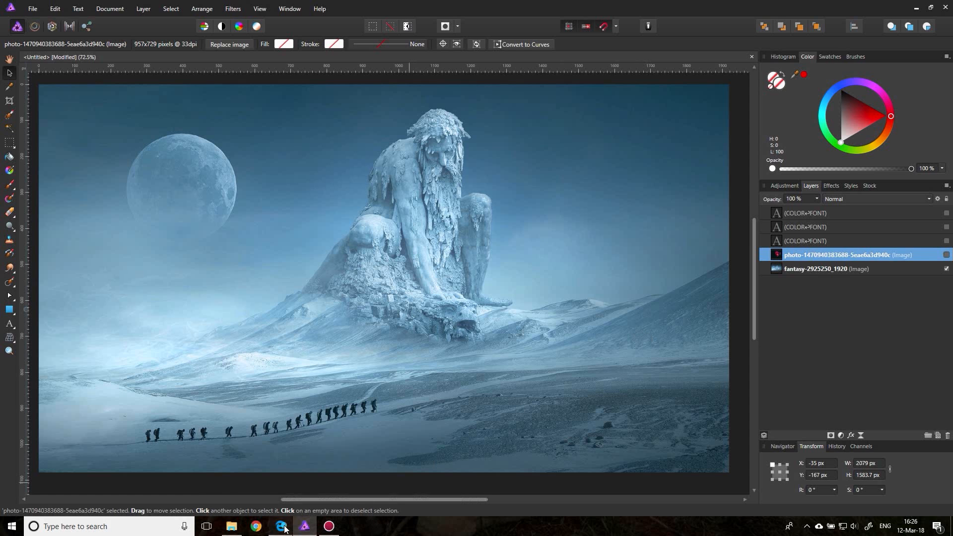
- Extract the icy landscape's palette, apply Complementary, and copy the orange hex E89C2B
{"action": "left_click", "coordinate": [255, 526]}
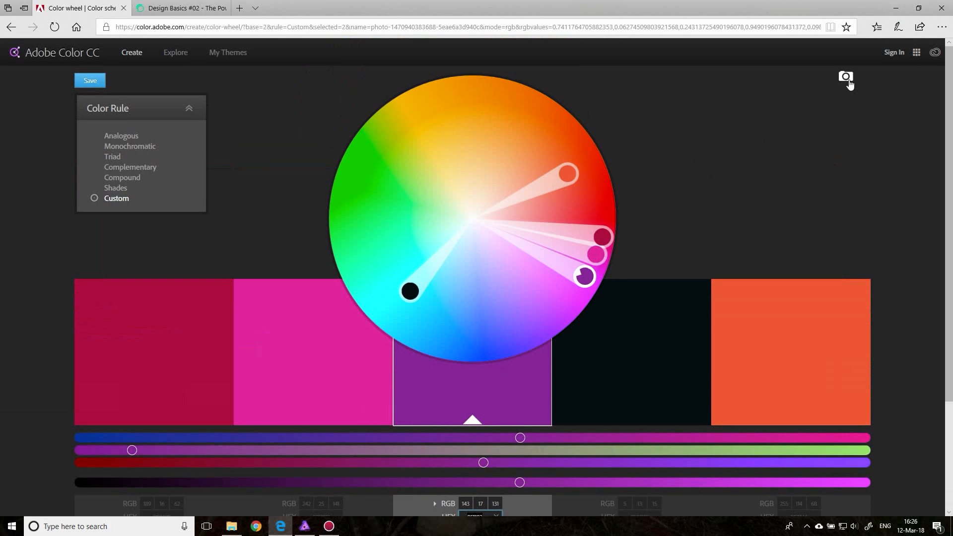
{"action": "left_click", "coordinate": [845, 79]}
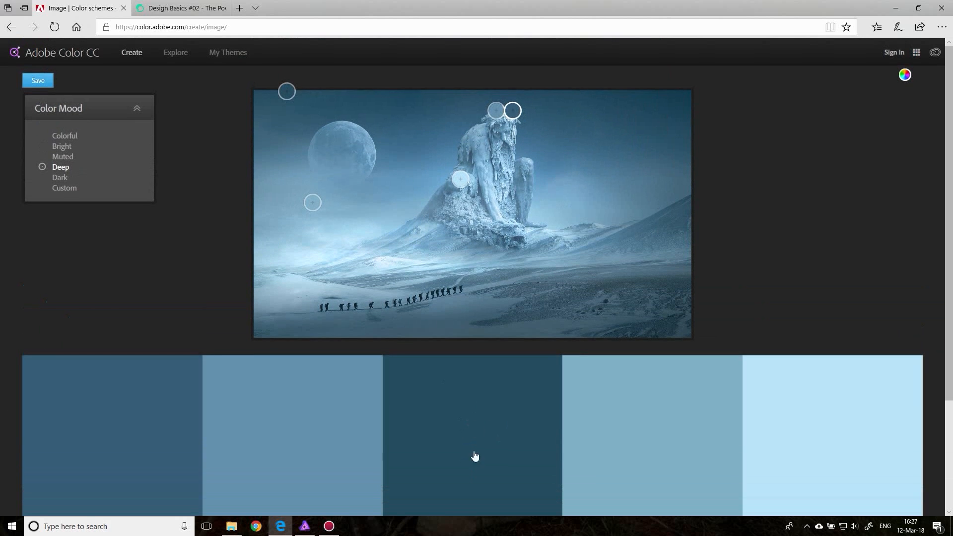
{"action": "mouse_move", "coordinate": [782, 205]}
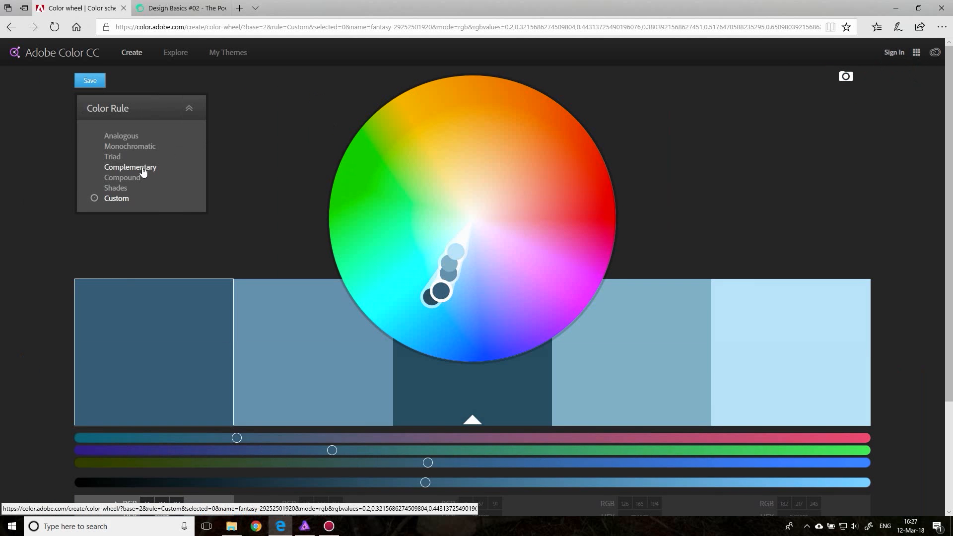
{"action": "mouse_move", "coordinate": [122, 176]}
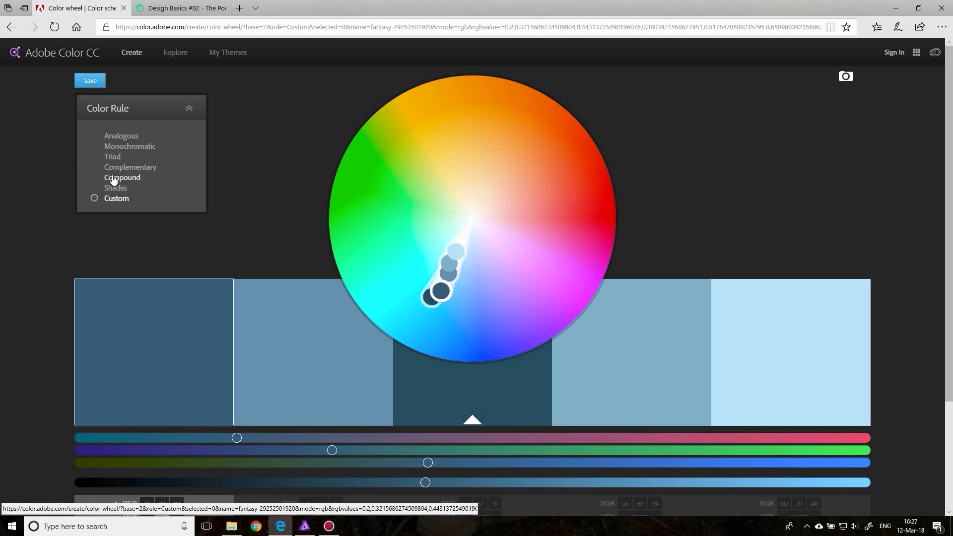
{"action": "mouse_move", "coordinate": [151, 170]}
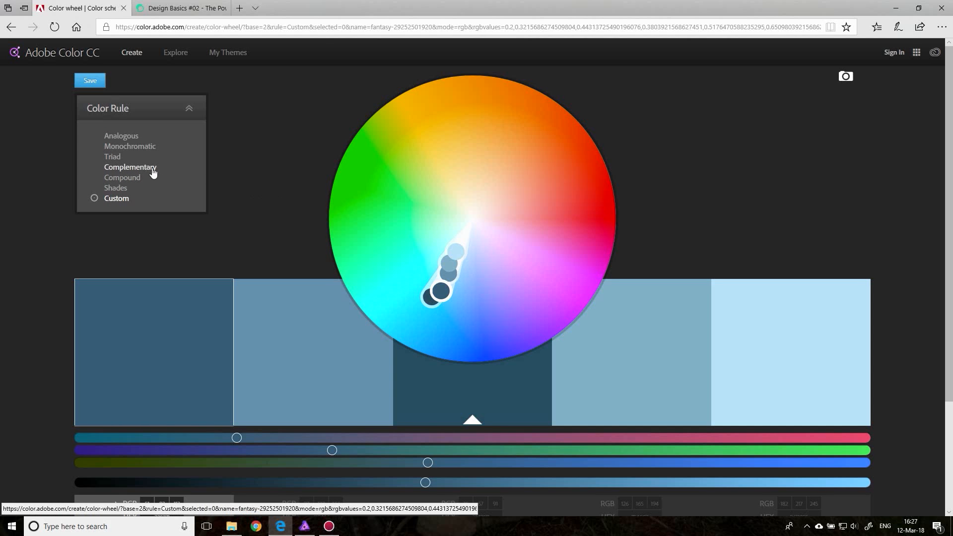
{"action": "left_click", "coordinate": [130, 167]}
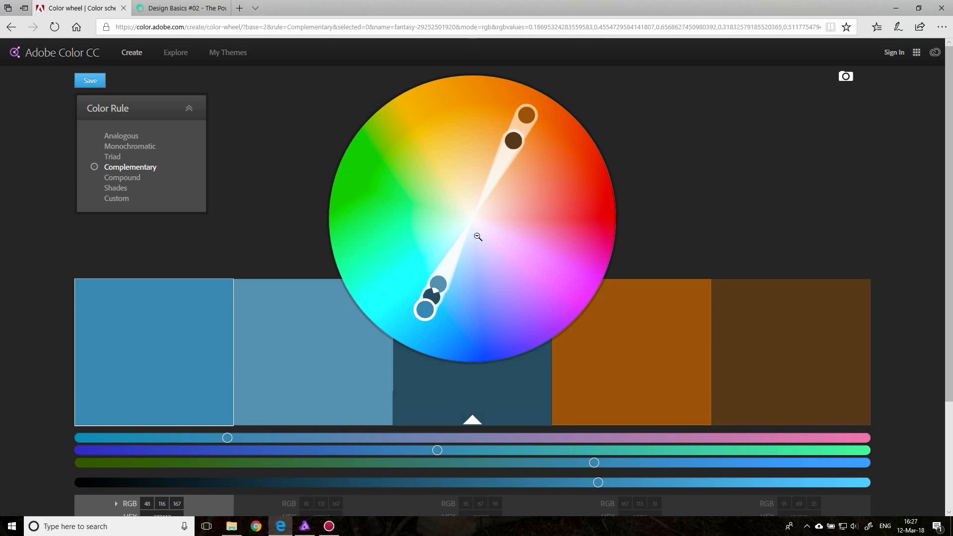
{"action": "mouse_move", "coordinate": [526, 114]}
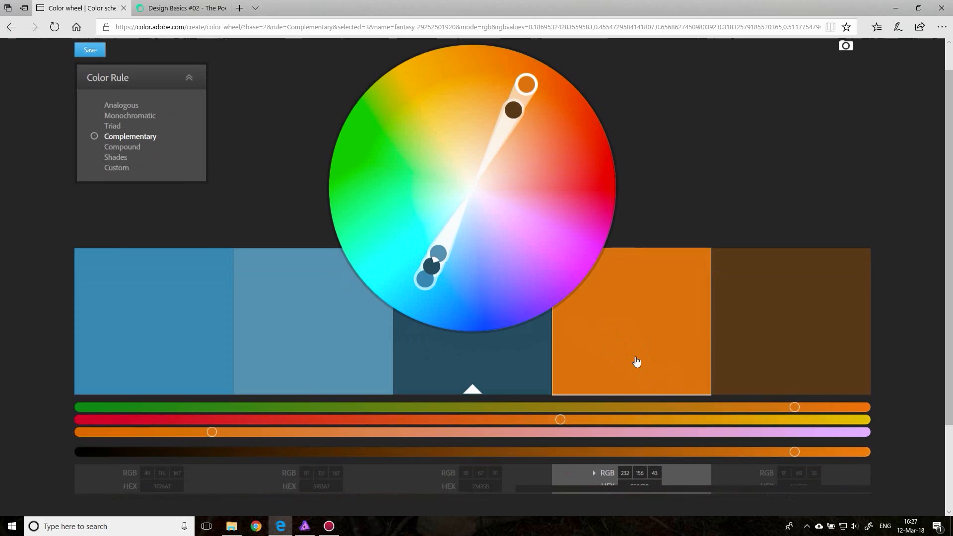
{"action": "scroll", "scroll_direction": "down", "scroll_amount": 3}
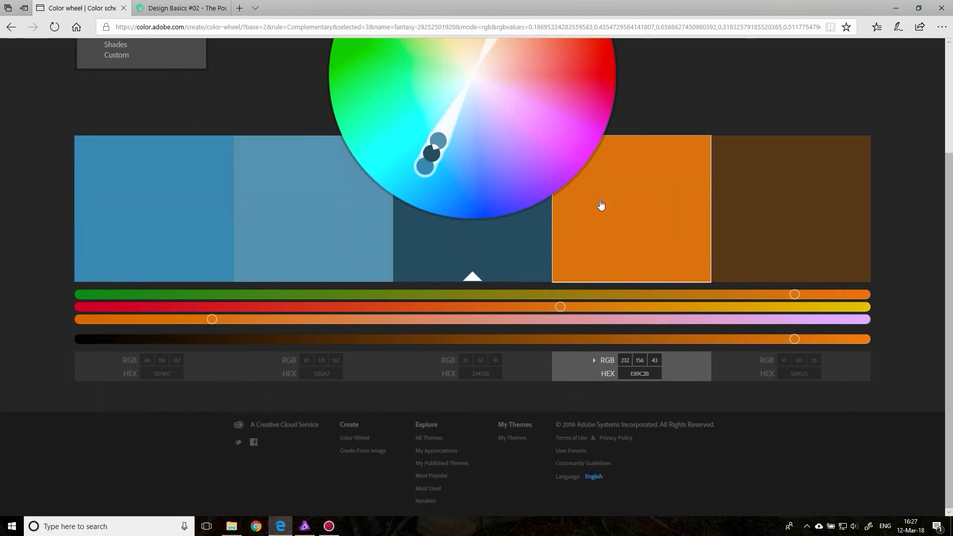
{"action": "left_click", "coordinate": [639, 373]}
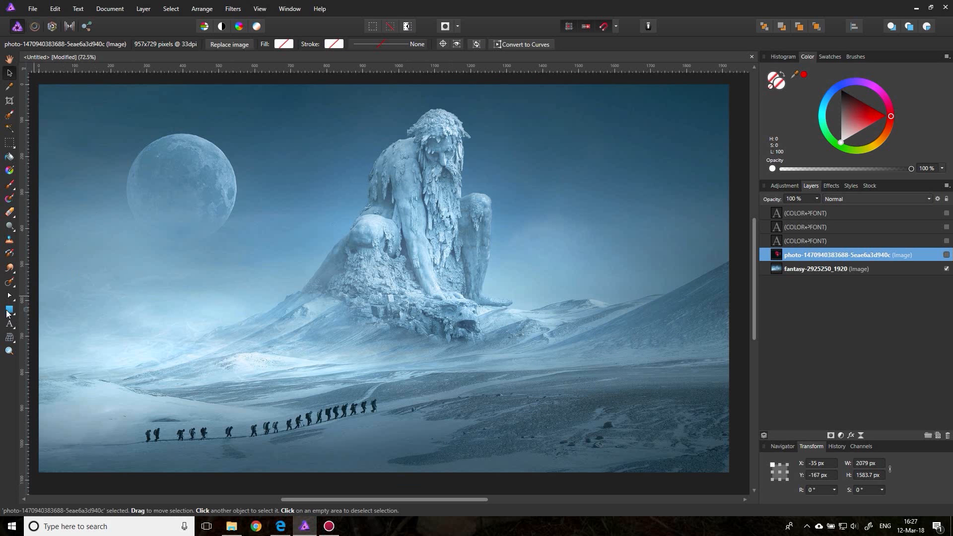
- Add GIANT text over the snowy scene and set its fill to E89C2B
{"action": "left_click", "coordinate": [9, 324]}
{"action": "type", "text": "GIANT"}
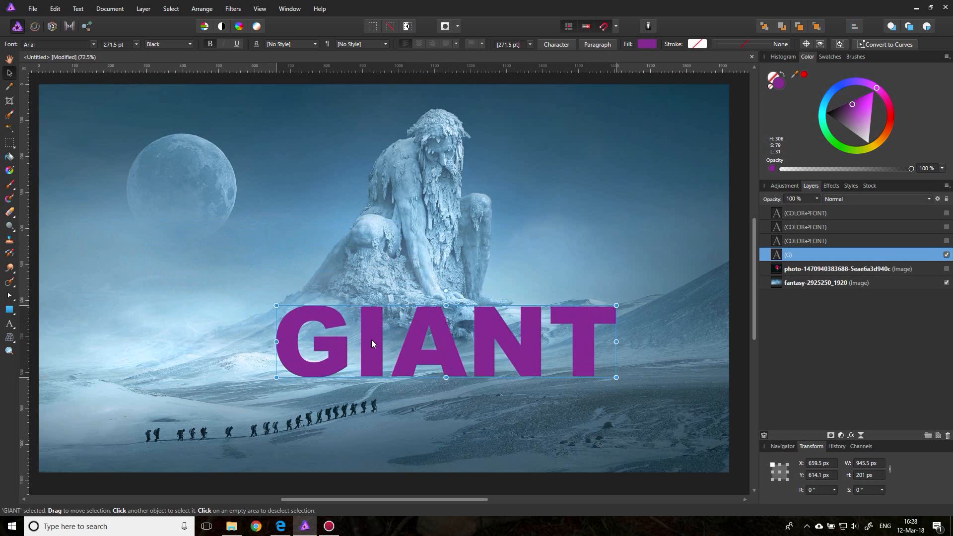
{"action": "left_click", "coordinate": [646, 43]}
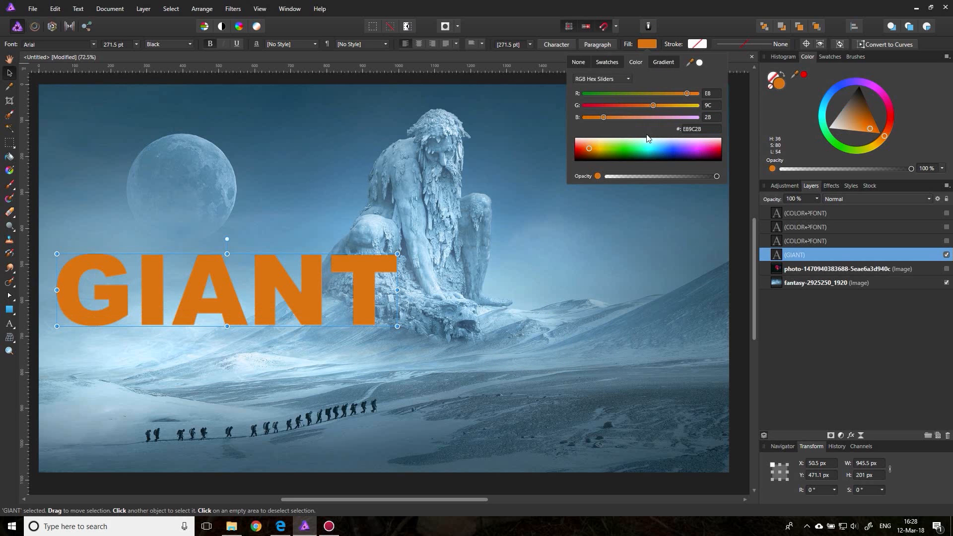
{"action": "mouse_move", "coordinate": [474, 116]}
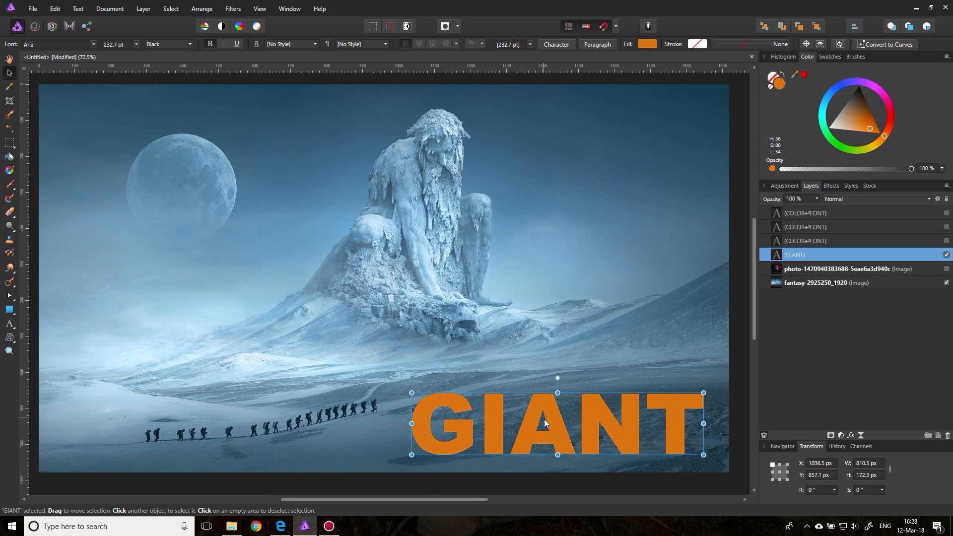
{"action": "mouse_move", "coordinate": [542, 403]}
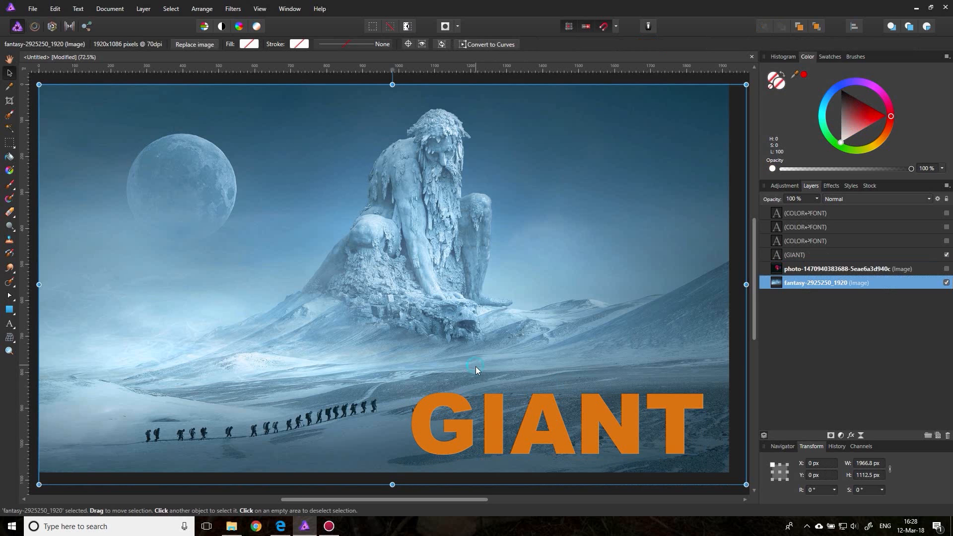
{"action": "mouse_move", "coordinate": [456, 259]}
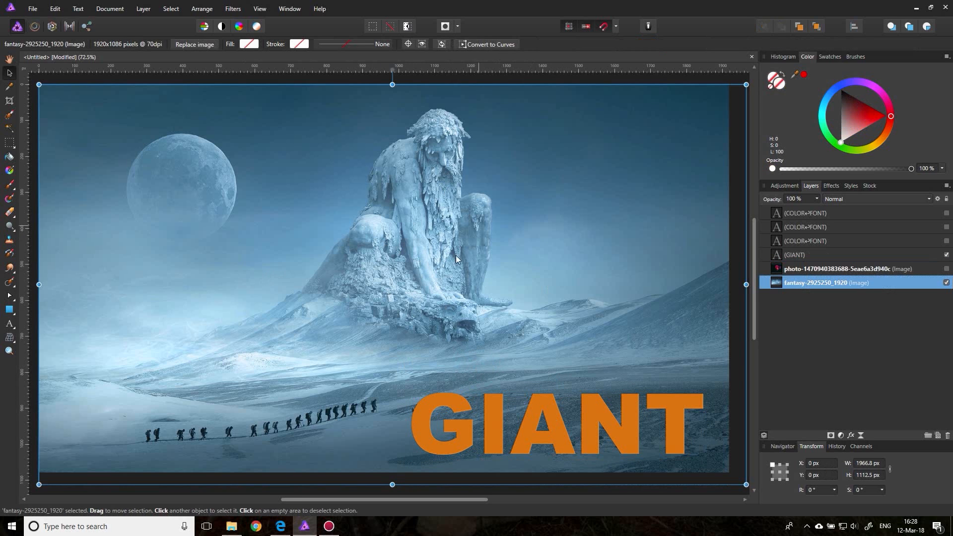
{"action": "mouse_move", "coordinate": [489, 217]}
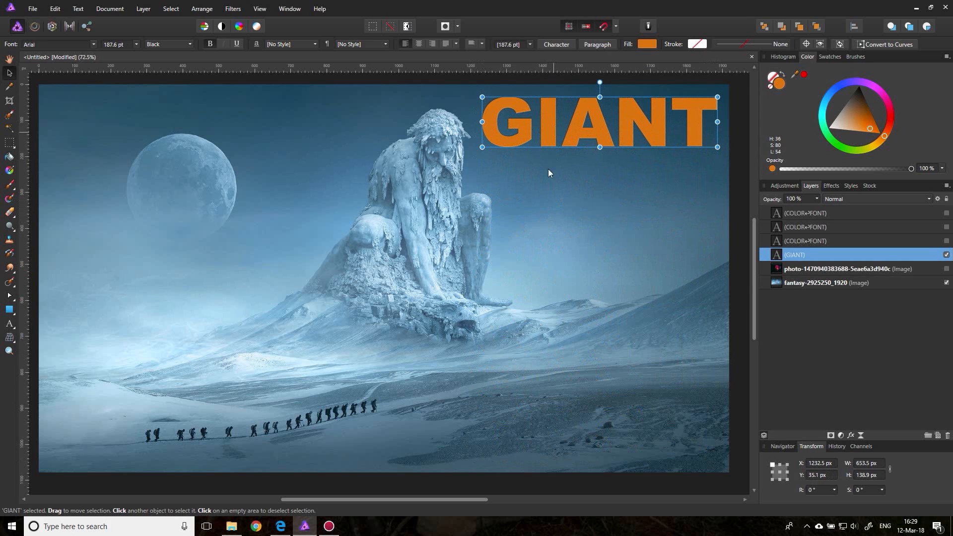
- Deselect the repositioned GIANT text by clicking the background
{"action": "left_click", "coordinate": [826, 282]}
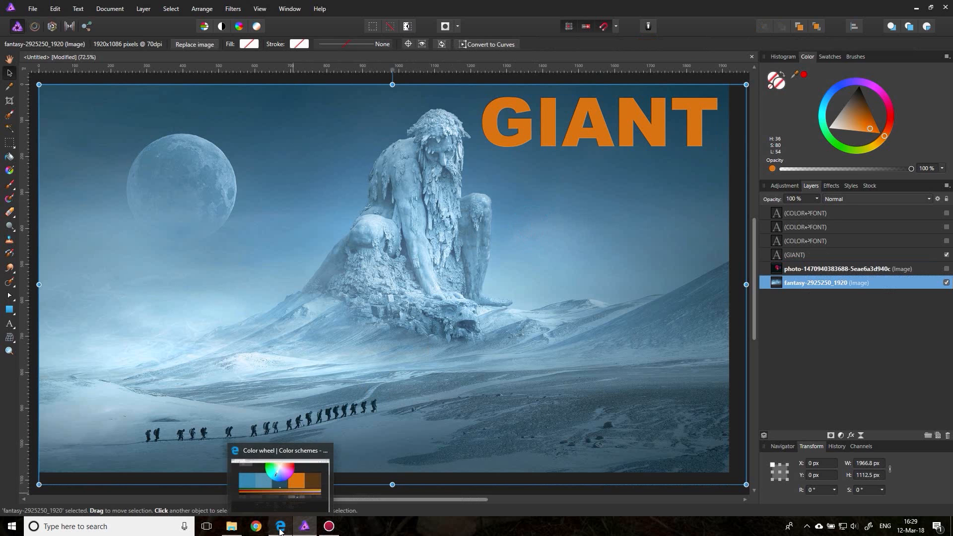
{"action": "left_click", "coordinate": [280, 526]}
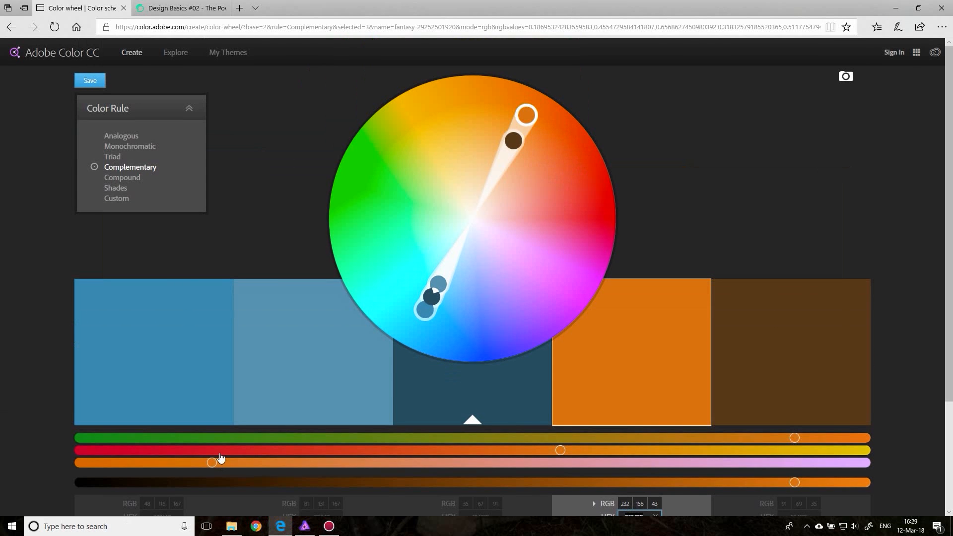
{"action": "mouse_move", "coordinate": [123, 213]}
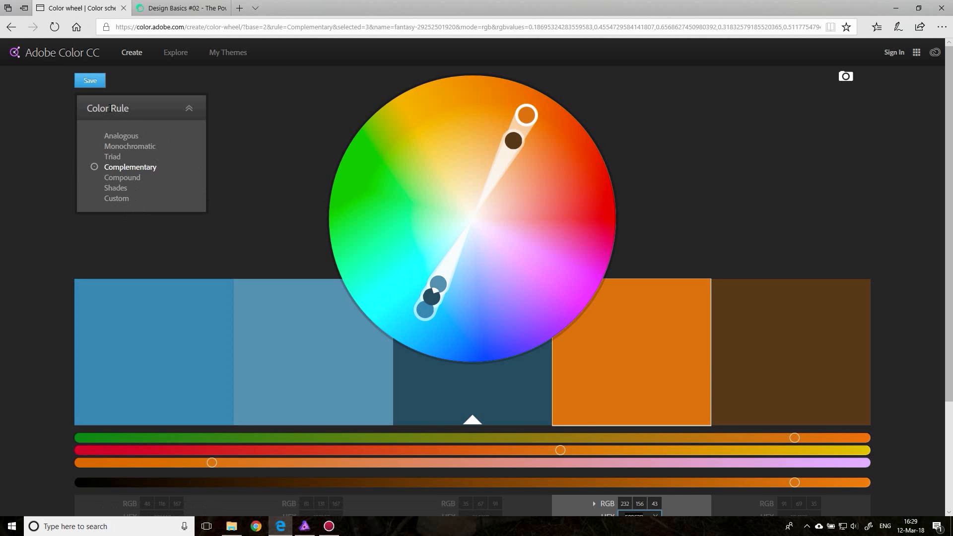
{"action": "mouse_move", "coordinate": [474, 423]}
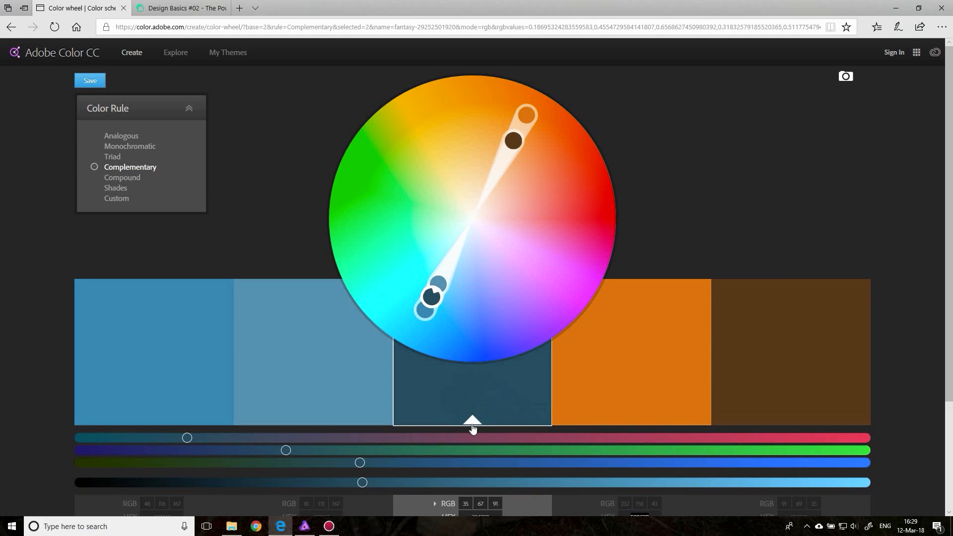
{"action": "mouse_move", "coordinate": [457, 332]}
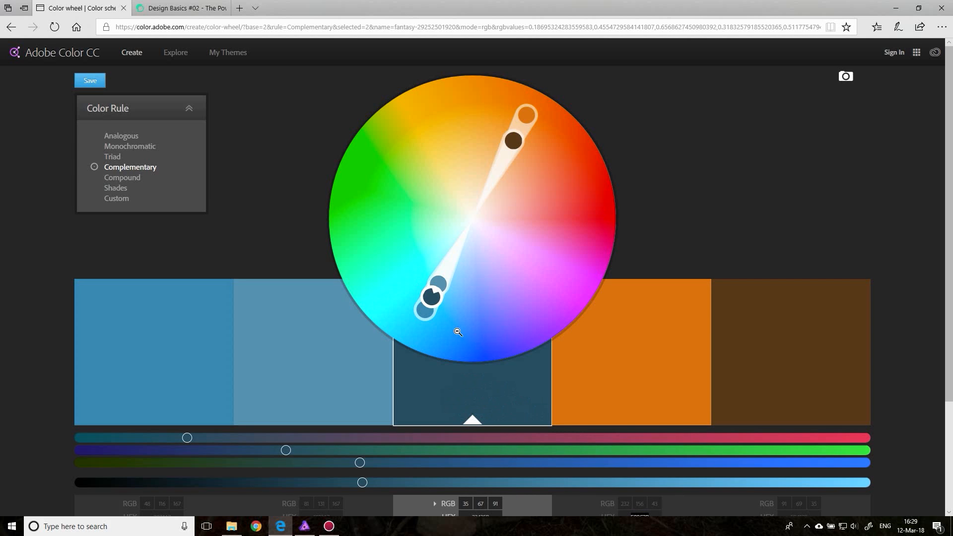
{"action": "mouse_move", "coordinate": [430, 293]}
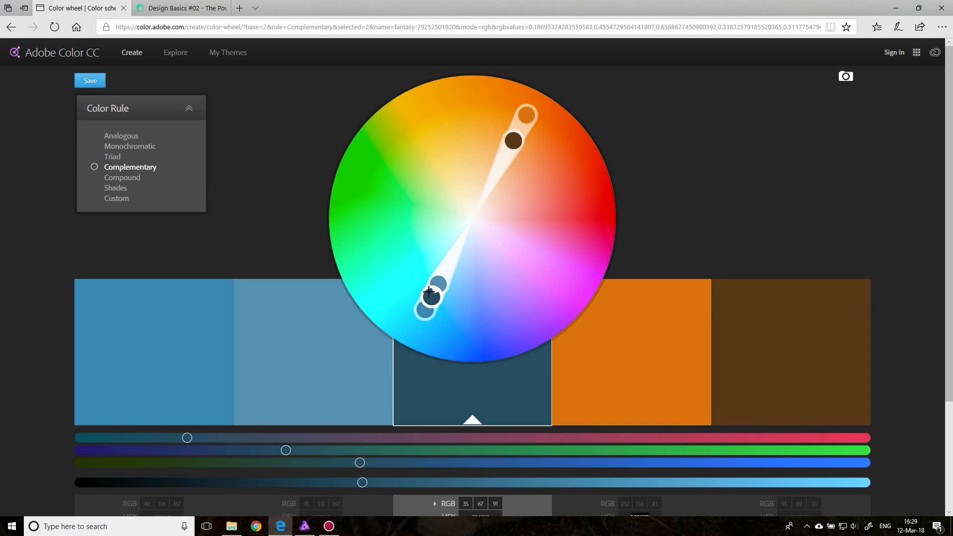
{"action": "mouse_move", "coordinate": [485, 403]}
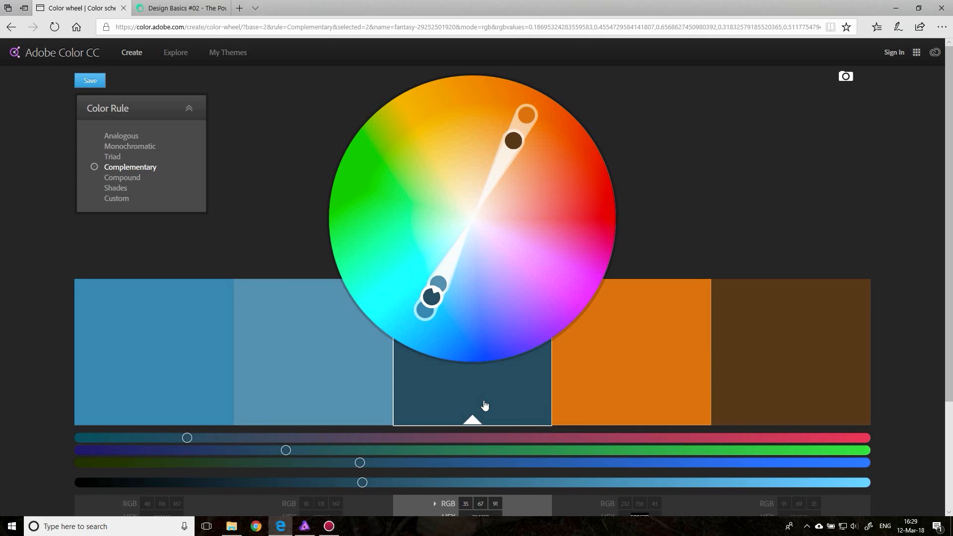
{"action": "mouse_move", "coordinate": [464, 410]}
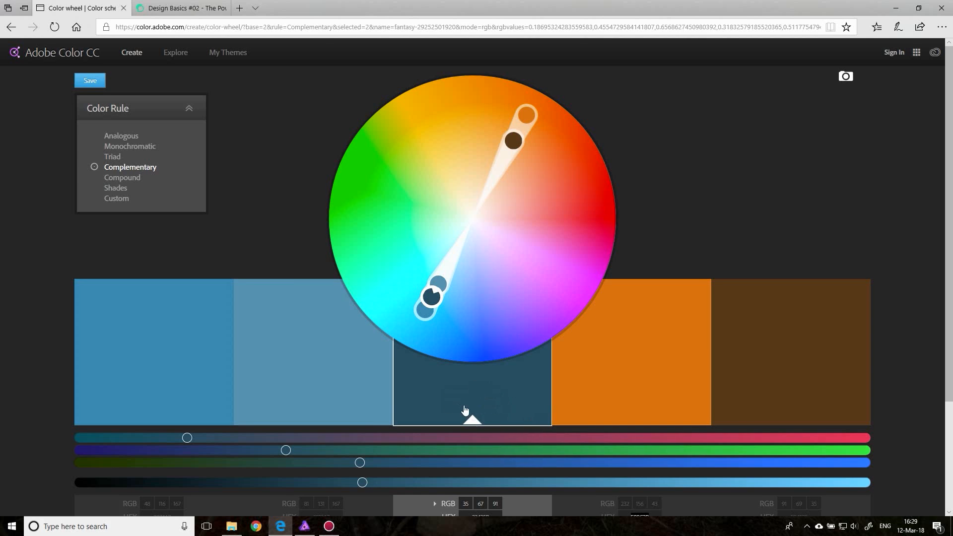
{"action": "mouse_move", "coordinate": [307, 373]}
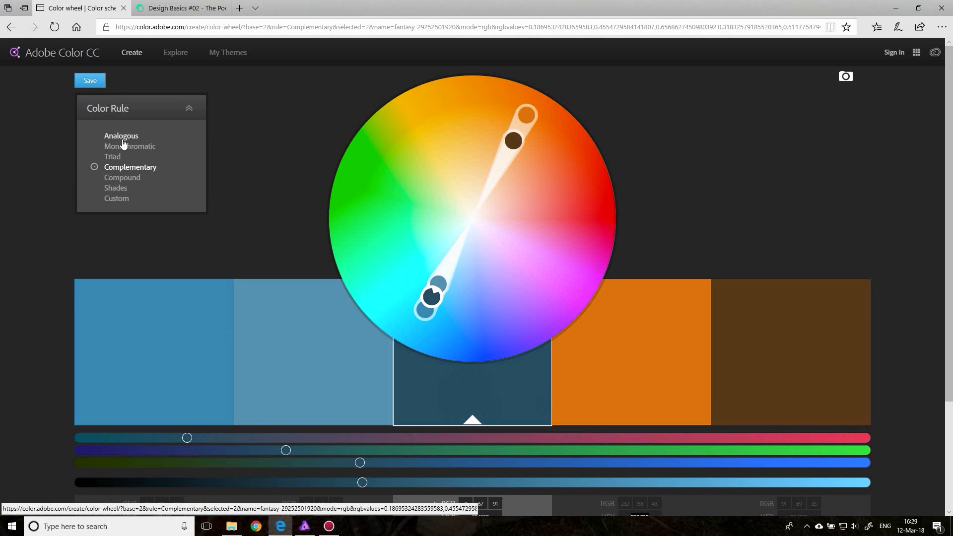
- Apply the Analogous color rule to get neighbouring blue and teal swatches
{"action": "left_click", "coordinate": [94, 135]}
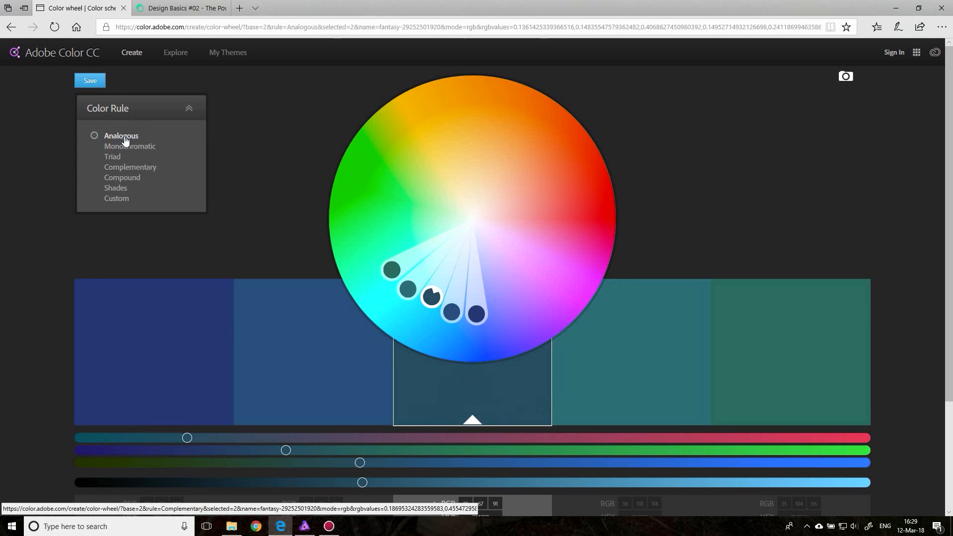
{"action": "mouse_move", "coordinate": [456, 399]}
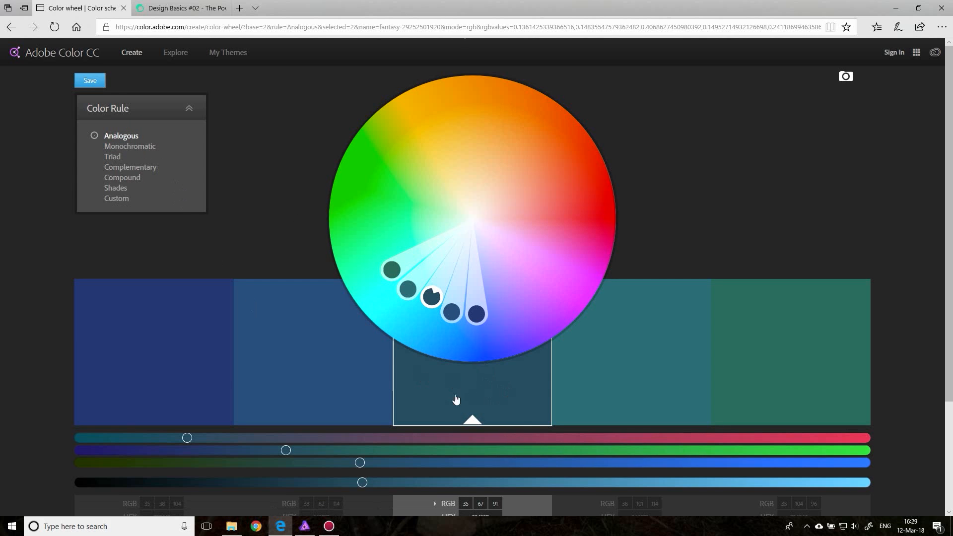
{"action": "mouse_move", "coordinate": [443, 308]}
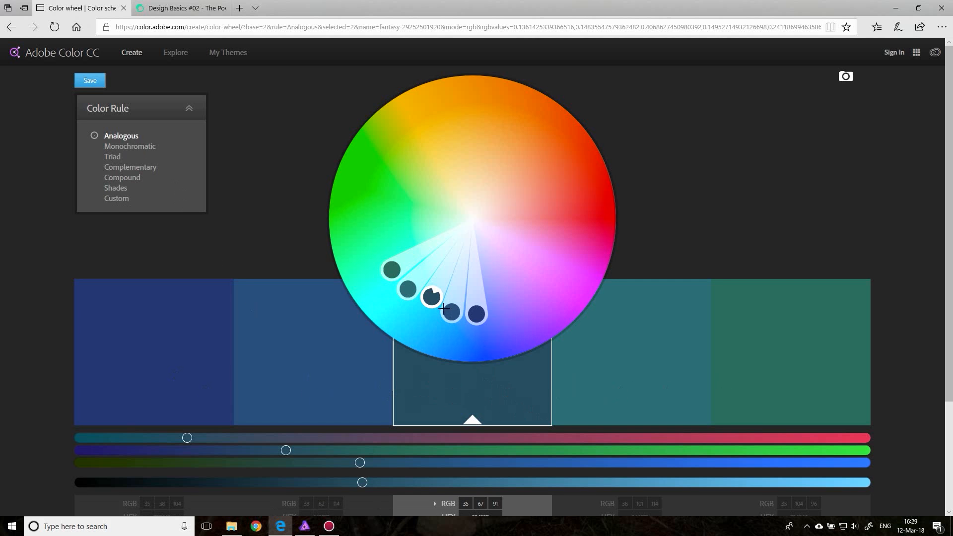
{"action": "mouse_move", "coordinate": [588, 246]}
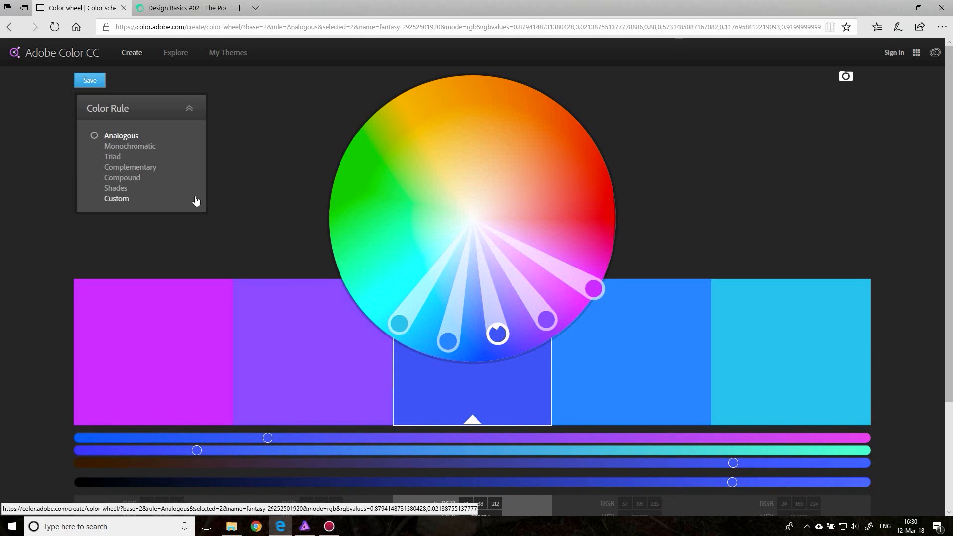
- Apply the Monochromatic rule for five shades from light lavender to deep navy
{"action": "left_click", "coordinate": [129, 146]}
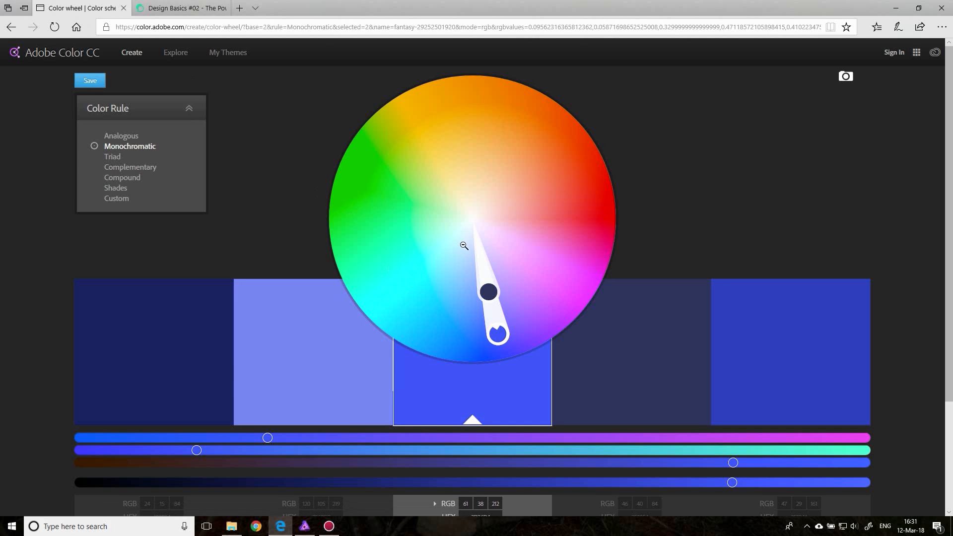
{"action": "mouse_move", "coordinate": [482, 228]}
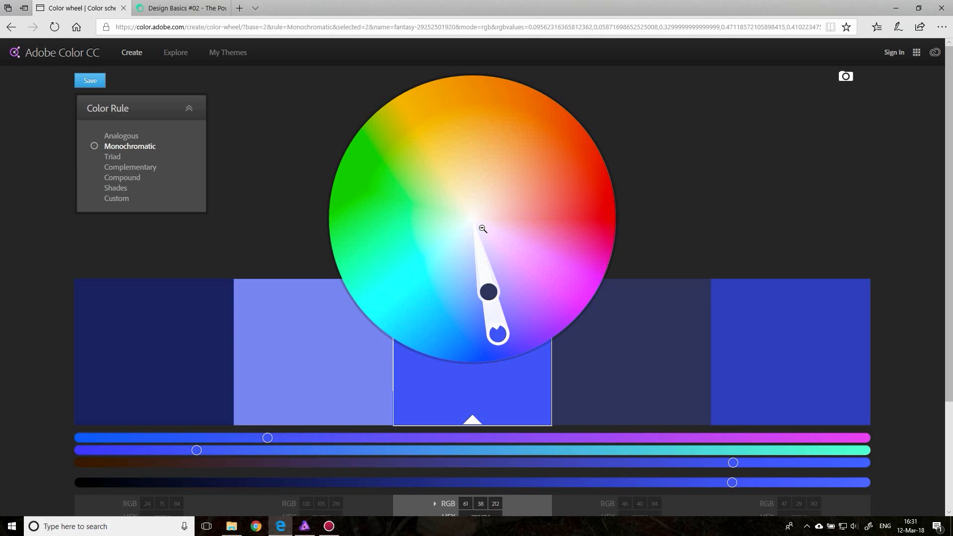
{"action": "mouse_move", "coordinate": [481, 246]}
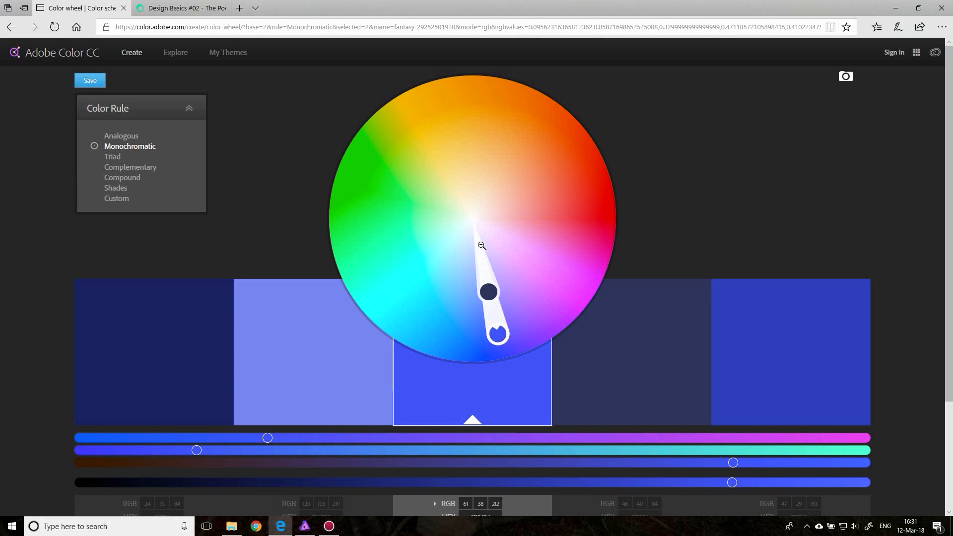
{"action": "mouse_move", "coordinate": [208, 376]}
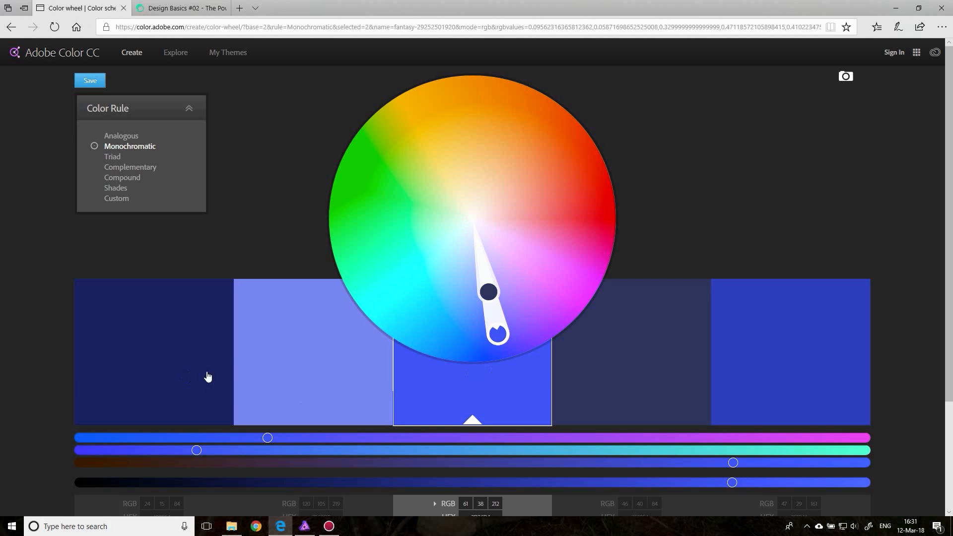
{"action": "mouse_move", "coordinate": [586, 409]}
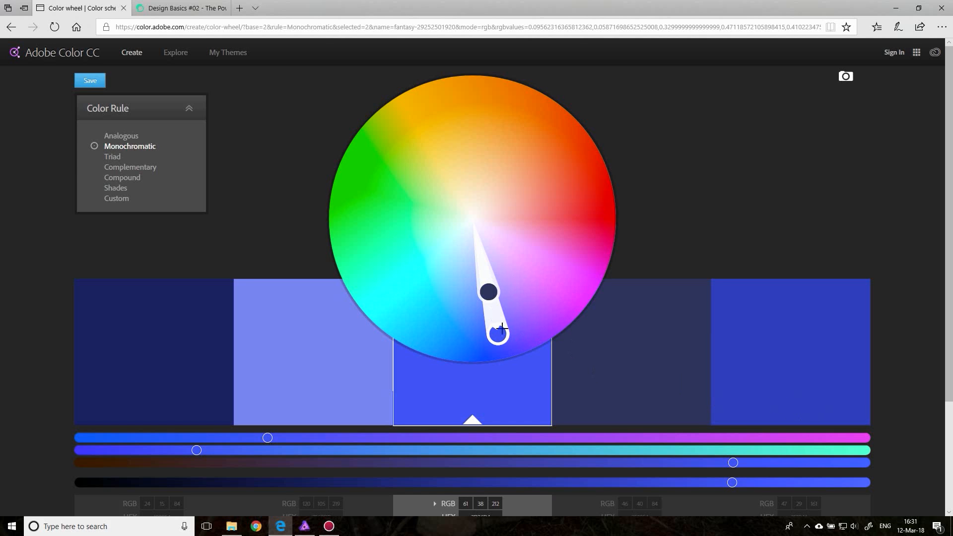
{"action": "mouse_move", "coordinate": [111, 156]}
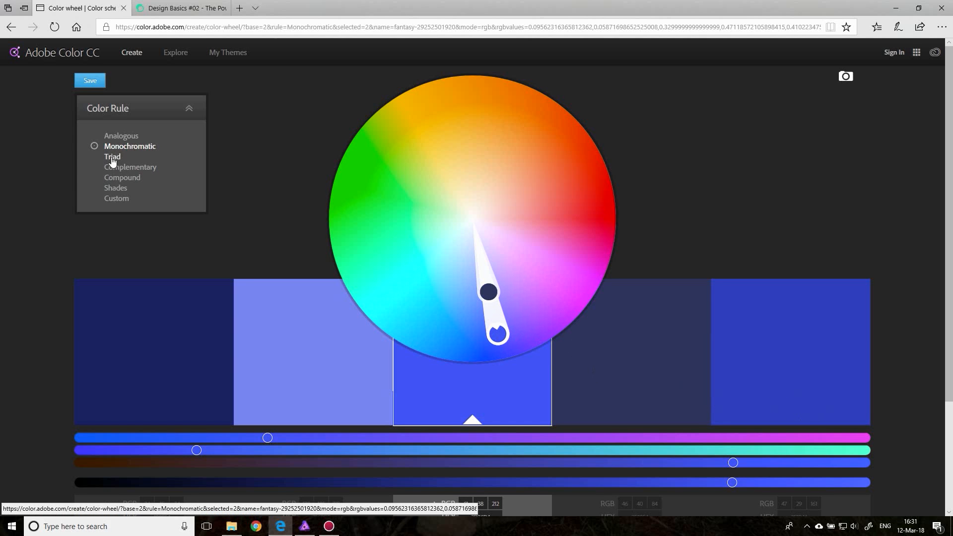
- Apply the Triad color rule, giving navy, orange, violet-blue and green swatches
{"action": "left_click", "coordinate": [112, 157]}
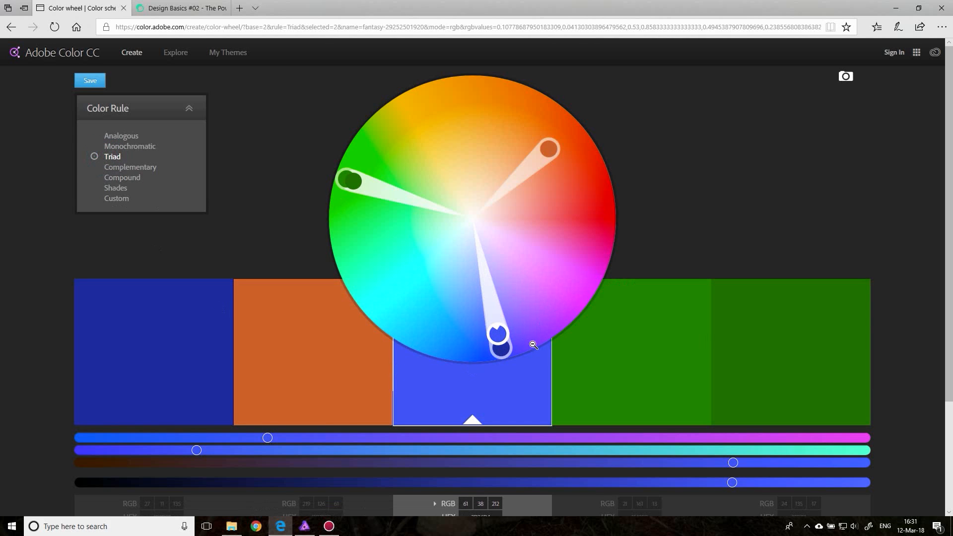
{"action": "mouse_move", "coordinate": [517, 168]}
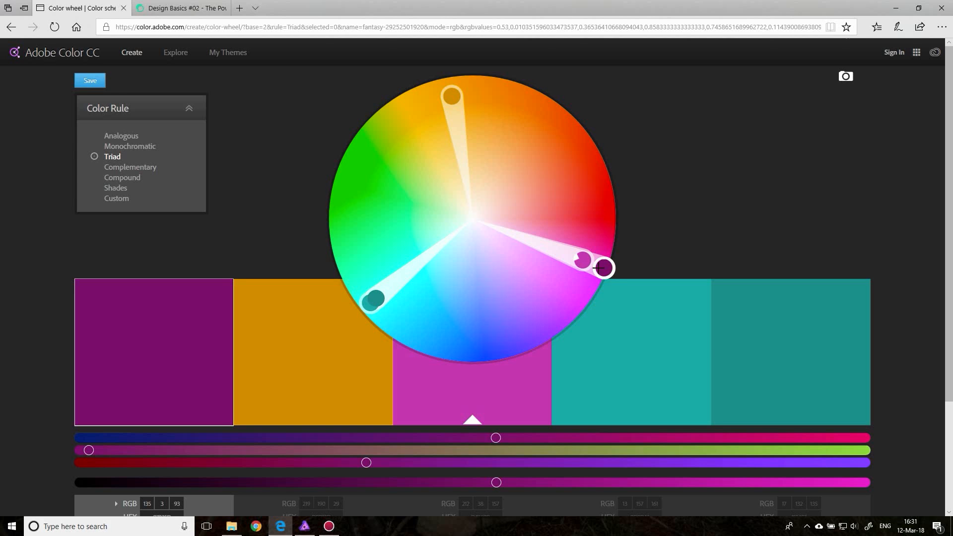
{"action": "mouse_move", "coordinate": [613, 360]}
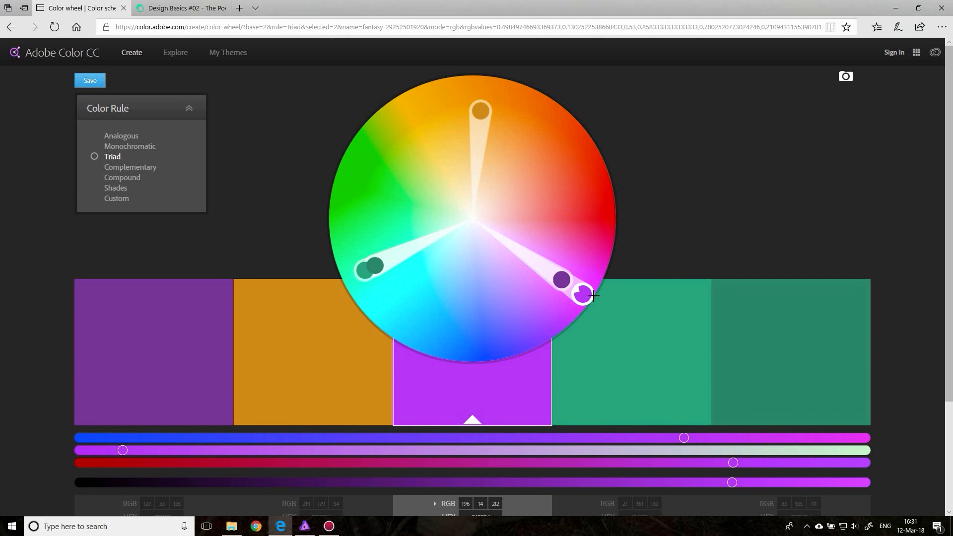
{"action": "mouse_move", "coordinate": [130, 167]}
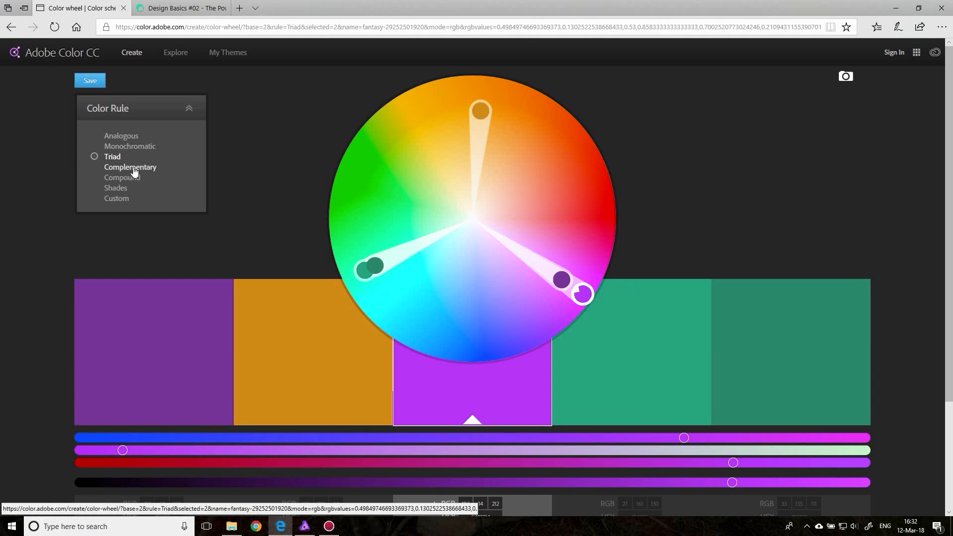
- Switch the wheel to a complementary harmony and shift the base colour into red-orange hues
{"action": "left_click", "coordinate": [130, 167]}
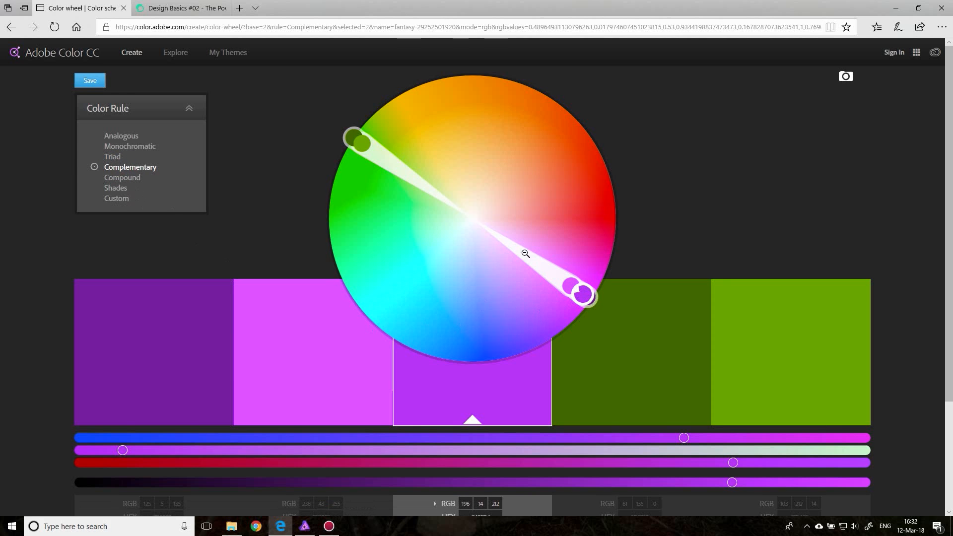
{"action": "mouse_move", "coordinate": [622, 311]}
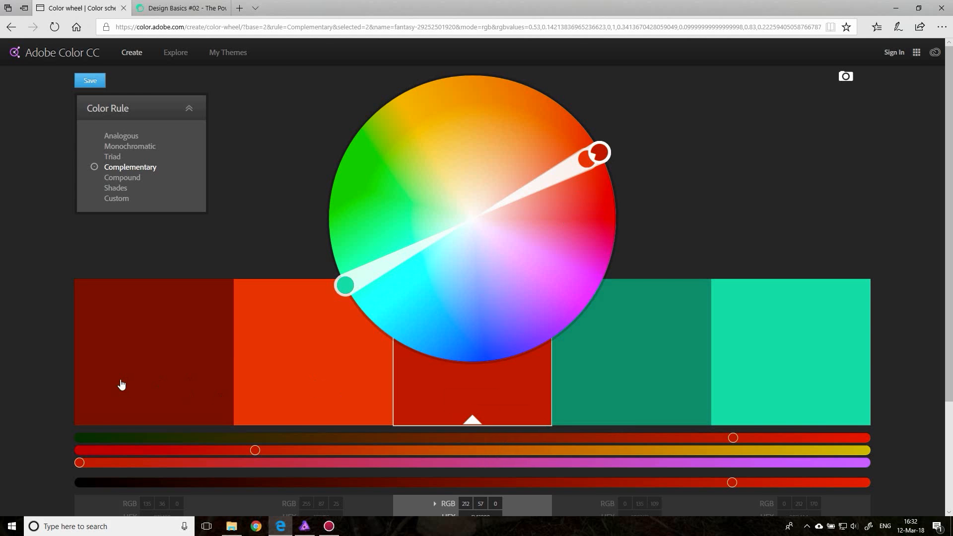
{"action": "mouse_move", "coordinate": [838, 373]}
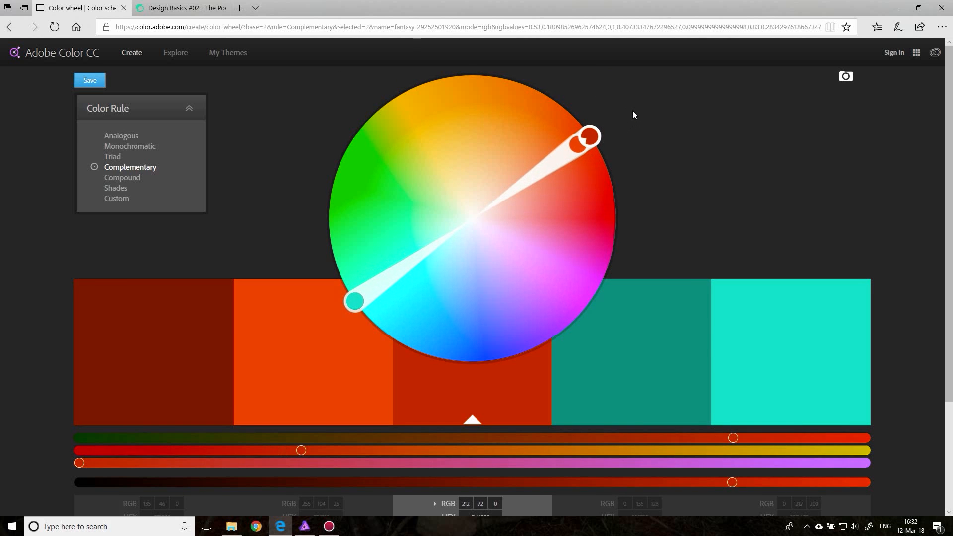
{"action": "mouse_move", "coordinate": [588, 136]}
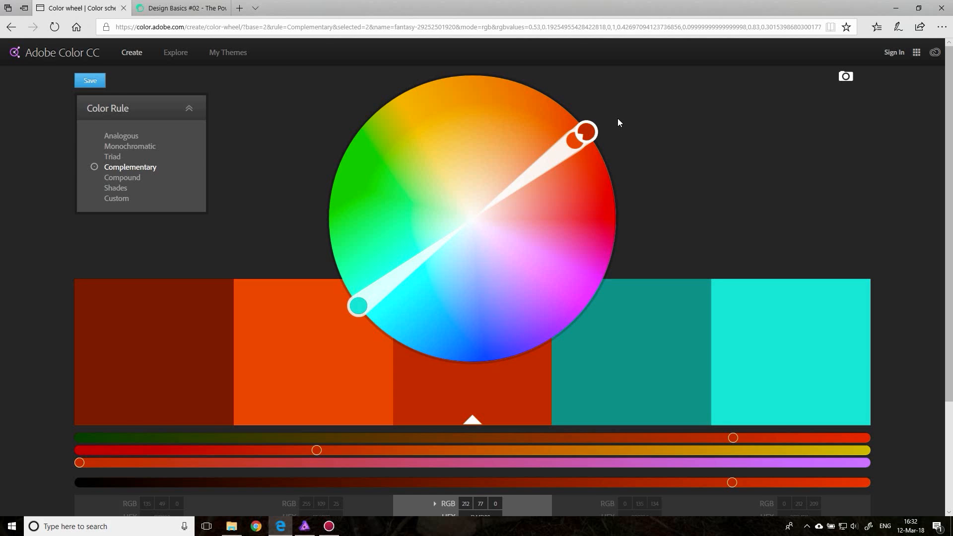
{"action": "mouse_move", "coordinate": [779, 366]}
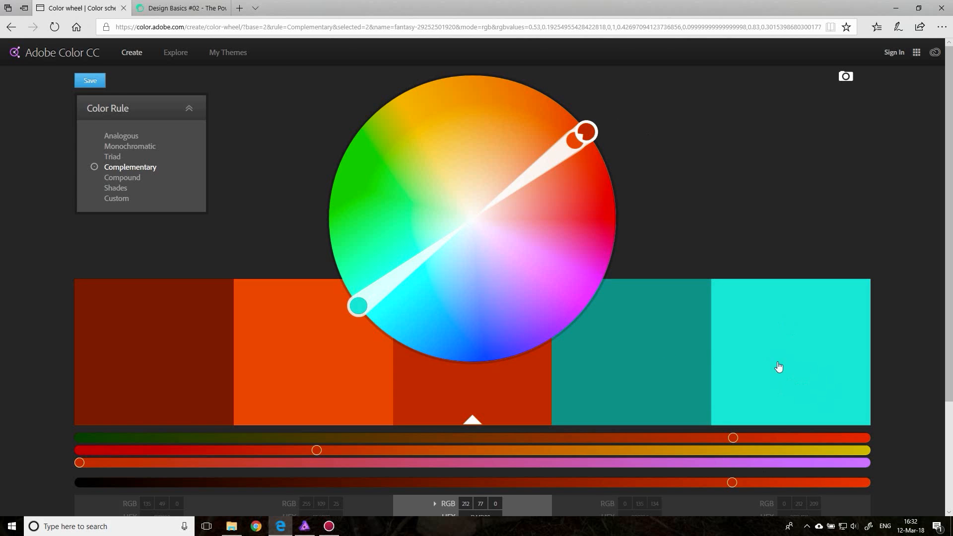
{"action": "mouse_move", "coordinate": [763, 339]}
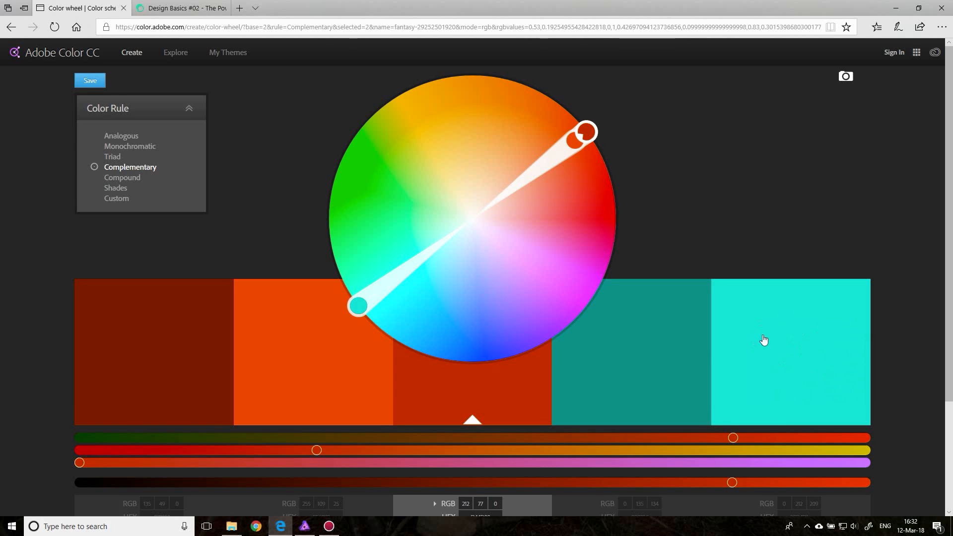
{"action": "mouse_move", "coordinate": [455, 389]}
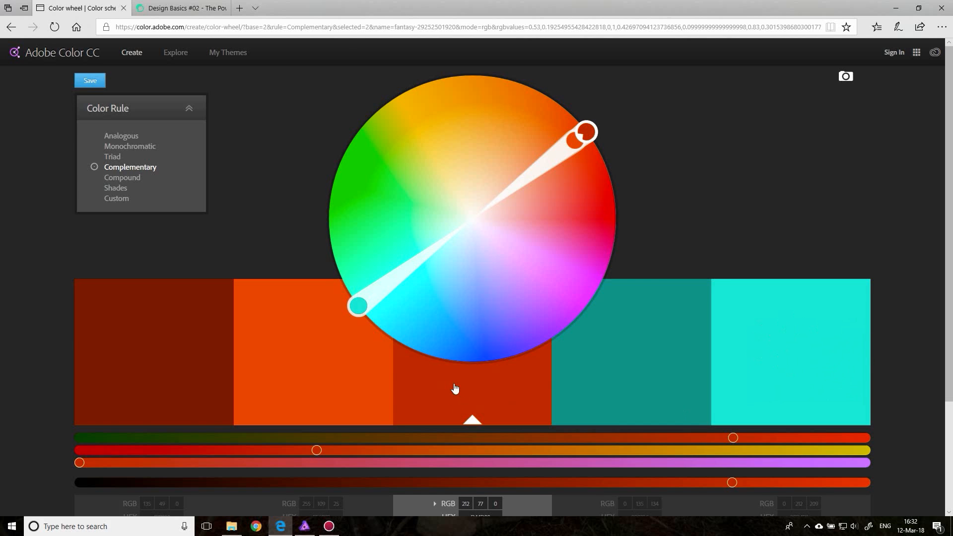
{"action": "mouse_move", "coordinate": [486, 390]}
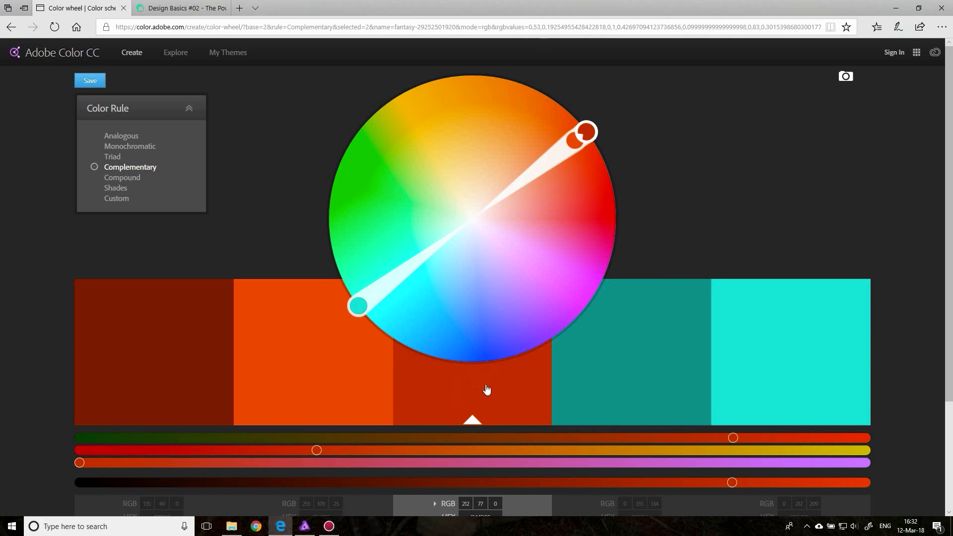
{"action": "mouse_move", "coordinate": [648, 394]}
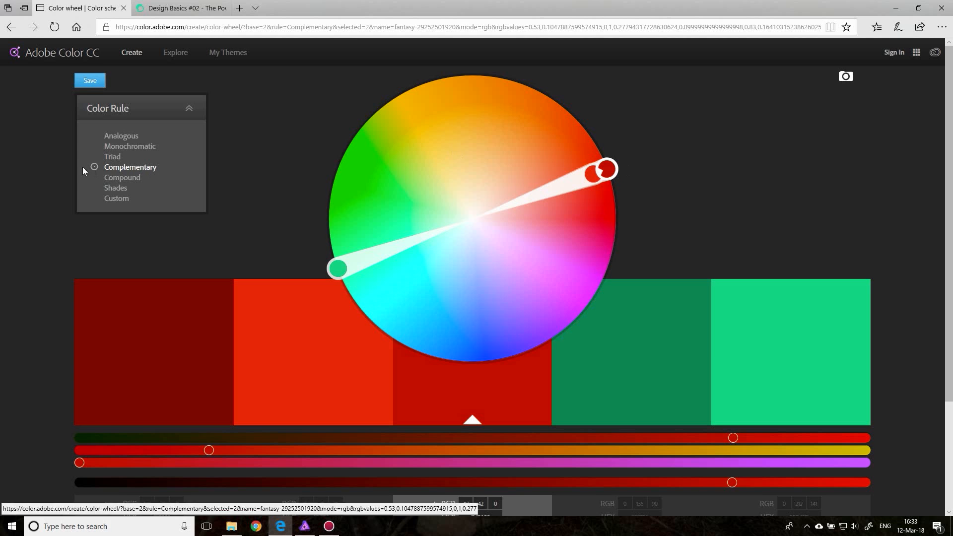
{"action": "left_click", "coordinate": [122, 177]}
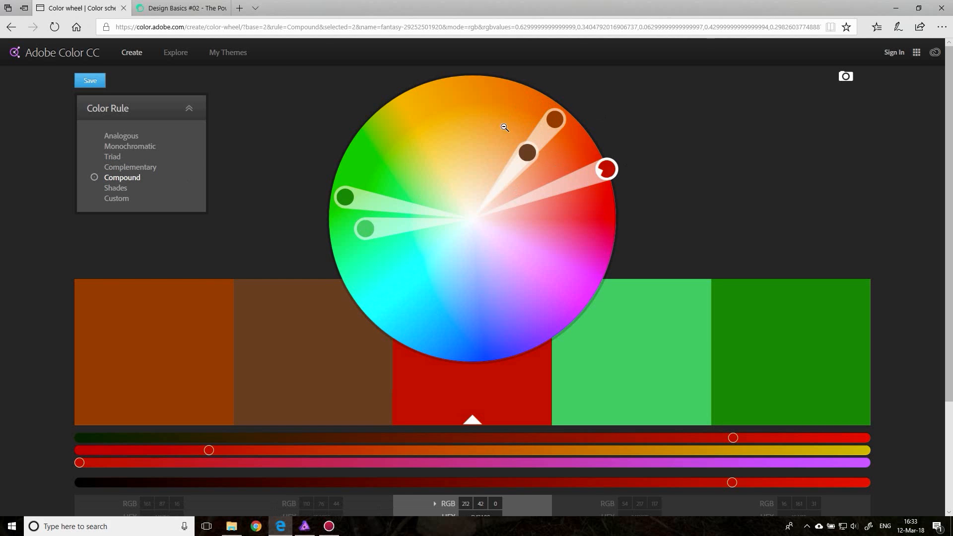
{"action": "mouse_move", "coordinate": [622, 194]}
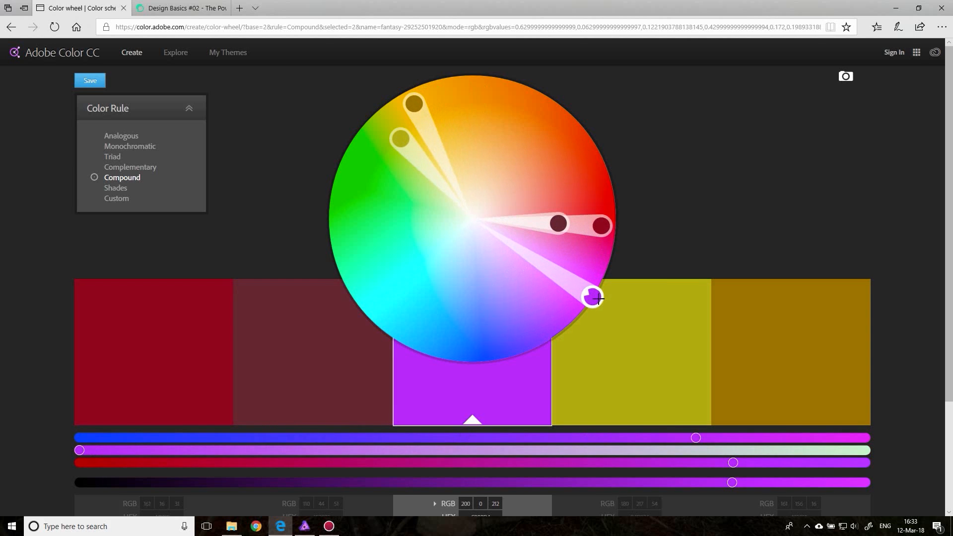
{"action": "mouse_move", "coordinate": [394, 88]}
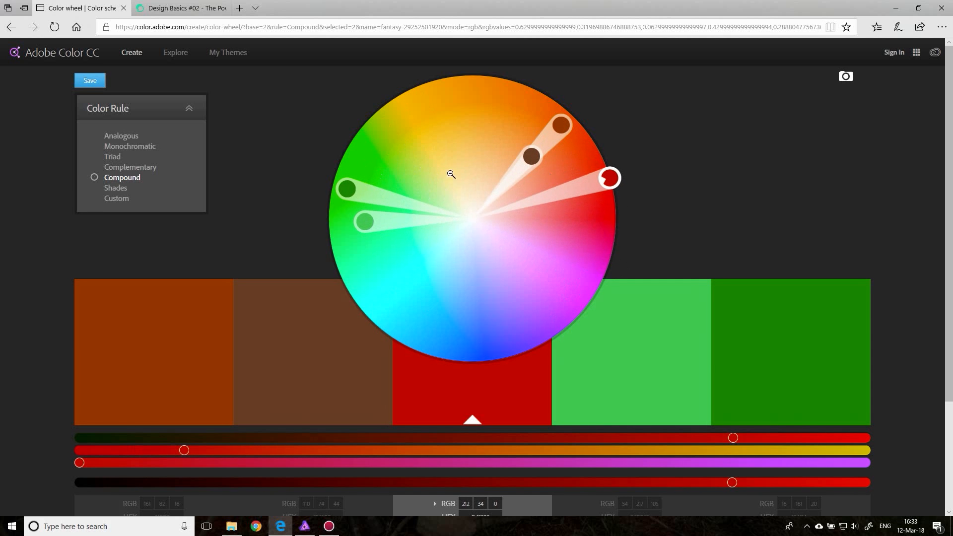
{"action": "left_click", "coordinate": [115, 188]}
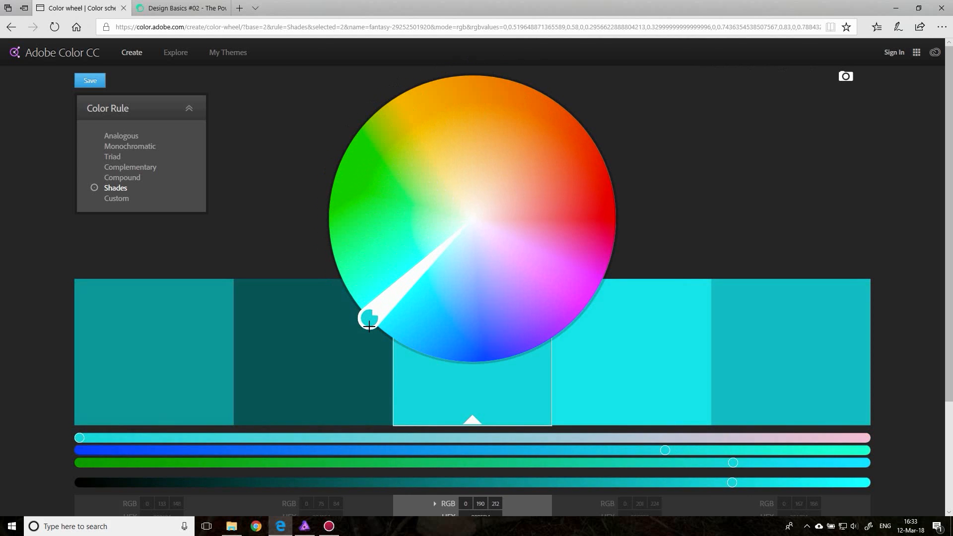
{"action": "mouse_move", "coordinate": [315, 378]}
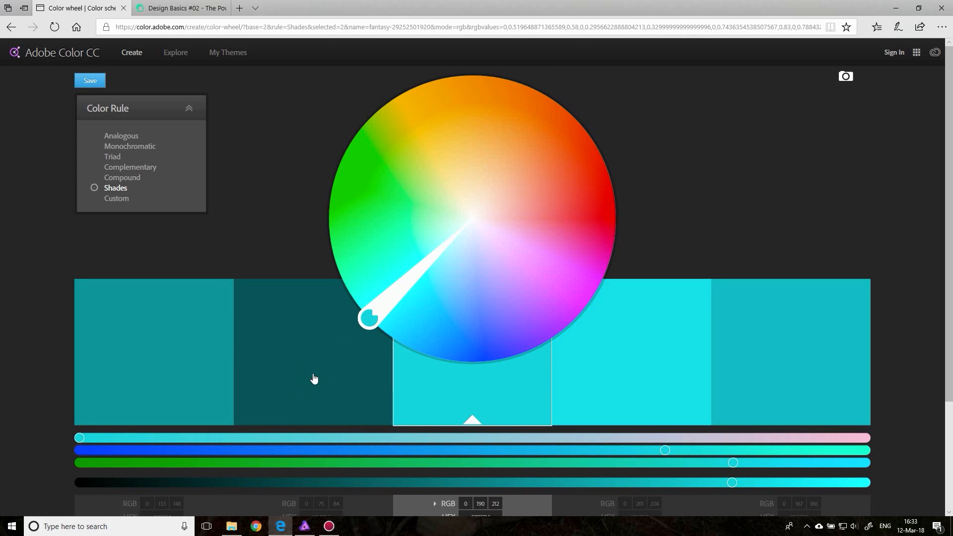
{"action": "mouse_move", "coordinate": [330, 391]}
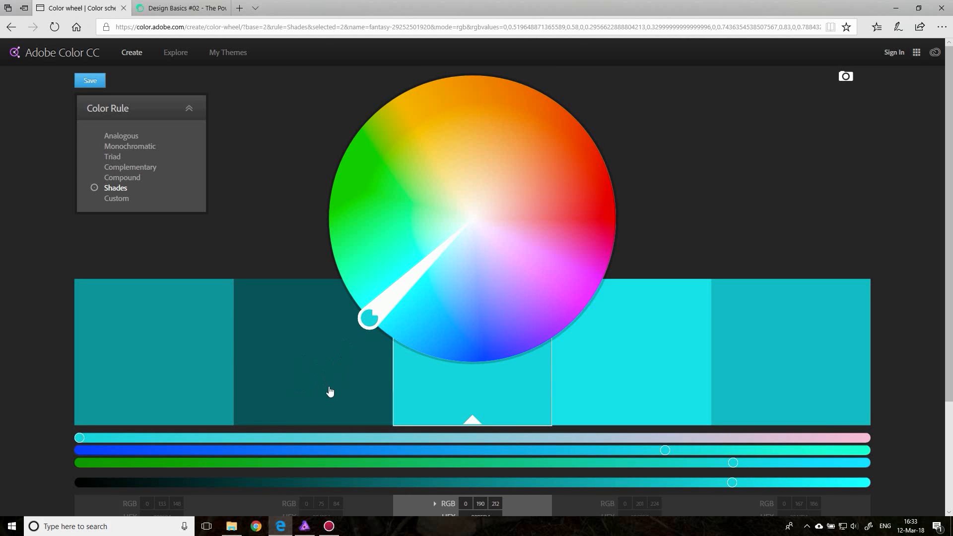
{"action": "mouse_move", "coordinate": [344, 371]}
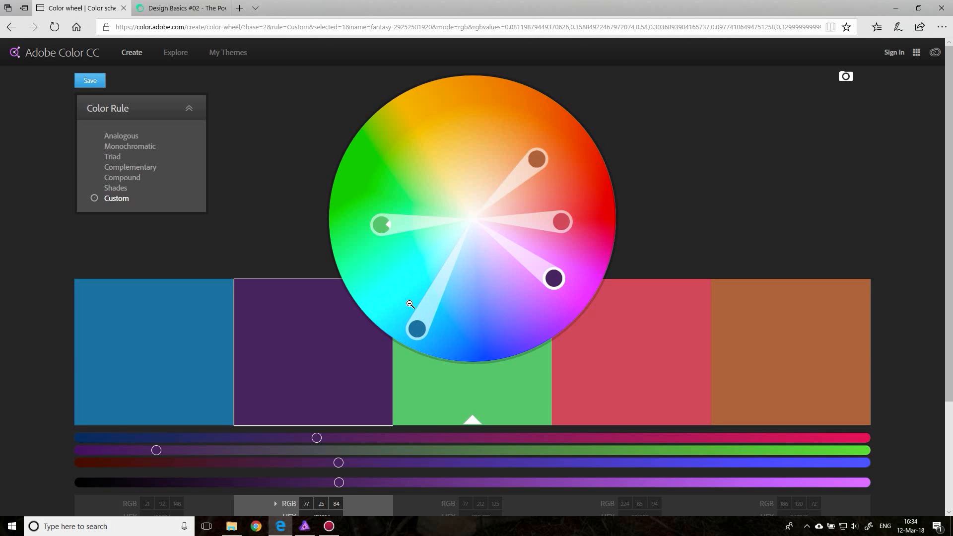
{"action": "mouse_move", "coordinate": [175, 52]}
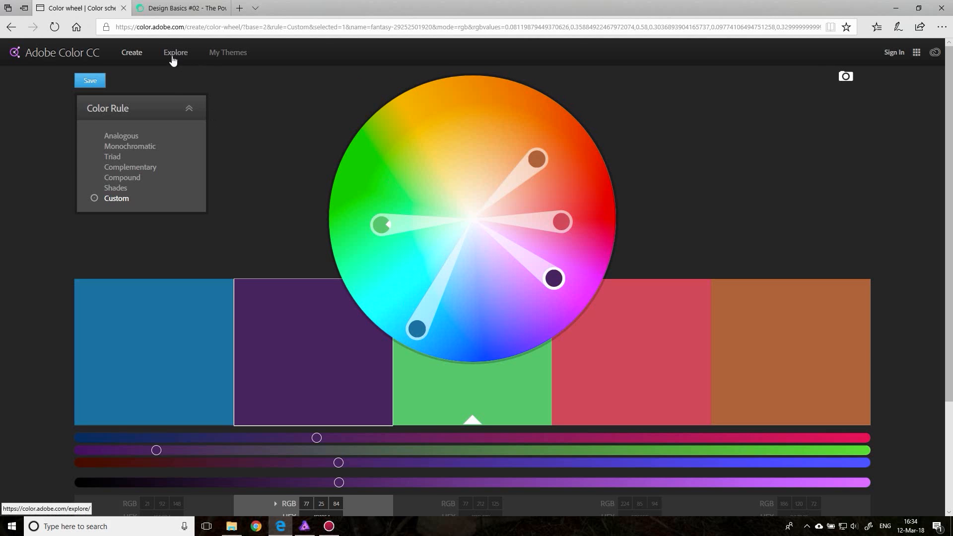
- Open the Explore gallery of community colour themes
{"action": "left_click", "coordinate": [175, 52]}
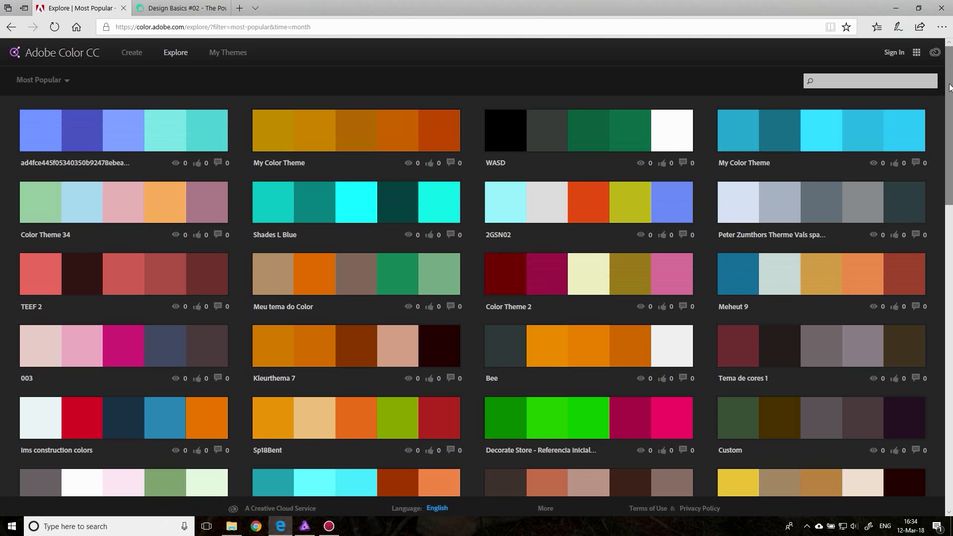
- Scroll down through the Most Popular themes of the month and back up
{"action": "scroll", "scroll_direction": "down", "scroll_amount": 3}
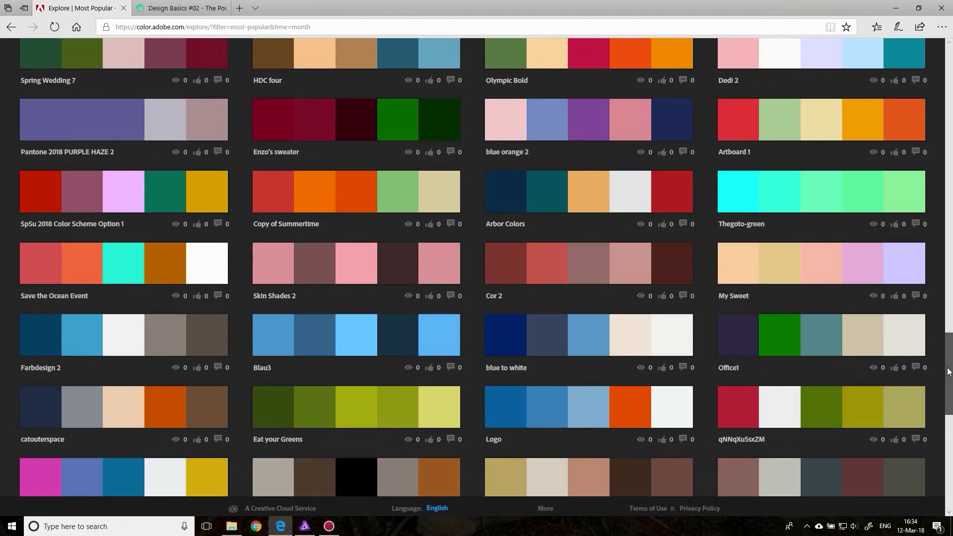
{"action": "scroll", "scroll_direction": "down", "scroll_amount": 3}
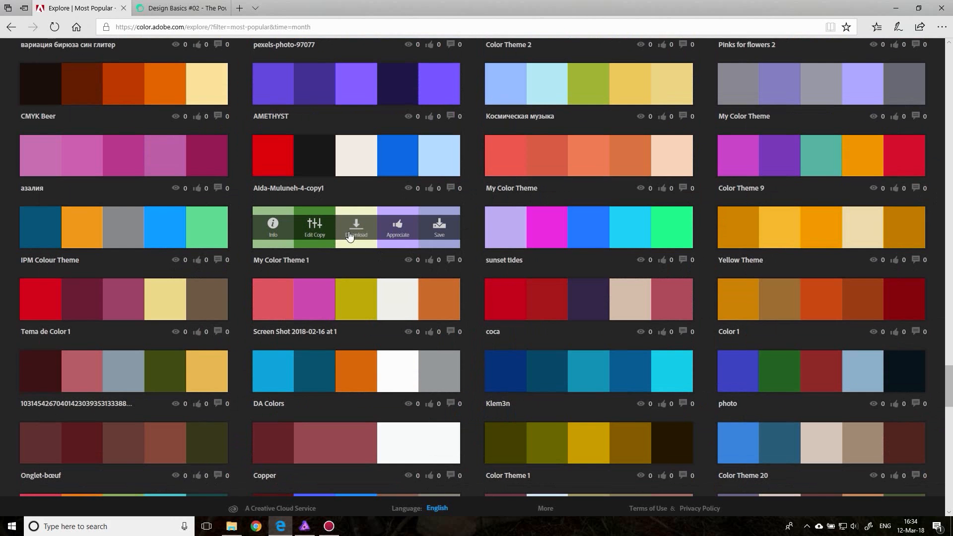
{"action": "mouse_move", "coordinate": [357, 227]}
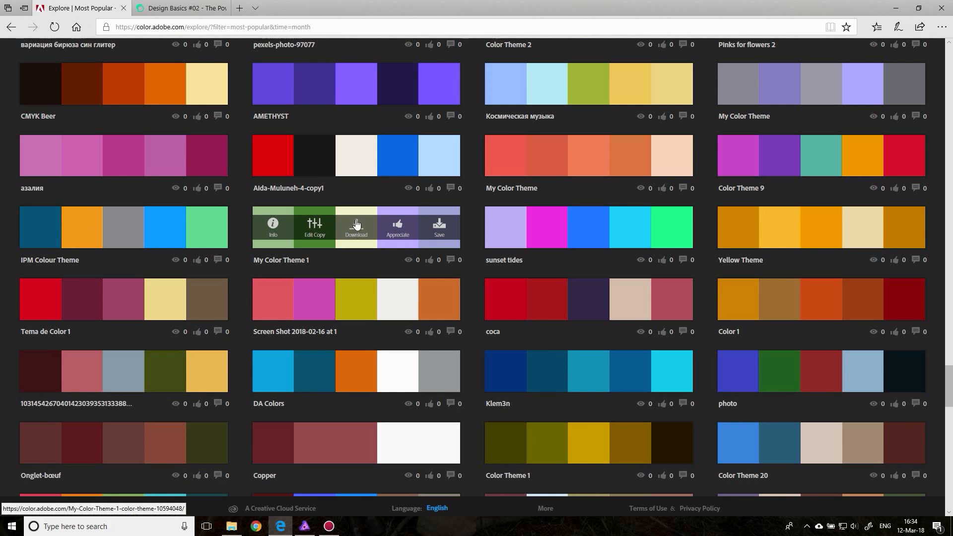
{"action": "mouse_move", "coordinate": [442, 230]}
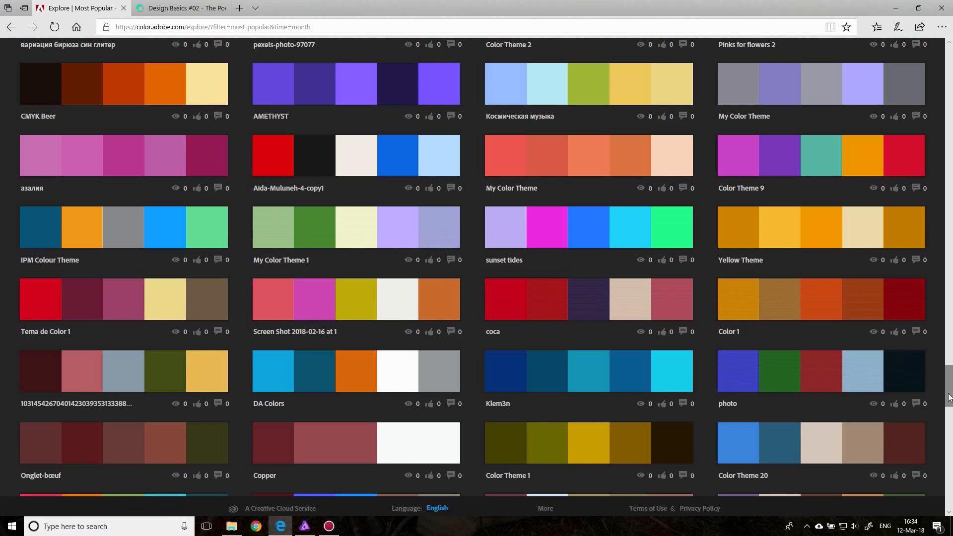
{"action": "scroll", "scroll_direction": "down", "scroll_amount": 3}
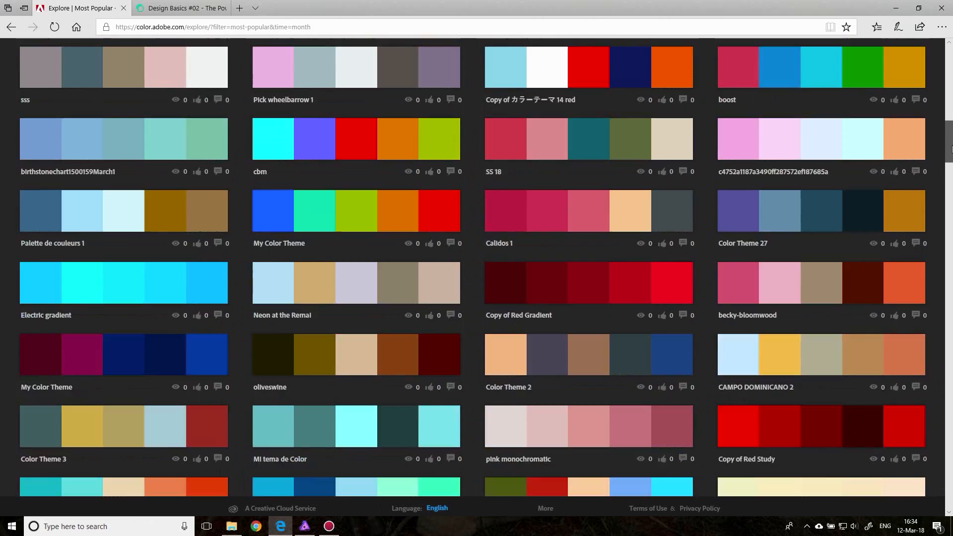
{"action": "scroll", "scroll_direction": "up", "scroll_amount": 3}
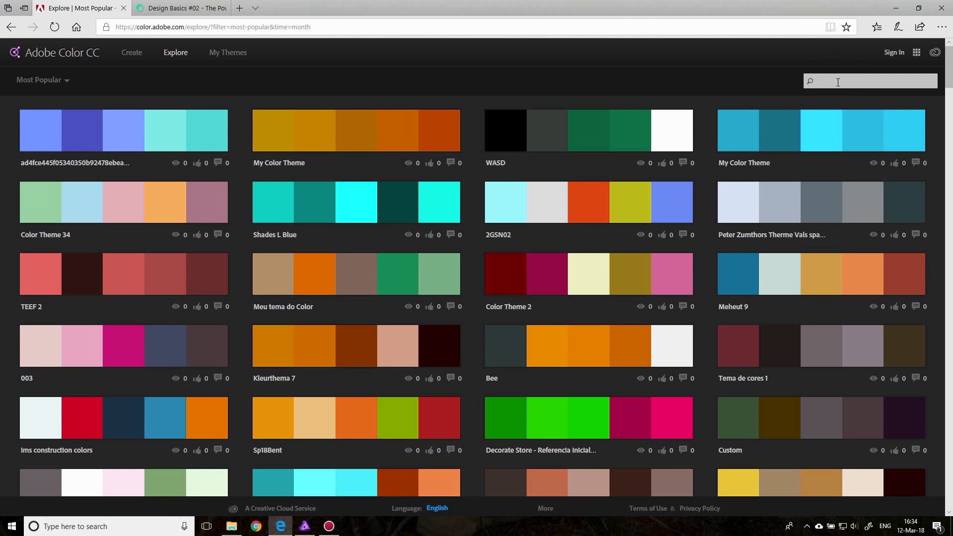
- Search community themes for 'christmas', then start replacing the query with 'summer'
{"action": "type", "text": "chrust"}
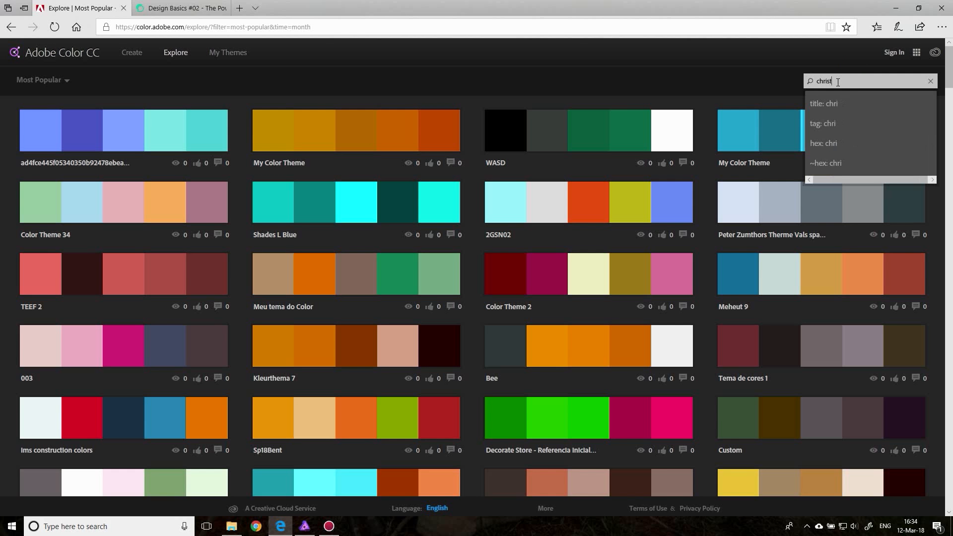
{"action": "key", "text": "Return"}
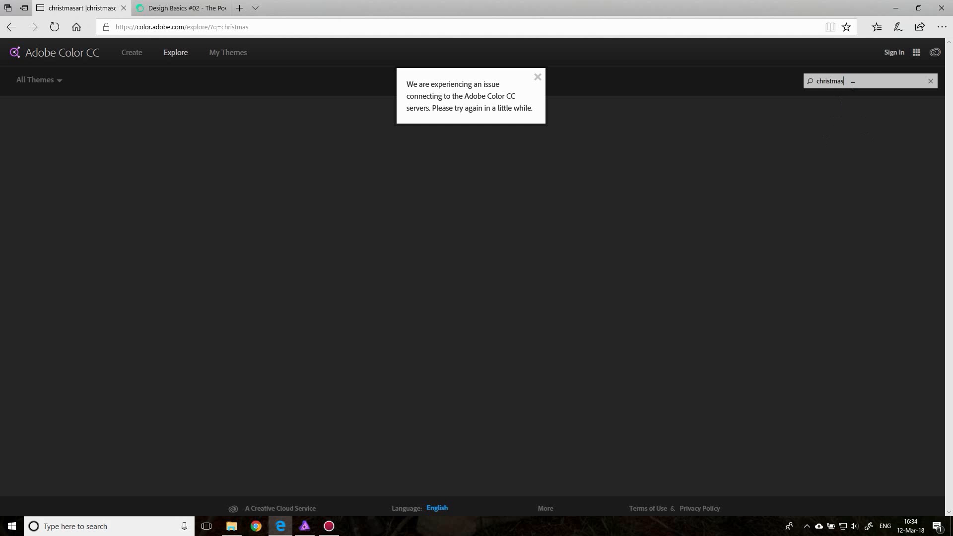
{"action": "left_click", "coordinate": [869, 81]}
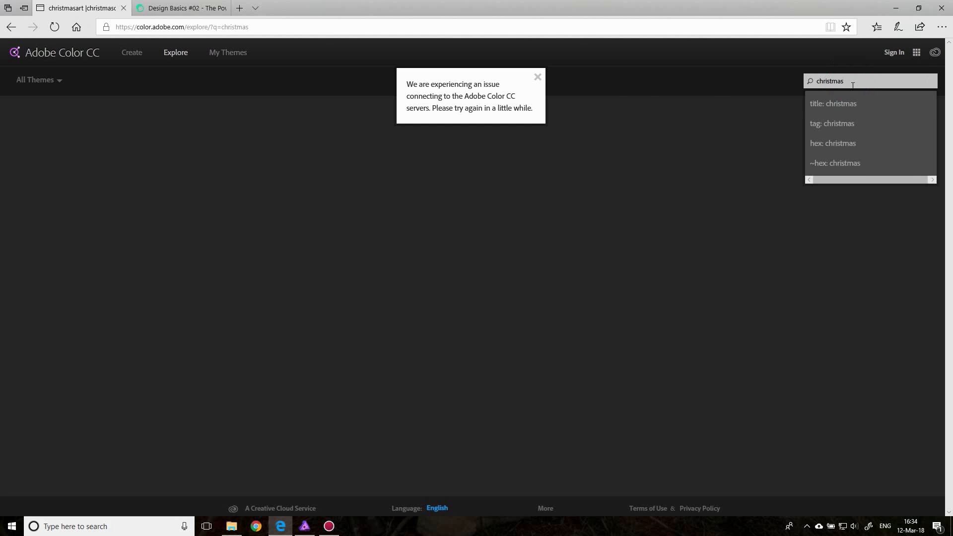
{"action": "left_click", "coordinate": [537, 77]}
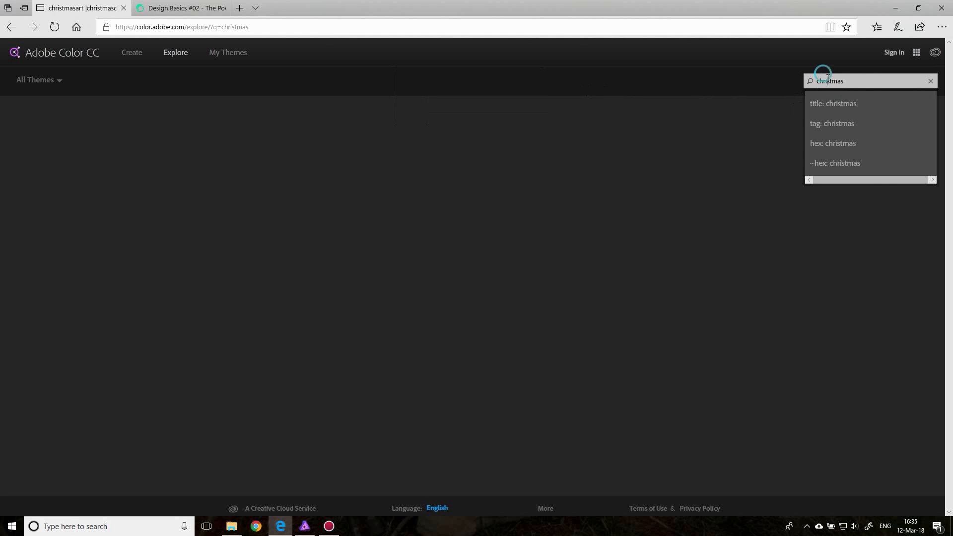
{"action": "type", "text": "summer"}
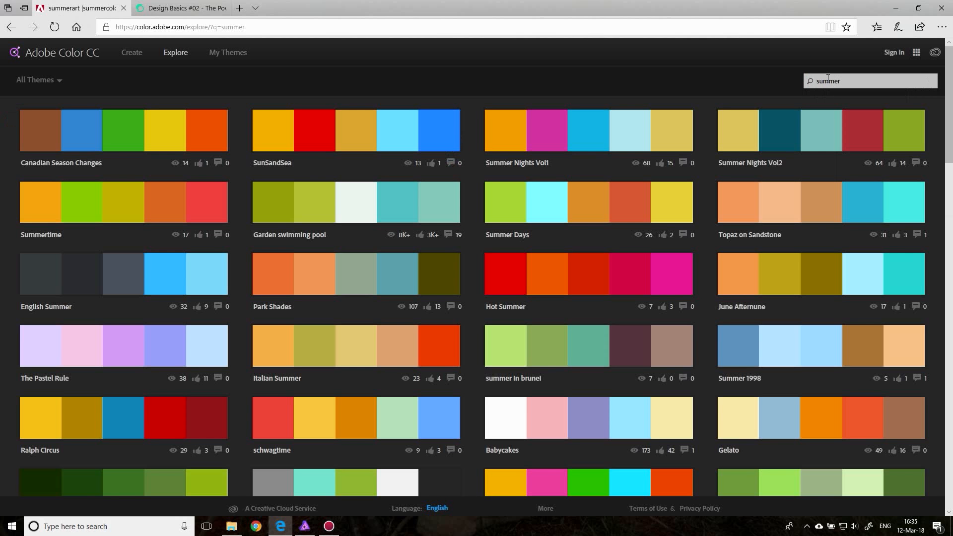
{"action": "mouse_move", "coordinate": [354, 99]}
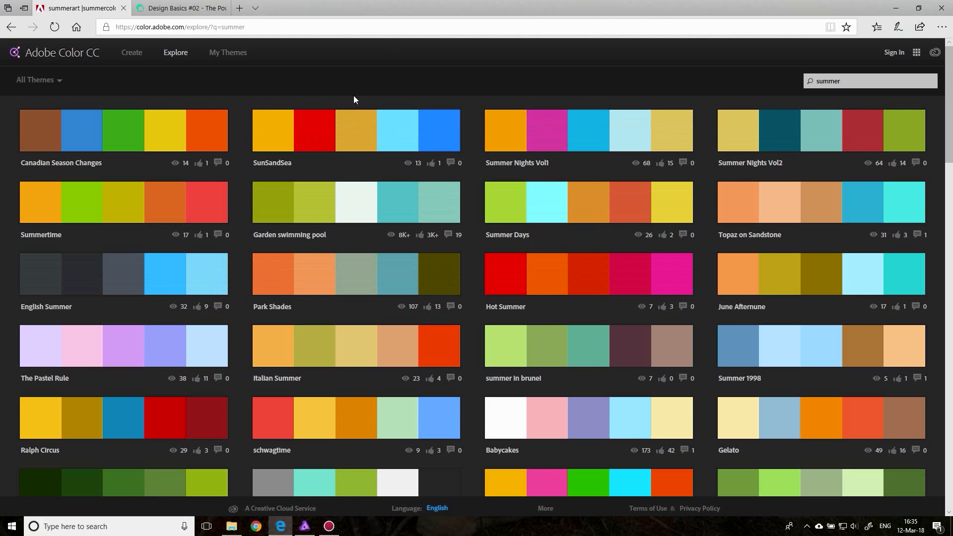
{"action": "mouse_move", "coordinate": [356, 273]}
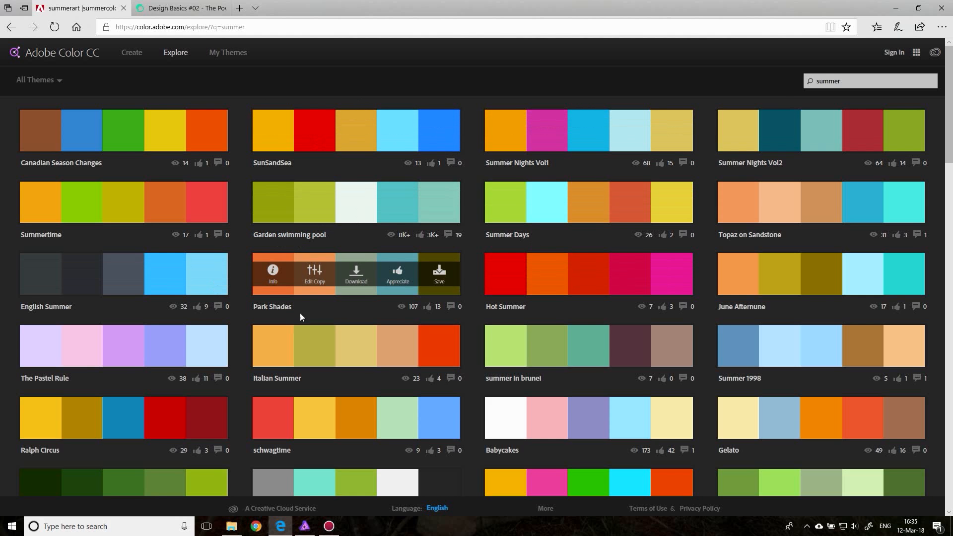
{"action": "mouse_move", "coordinate": [310, 237]}
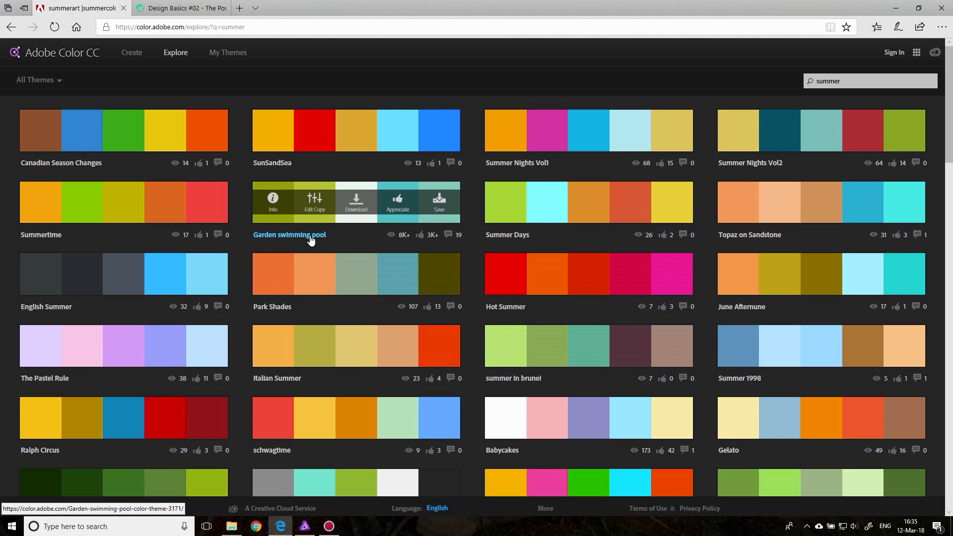
{"action": "mouse_move", "coordinate": [24, 170]}
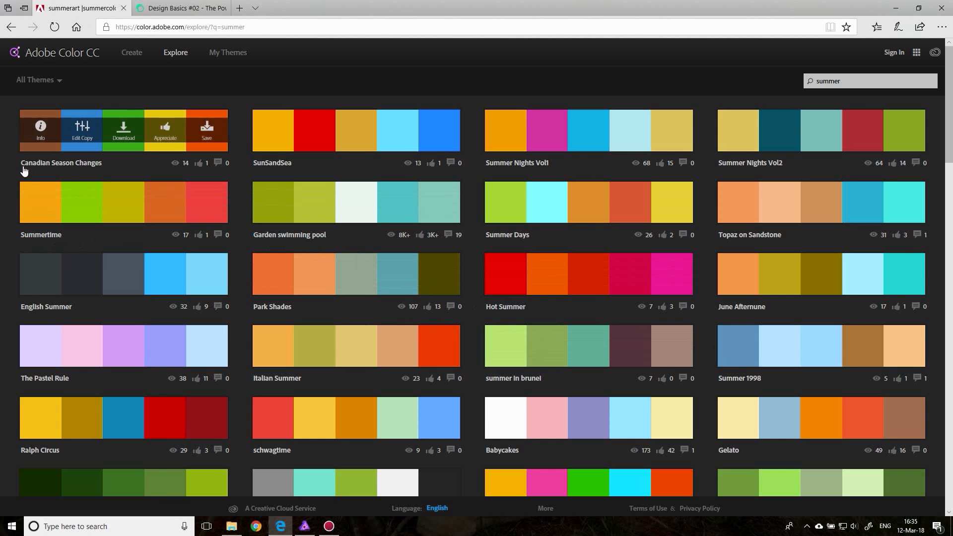
{"action": "scroll", "scroll_direction": "down", "scroll_amount": 3}
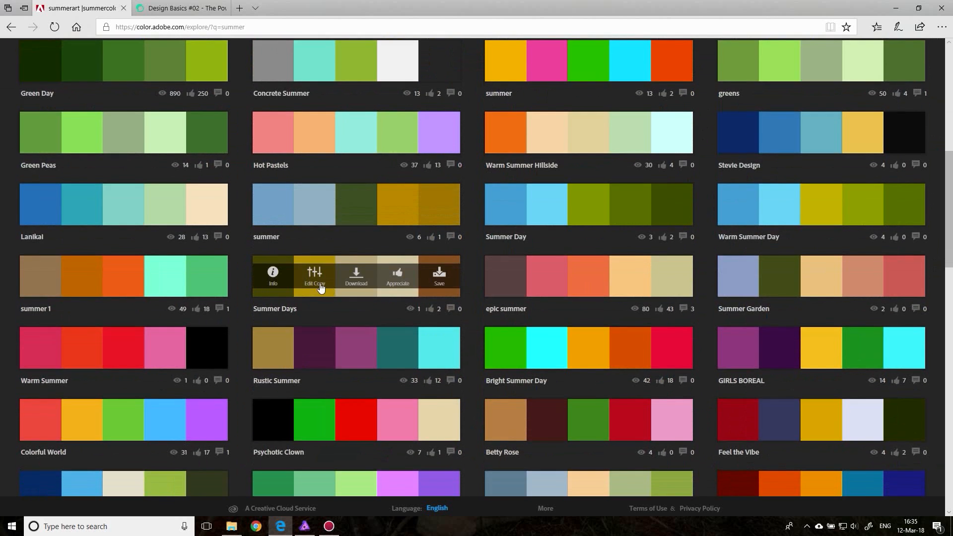
{"action": "scroll", "scroll_direction": "down", "scroll_amount": 3}
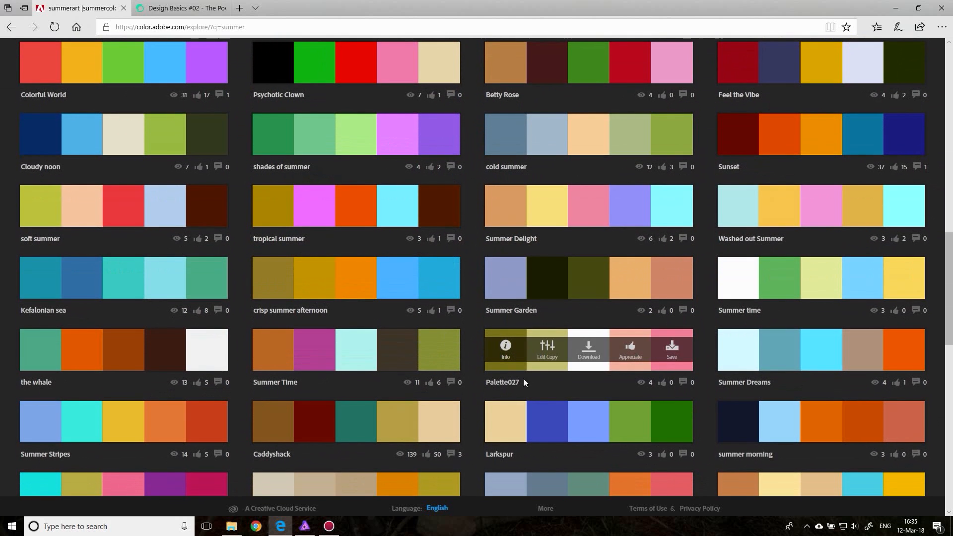
{"action": "scroll", "scroll_direction": "down", "scroll_amount": 3}
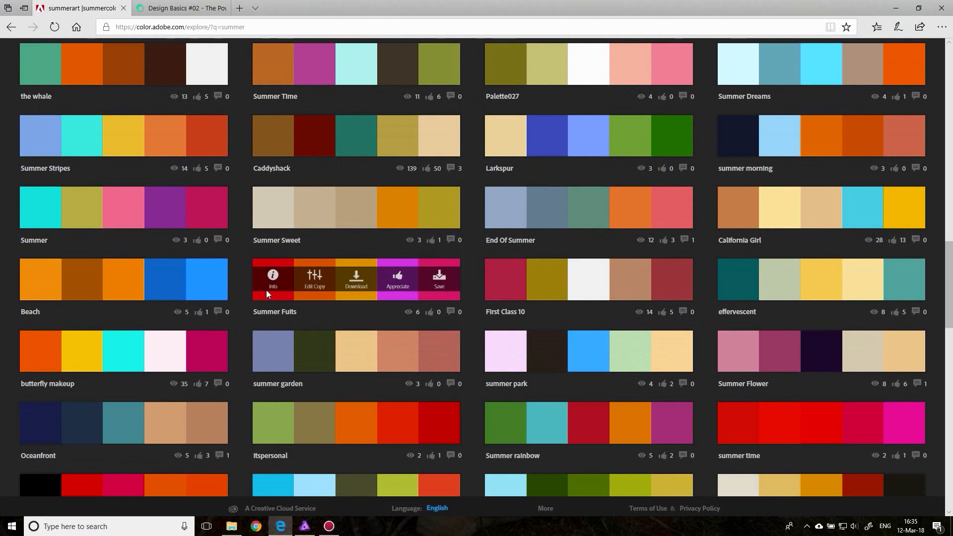
{"action": "scroll", "scroll_direction": "down", "scroll_amount": 3}
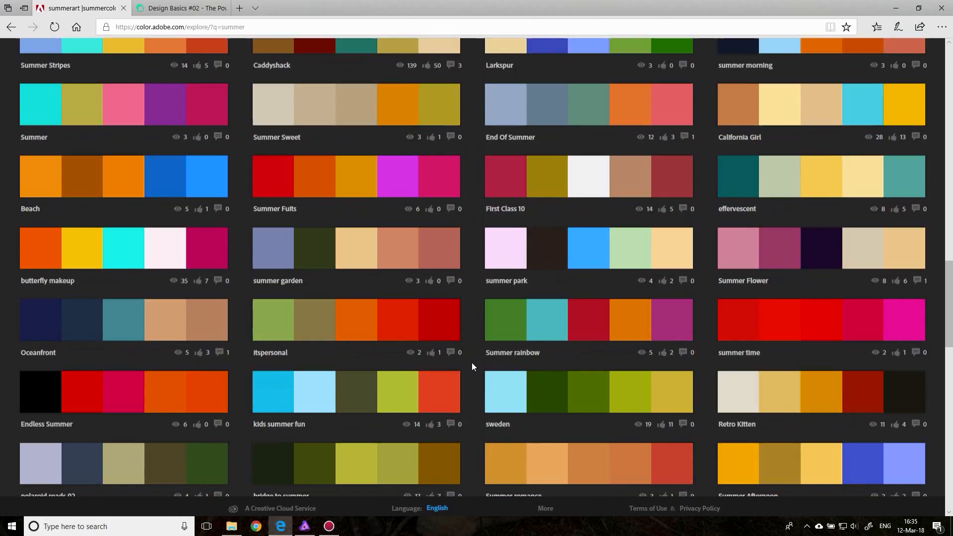
{"action": "scroll", "scroll_direction": "down", "scroll_amount": 3}
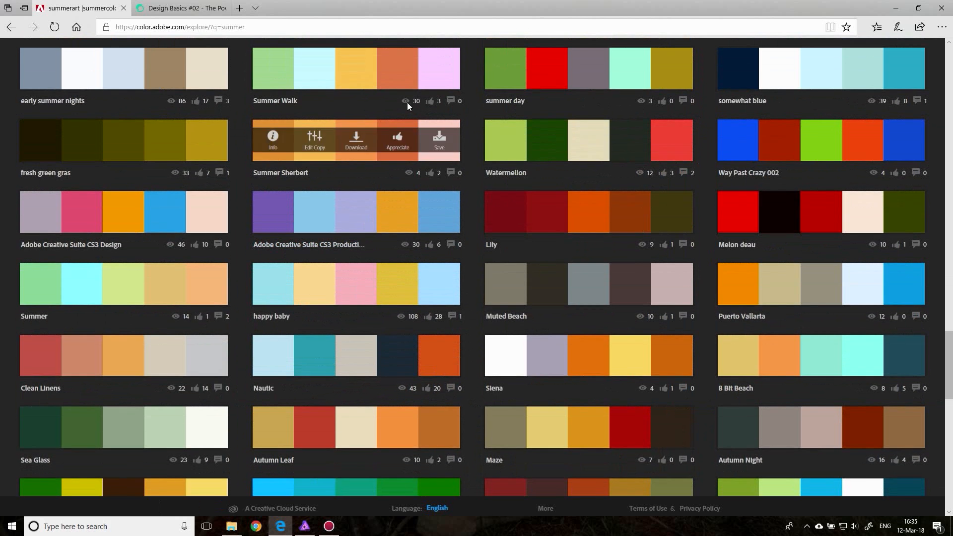
{"action": "mouse_move", "coordinate": [619, 421]}
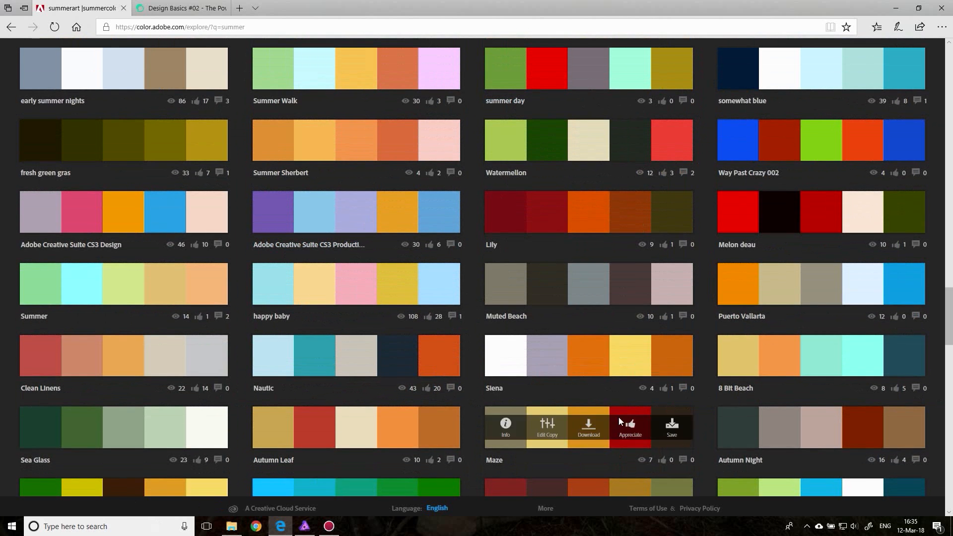
{"action": "scroll", "scroll_direction": "down", "scroll_amount": 3}
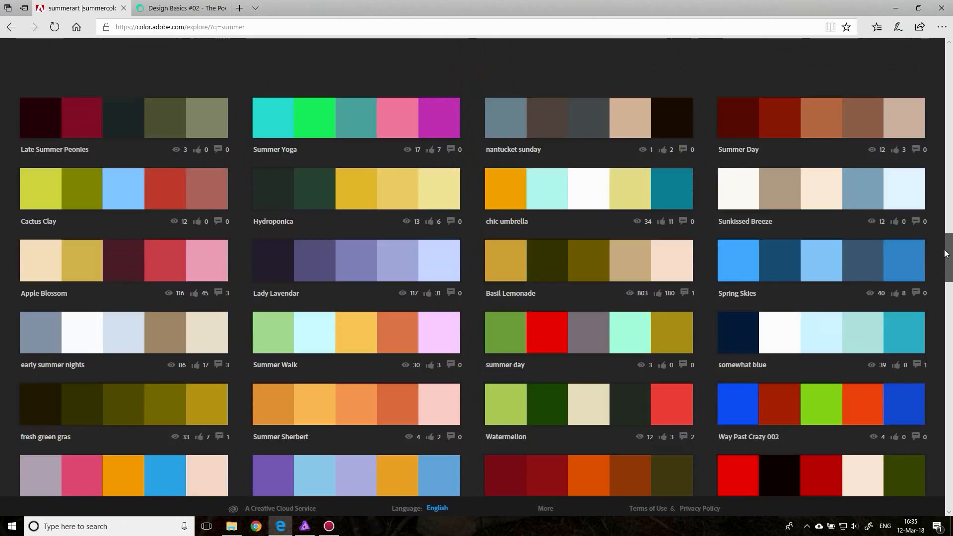
{"action": "scroll", "scroll_direction": "up", "scroll_amount": 3}
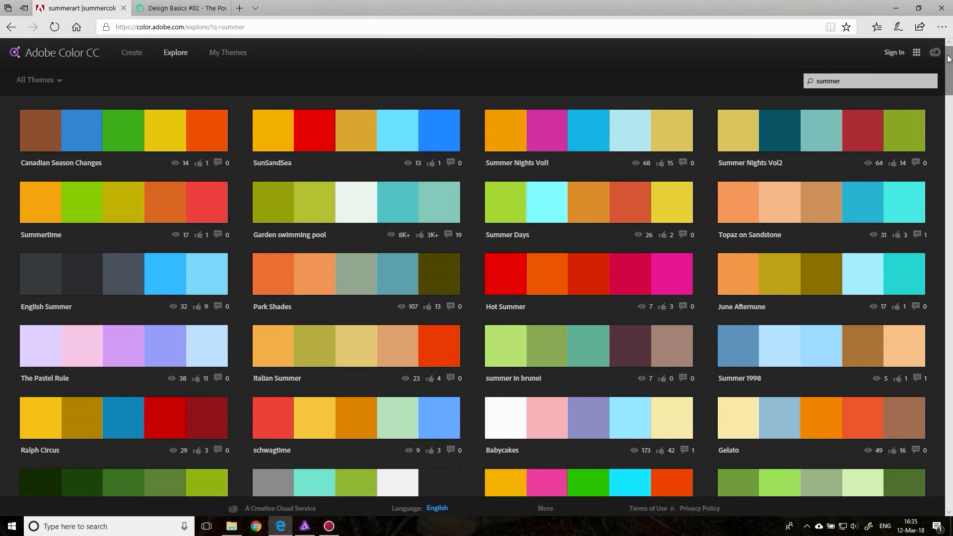
{"action": "mouse_move", "coordinate": [587, 202]}
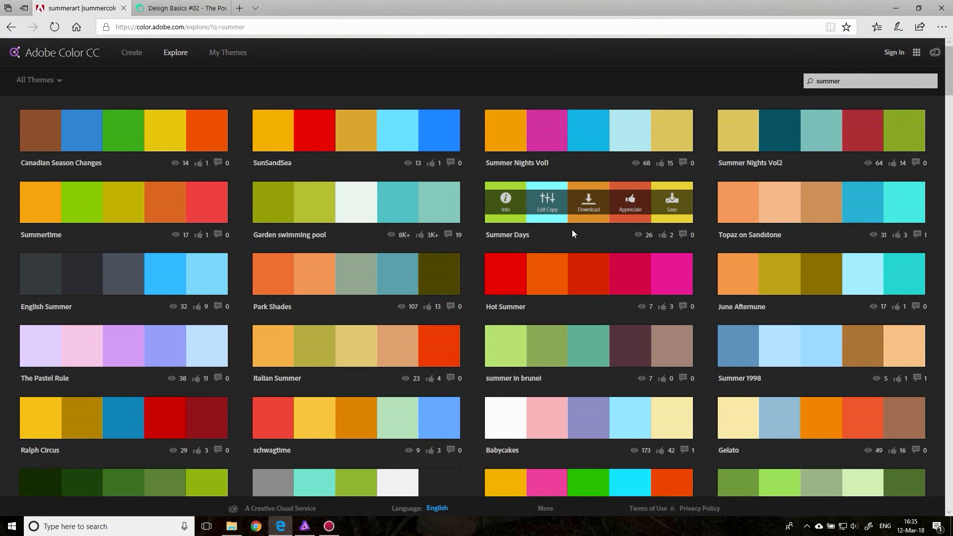
{"action": "mouse_move", "coordinate": [660, 125]}
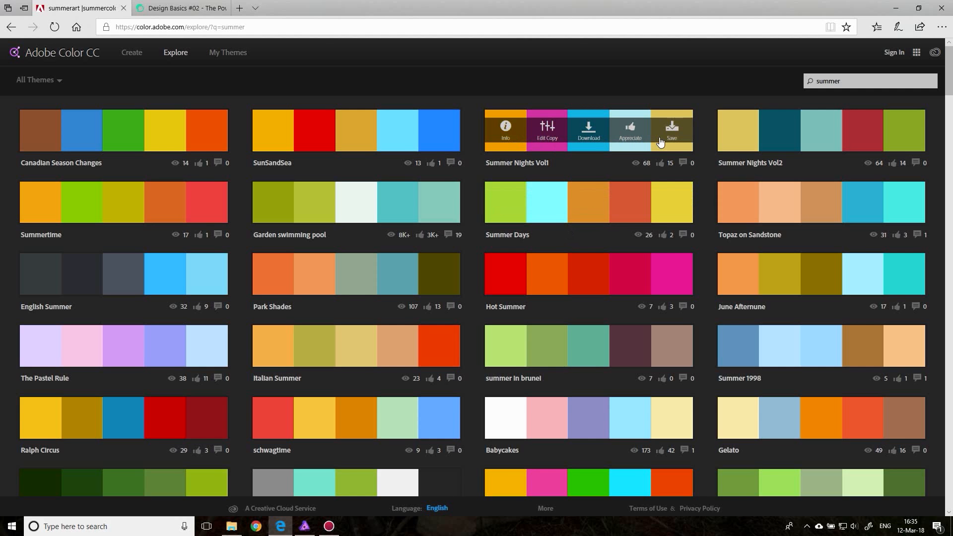
{"action": "mouse_move", "coordinate": [657, 149]}
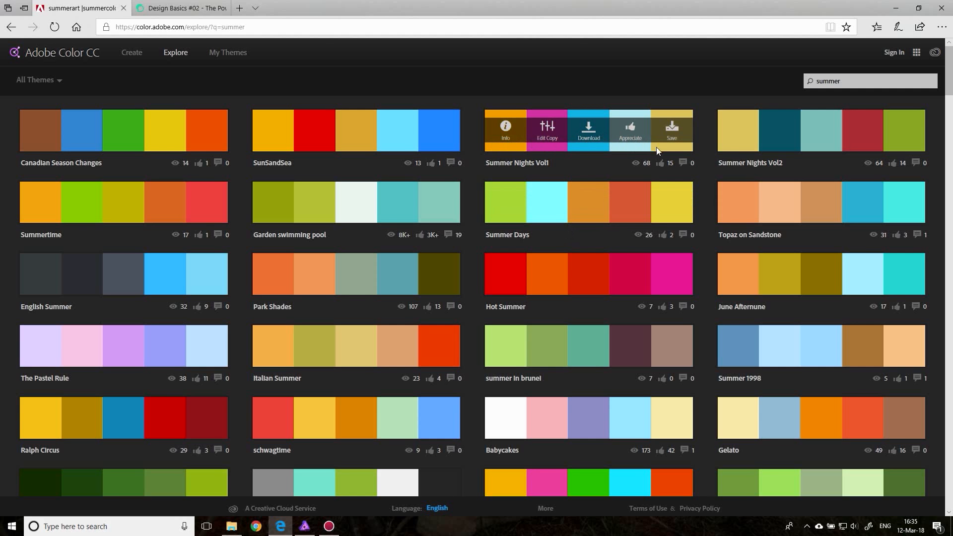
{"action": "mouse_move", "coordinate": [577, 273]}
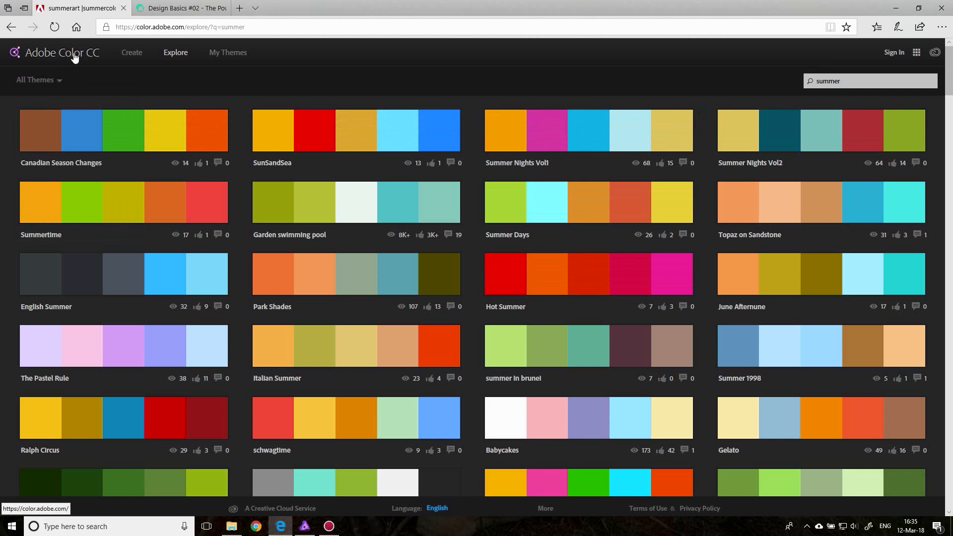
{"action": "left_click", "coordinate": [131, 52]}
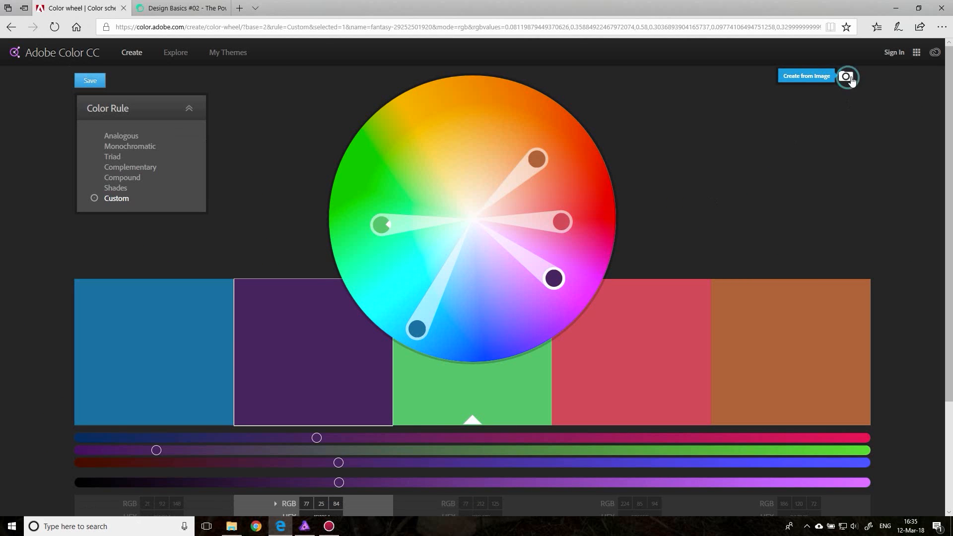
- Extract a palette from the rose photo and view its Colorful mood
{"action": "left_click", "coordinate": [846, 76]}
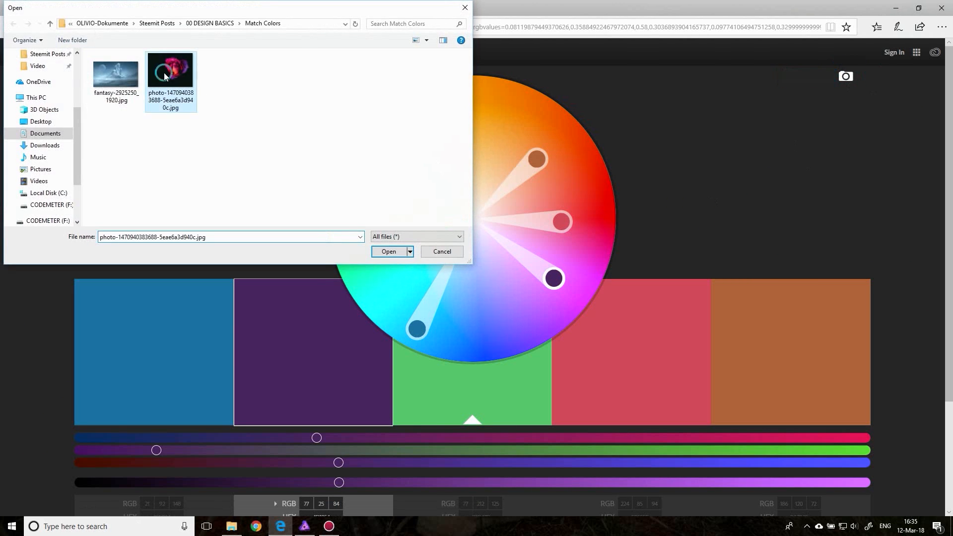
{"action": "left_click", "coordinate": [388, 251]}
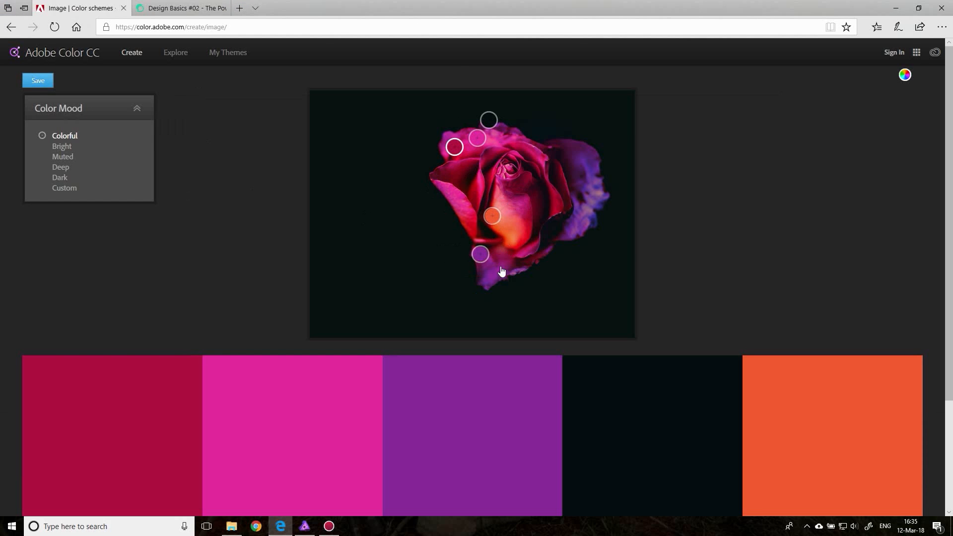
{"action": "mouse_move", "coordinate": [489, 132]}
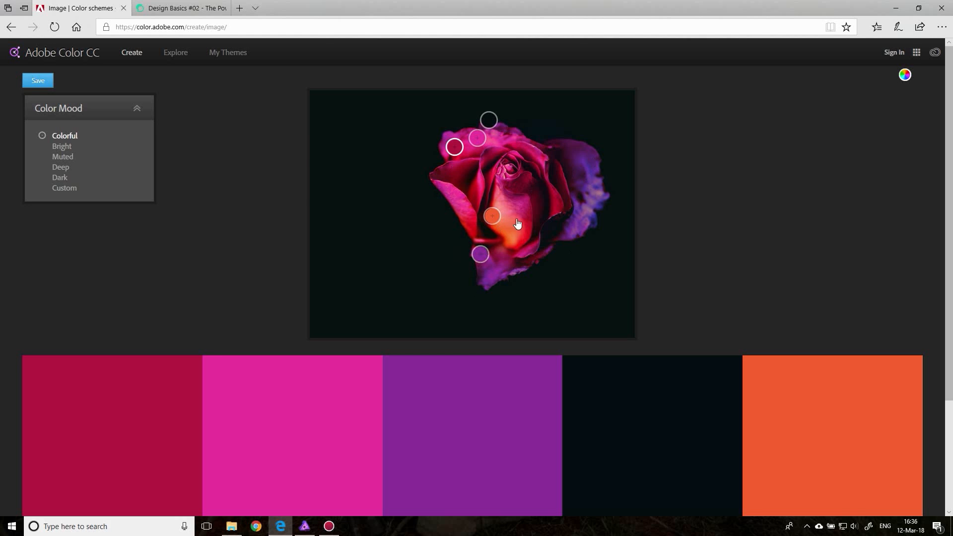
{"action": "mouse_move", "coordinate": [61, 146]}
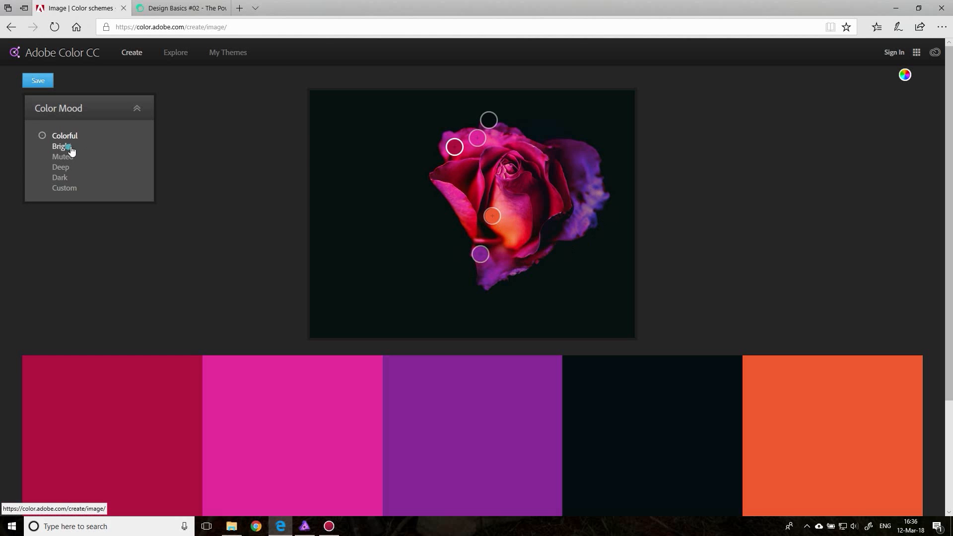
{"action": "left_click", "coordinate": [61, 157]}
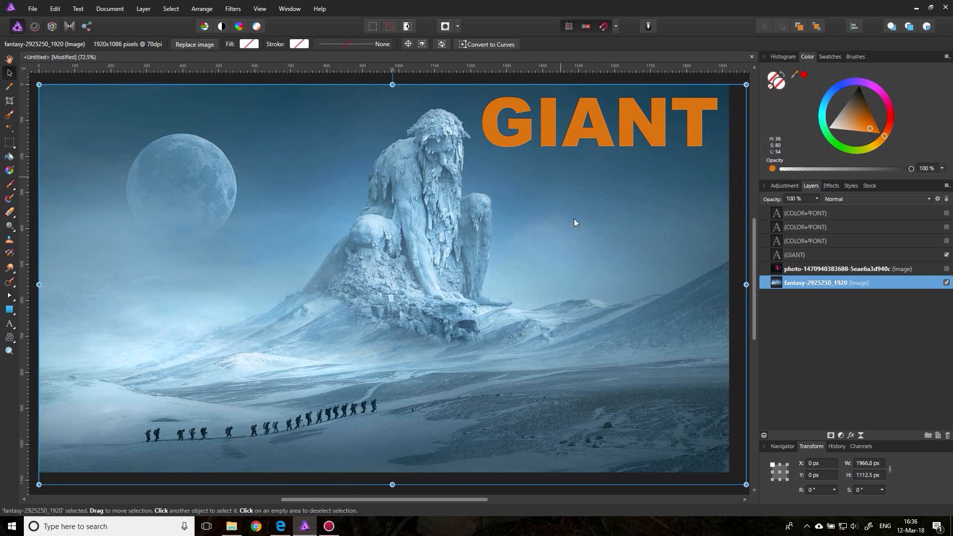
{"action": "mouse_move", "coordinate": [524, 133]}
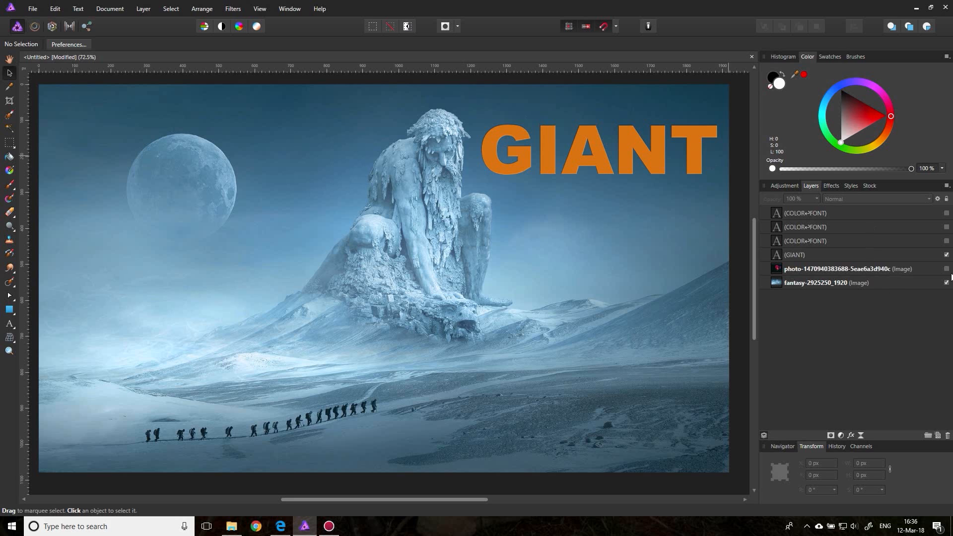
- Hide GIANT, compare orange and purple COLOR FONT layers, and select the purple text
{"action": "left_click", "coordinate": [945, 268]}
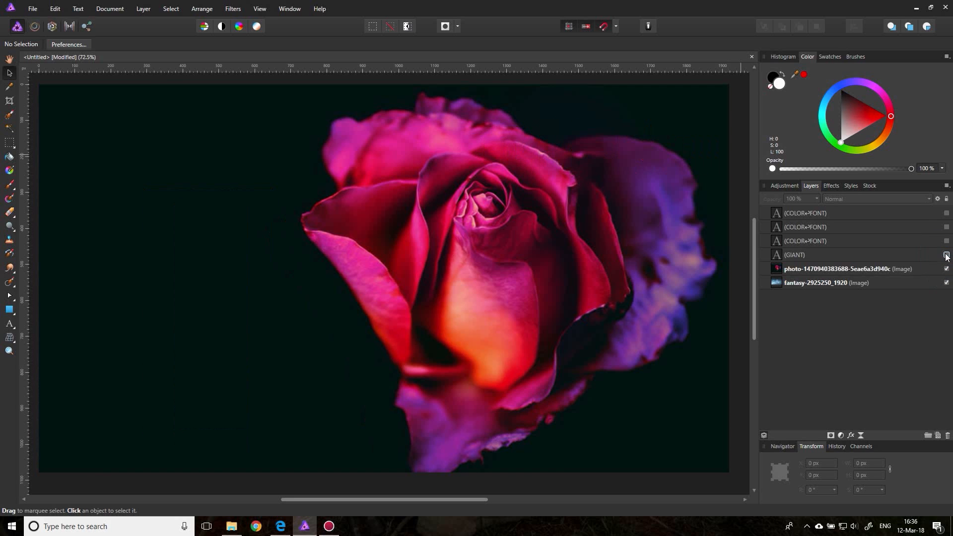
{"action": "left_click", "coordinate": [945, 227]}
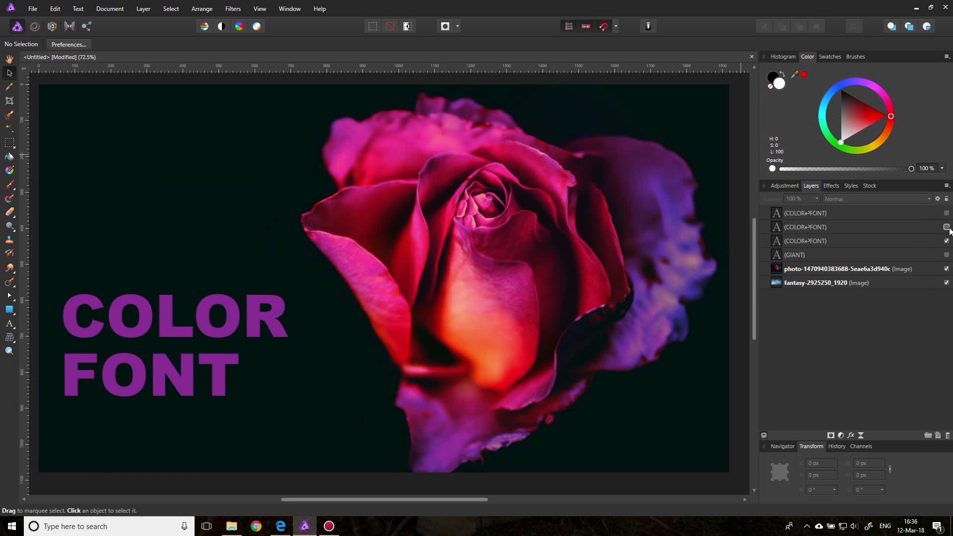
{"action": "left_click", "coordinate": [946, 227]}
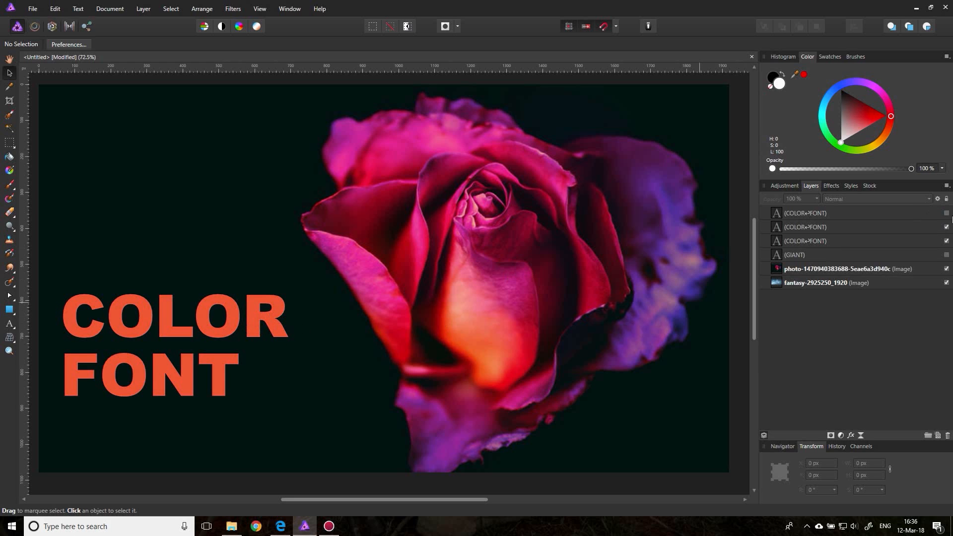
{"action": "left_click", "coordinate": [945, 213]}
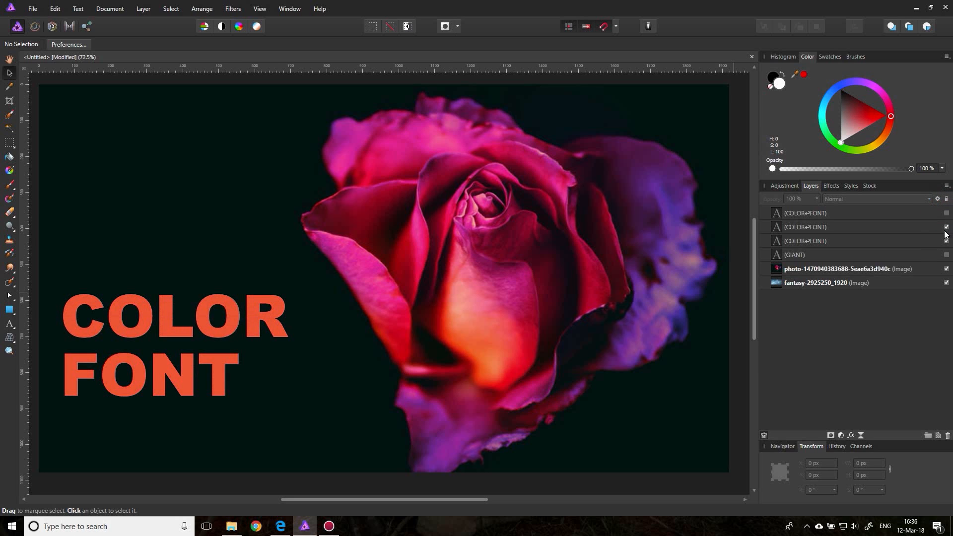
{"action": "left_click", "coordinate": [946, 227]}
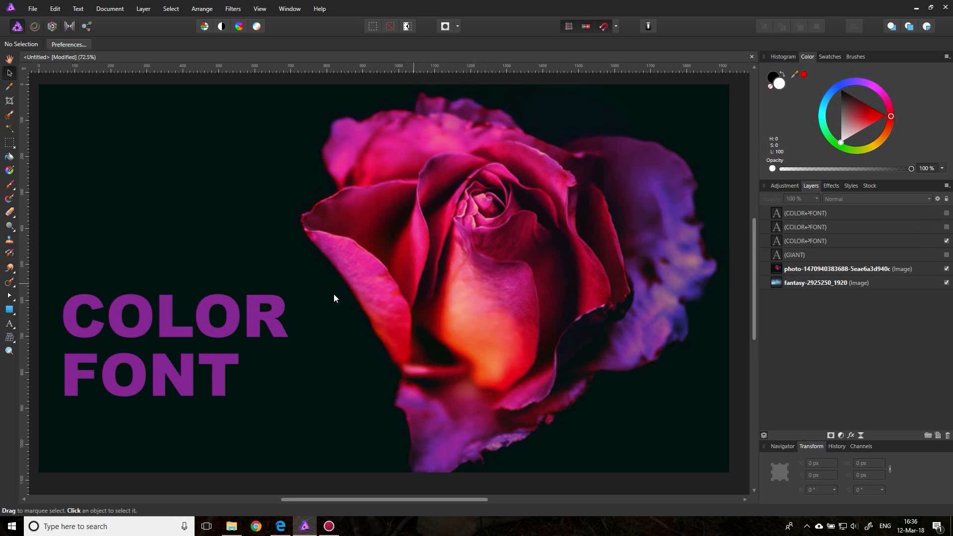
{"action": "left_click", "coordinate": [176, 316]}
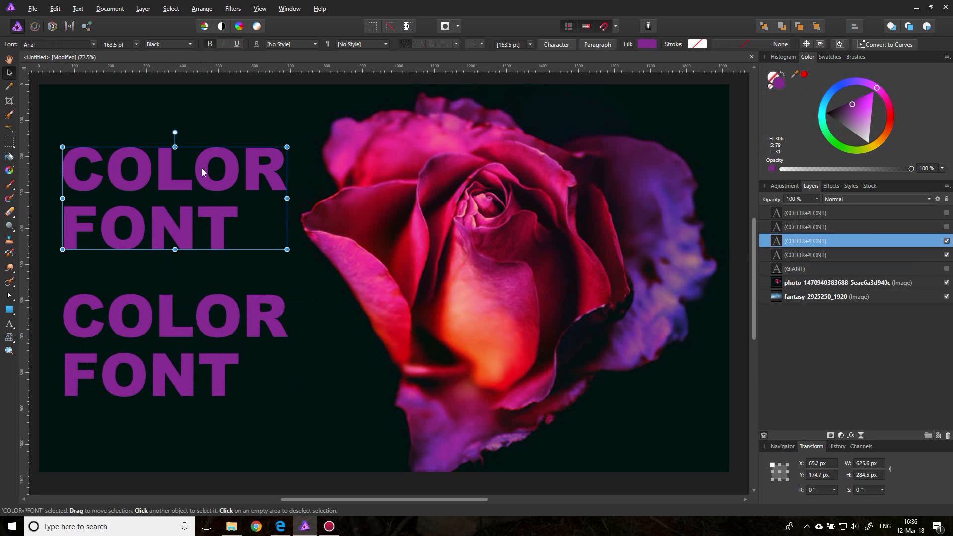
{"action": "mouse_move", "coordinate": [365, 172]}
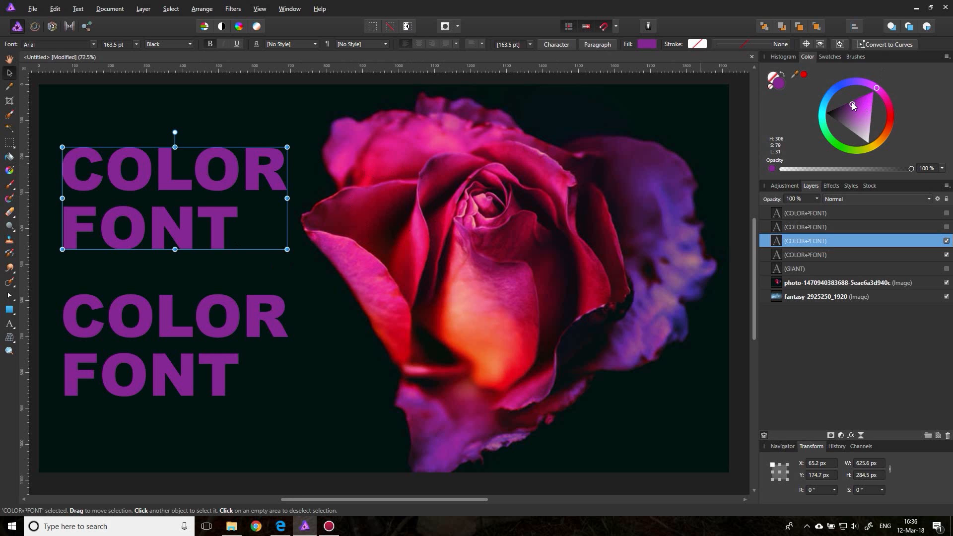
- Try magenta, pink, blue and green on the wheel, settling the top text on reddish orange
{"action": "left_click", "coordinate": [859, 109]}
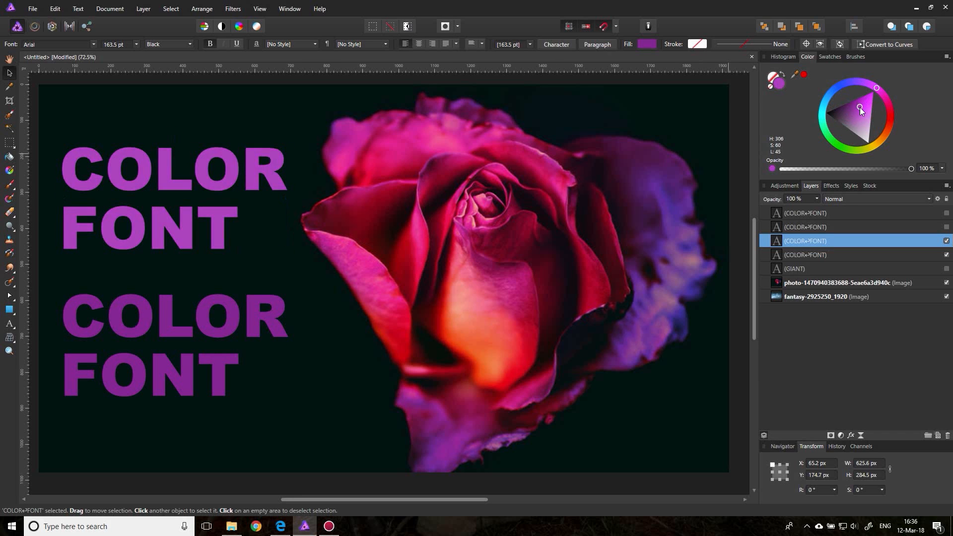
{"action": "left_click", "coordinate": [870, 105]}
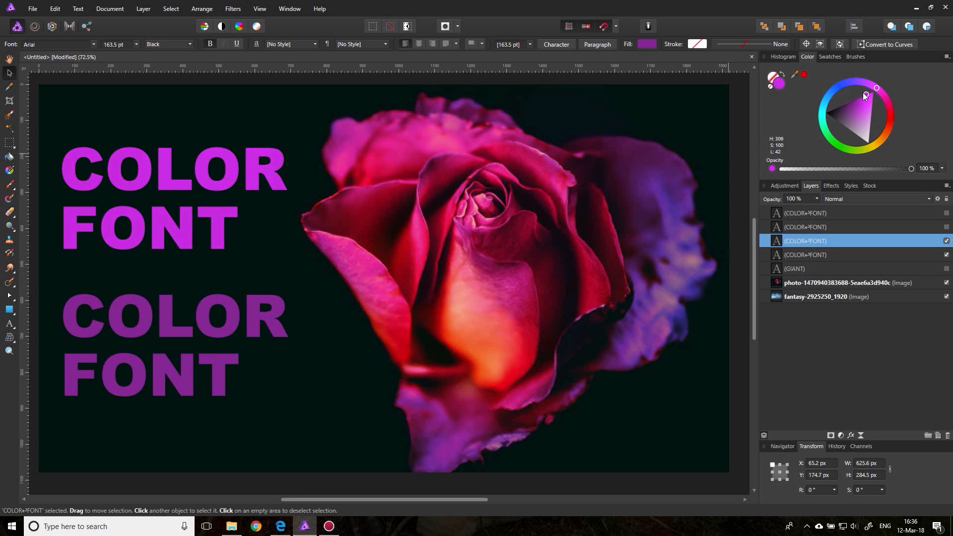
{"action": "left_click", "coordinate": [863, 97]}
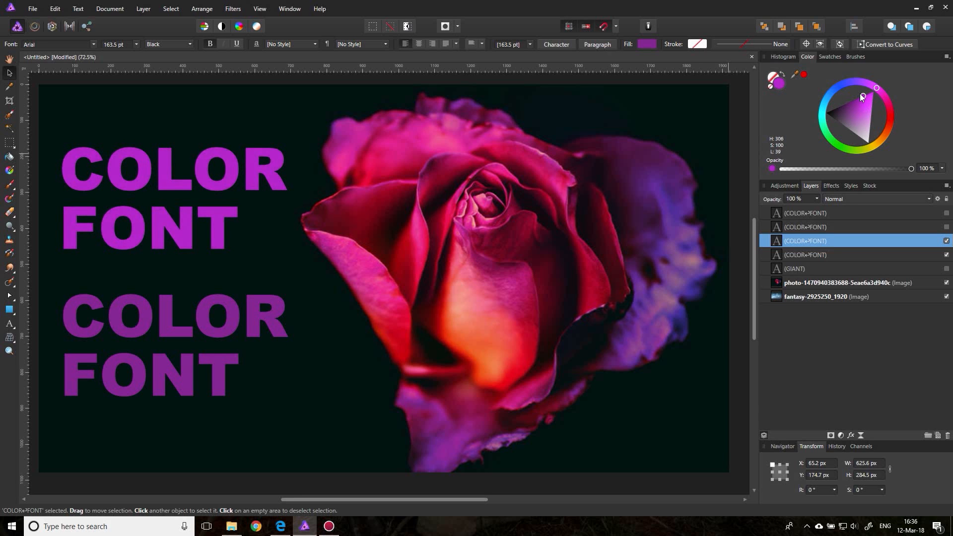
{"action": "left_click", "coordinate": [859, 102]}
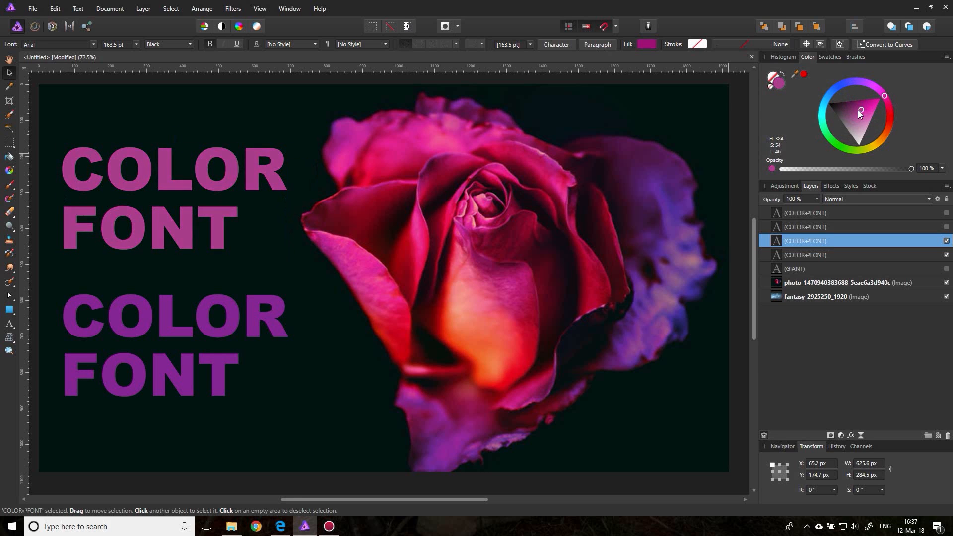
{"action": "left_click", "coordinate": [844, 111]}
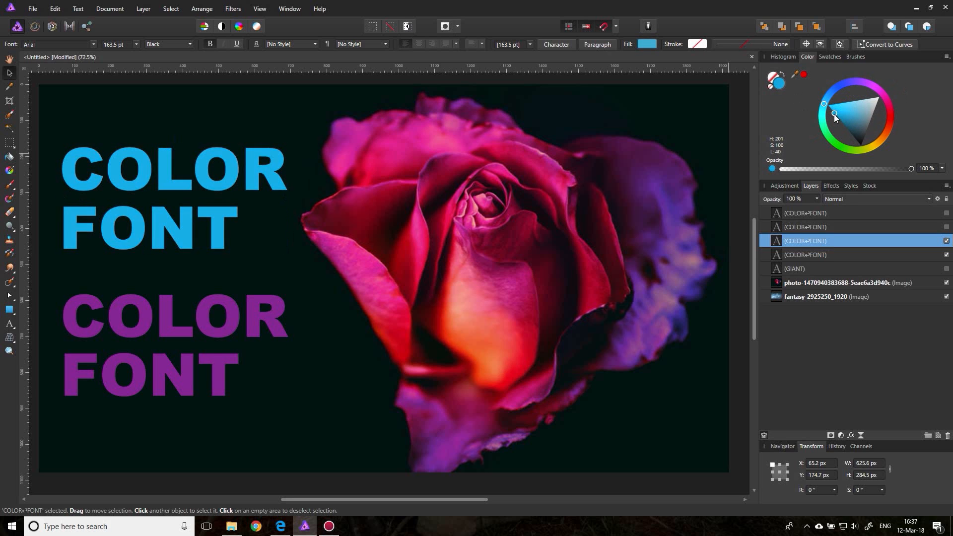
{"action": "left_click", "coordinate": [848, 118]}
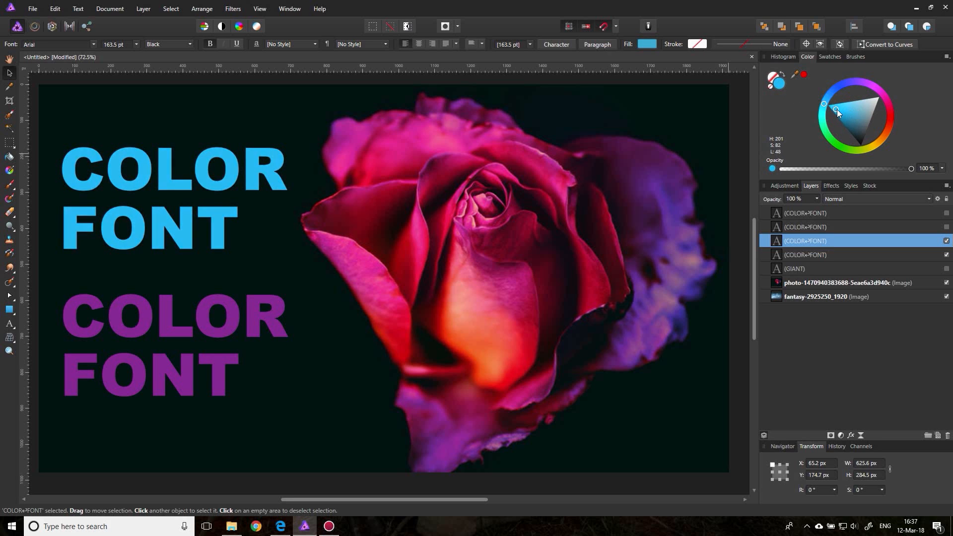
{"action": "left_click", "coordinate": [174, 198]}
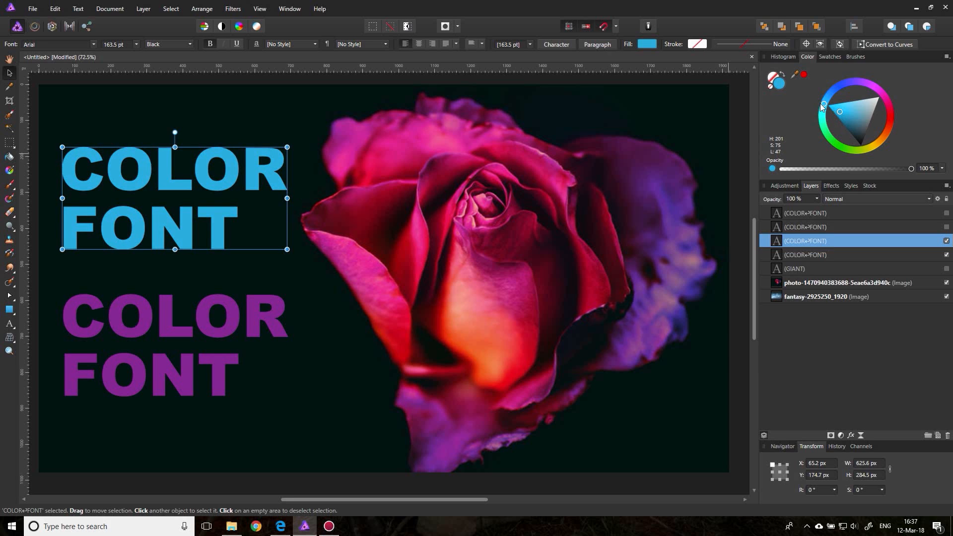
{"action": "left_click", "coordinate": [842, 125]}
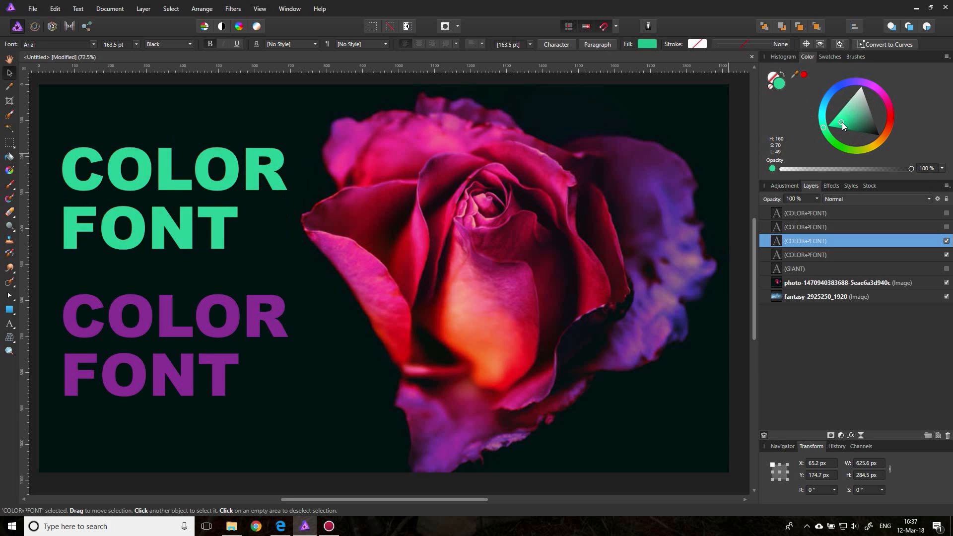
{"action": "left_click", "coordinate": [174, 200]}
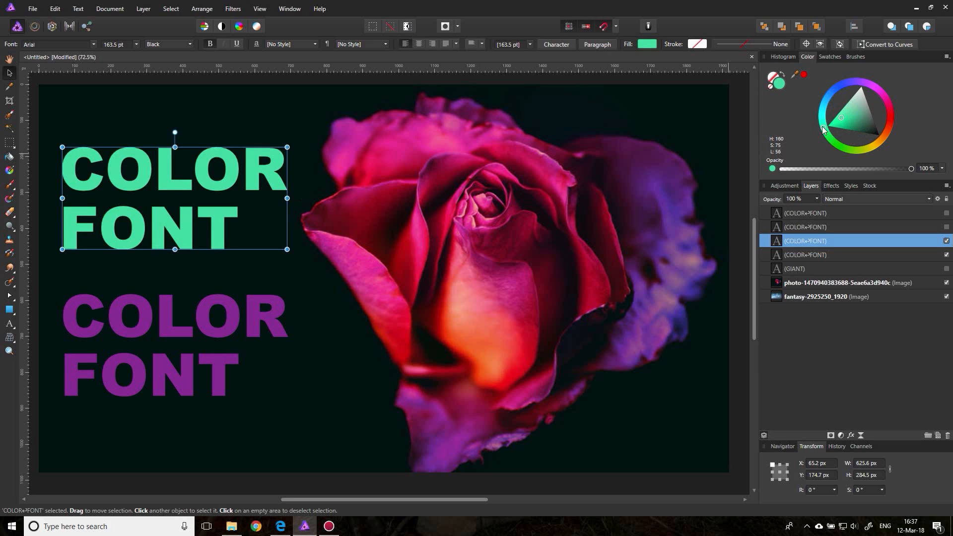
{"action": "left_click", "coordinate": [862, 128]}
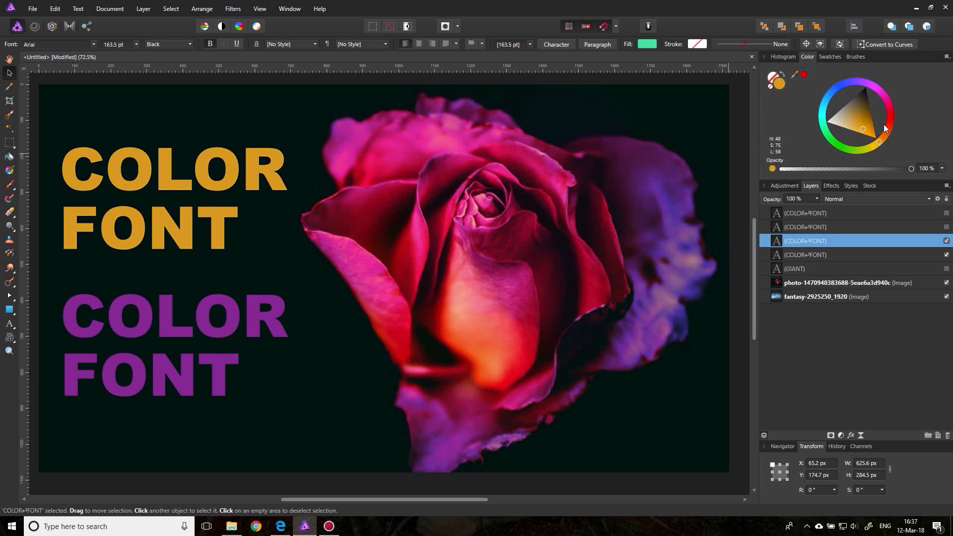
{"action": "left_click", "coordinate": [887, 127]}
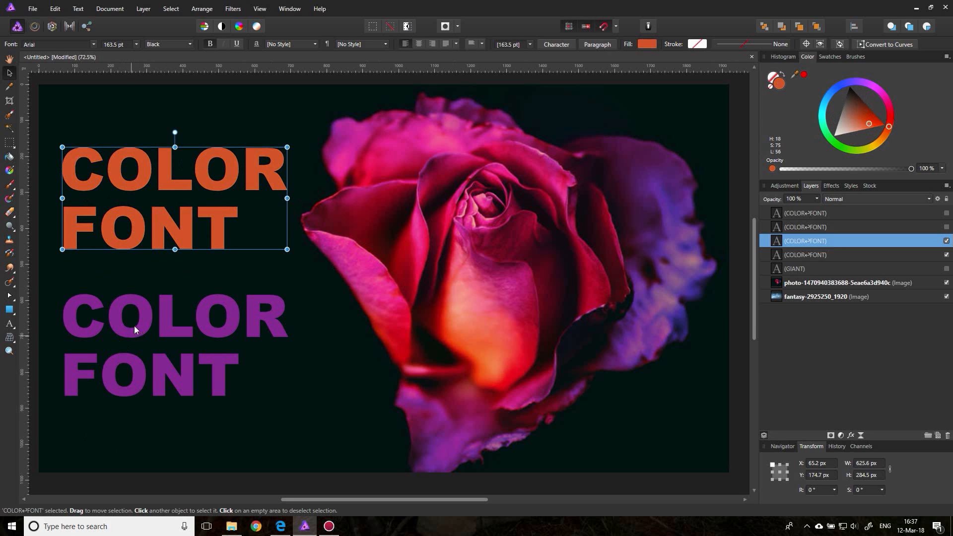
{"action": "mouse_move", "coordinate": [903, 228]}
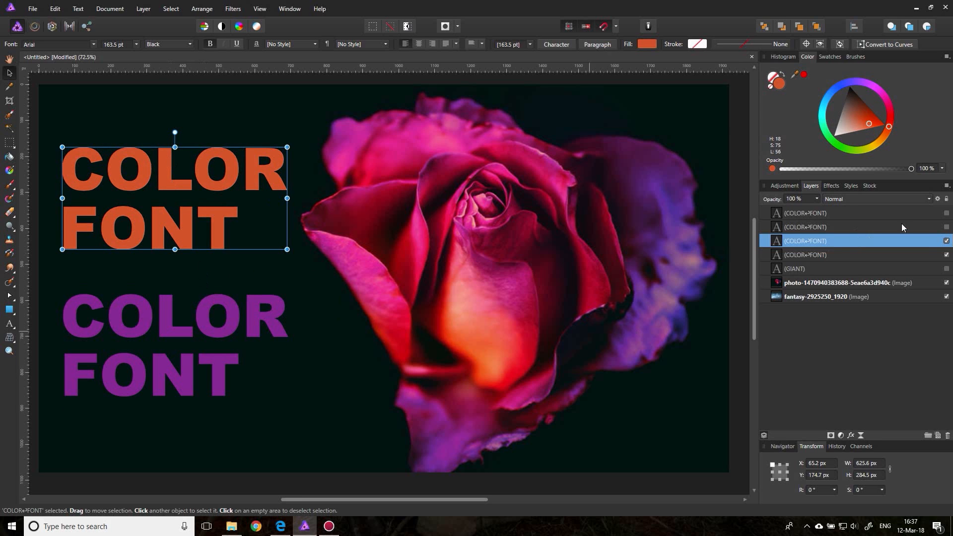
- Show another orange COLOR FONT layer, move it across the rose, and return to Adobe Color
{"action": "left_click", "coordinate": [945, 226]}
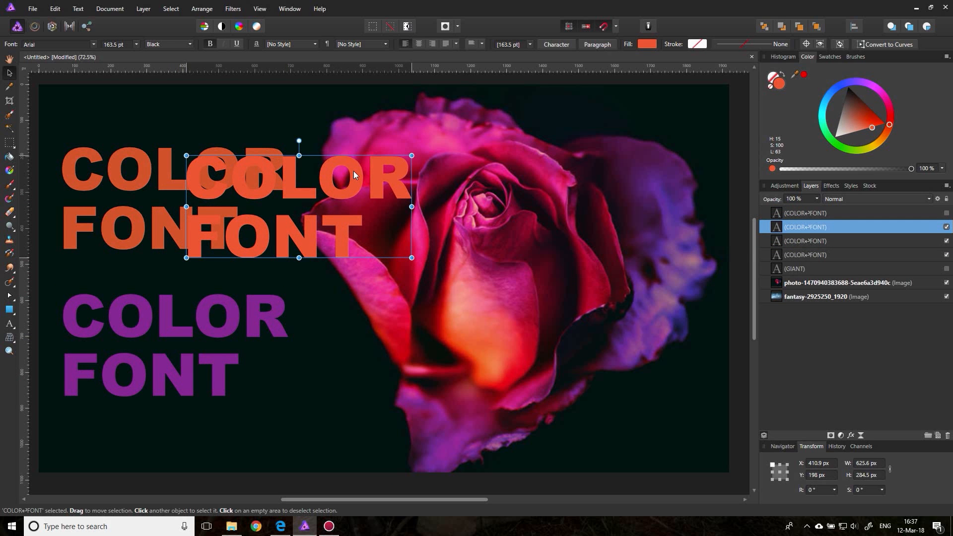
{"action": "left_click_drag", "start_coordinate": [298, 176], "coordinate": [365, 164]}
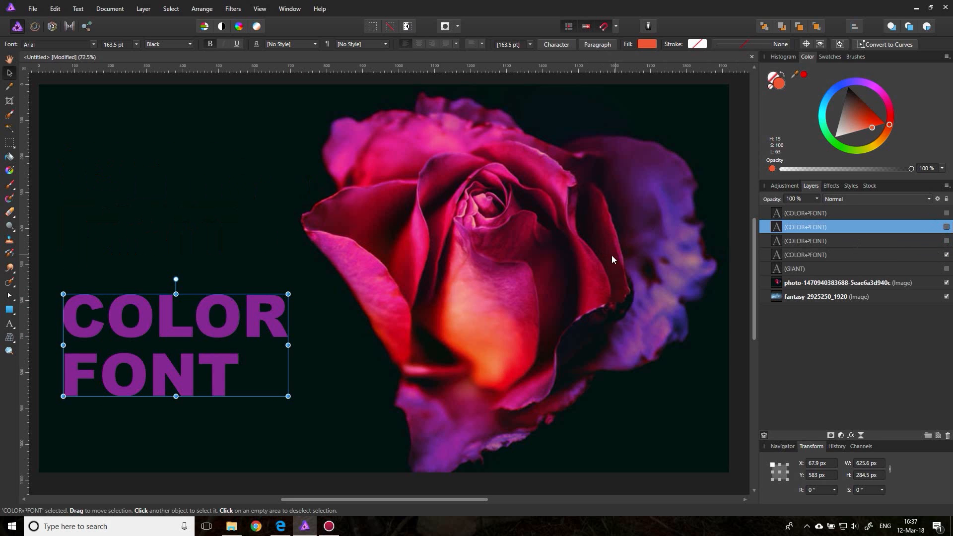
{"action": "left_click", "coordinate": [838, 283]}
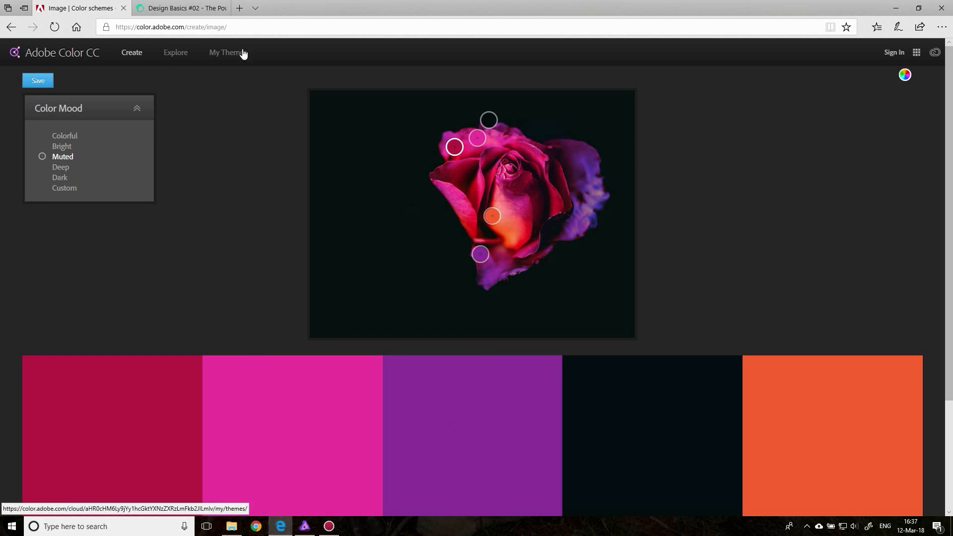
- Switch to the Design Basics #02 color article and scroll down to its comments
{"action": "left_click", "coordinate": [181, 8]}
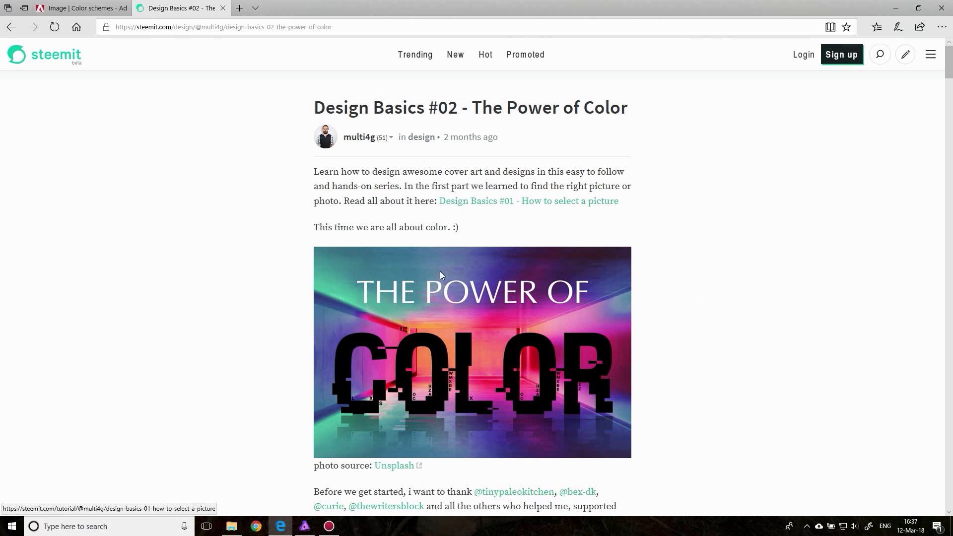
{"action": "scroll", "scroll_direction": "down", "scroll_amount": 3}
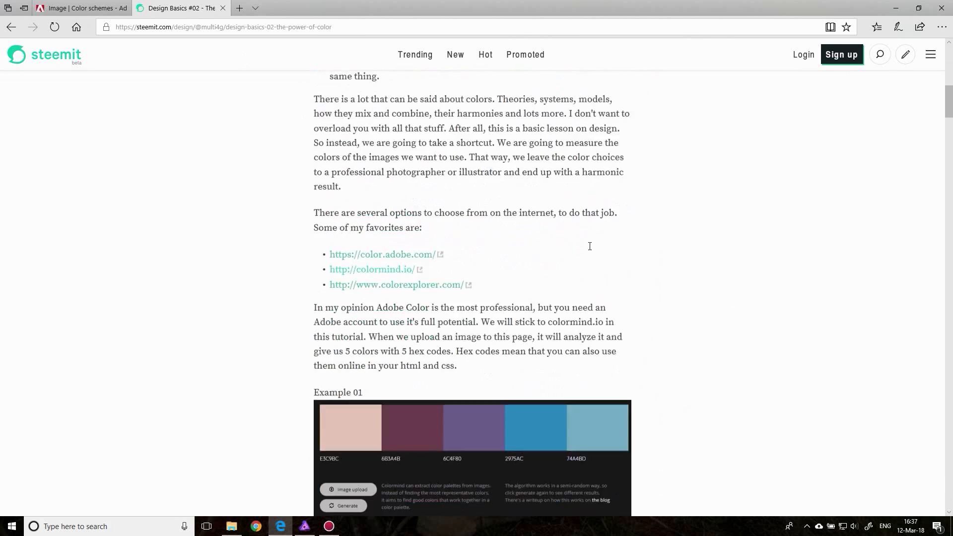
{"action": "scroll", "scroll_direction": "down", "scroll_amount": 3}
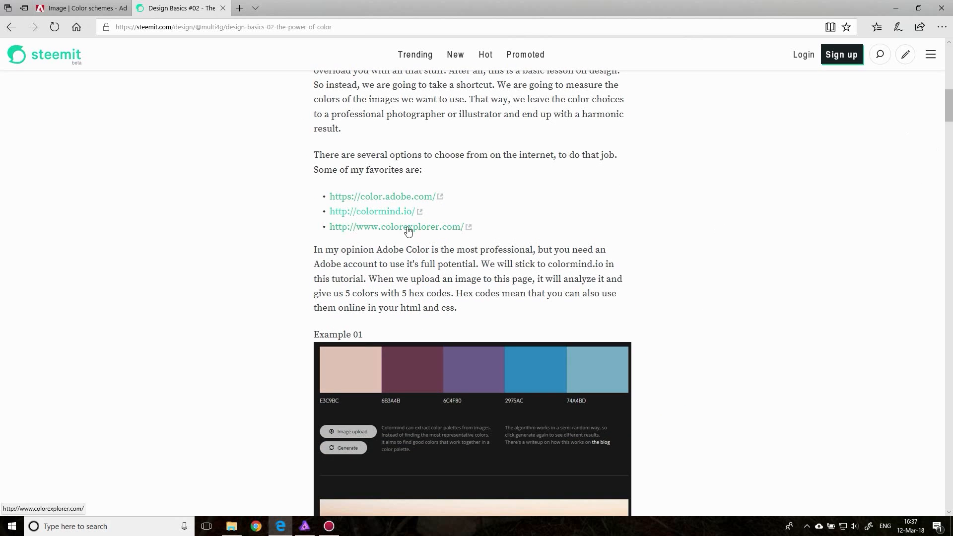
{"action": "mouse_move", "coordinate": [635, 254]}
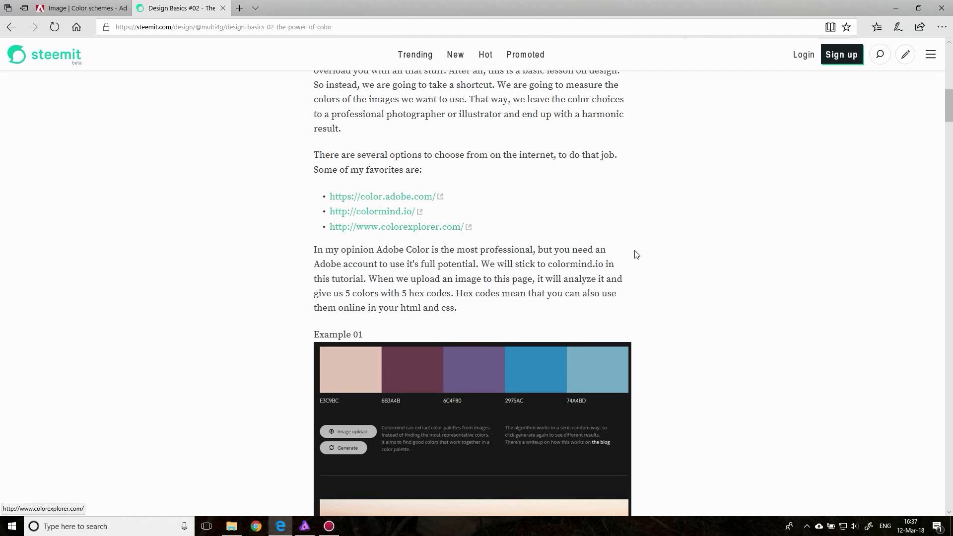
{"action": "scroll", "scroll_direction": "down", "scroll_amount": 3}
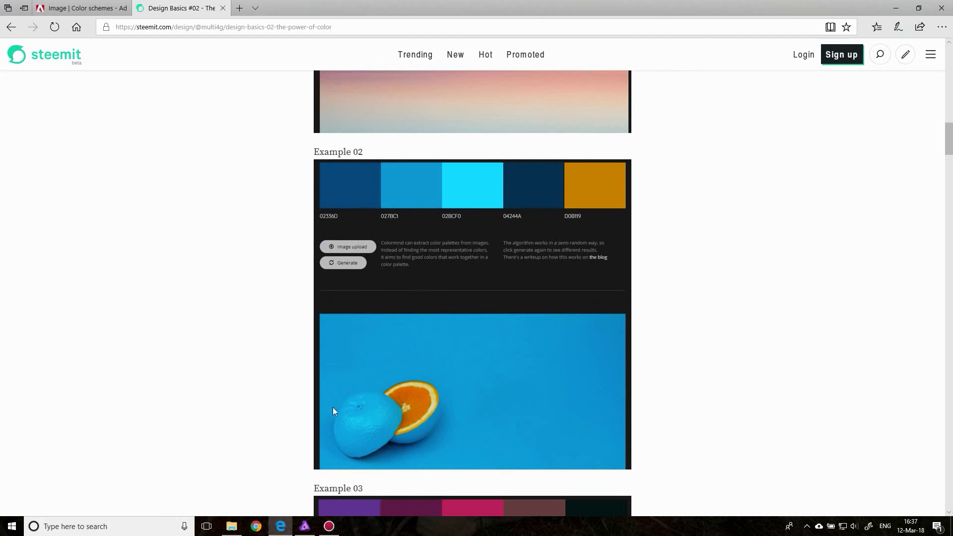
{"action": "scroll", "scroll_direction": "down", "scroll_amount": 3}
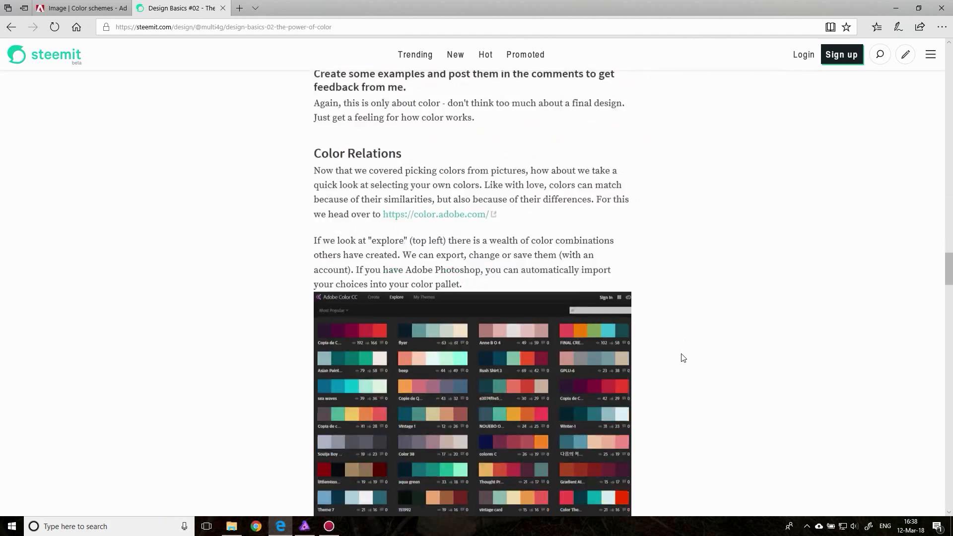
{"action": "scroll", "scroll_direction": "down", "scroll_amount": 3}
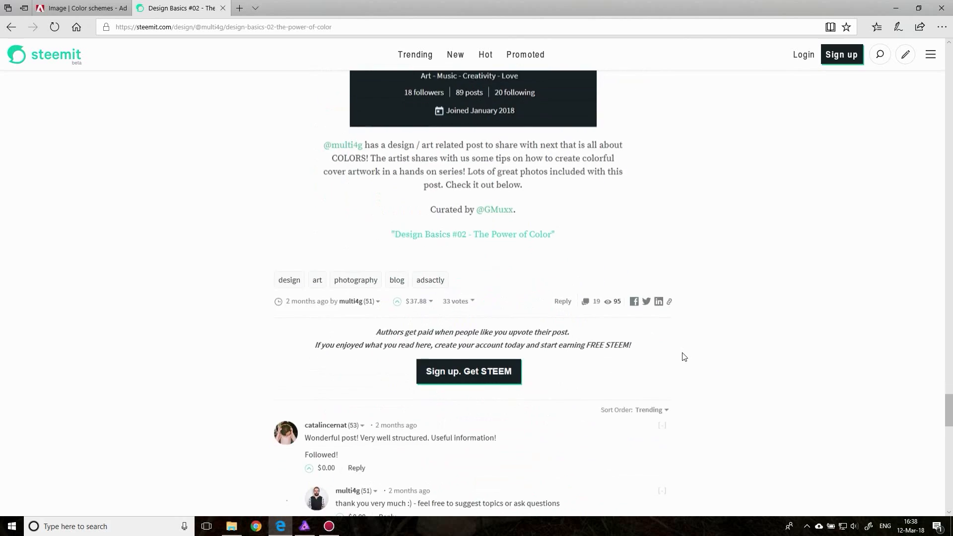
{"action": "left_click", "coordinate": [239, 8]}
{"action": "type", "text": "p"}
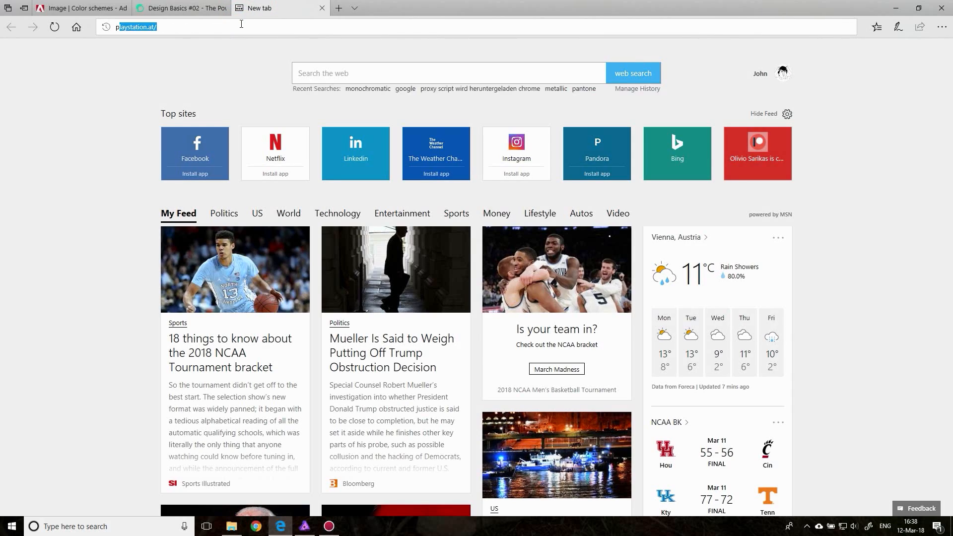
{"action": "type", "text": "https://www.patreon.com/sarikas"}
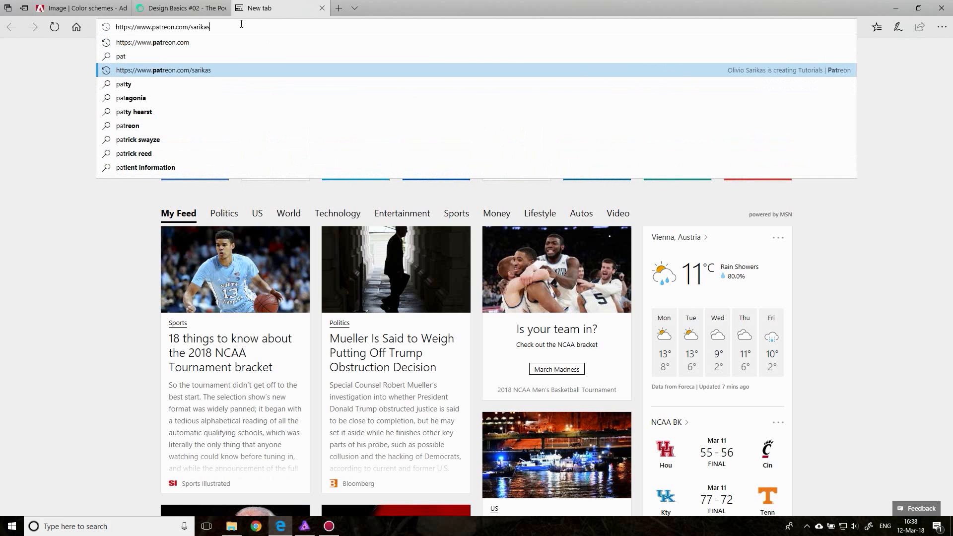
{"action": "left_click", "coordinate": [162, 70]}
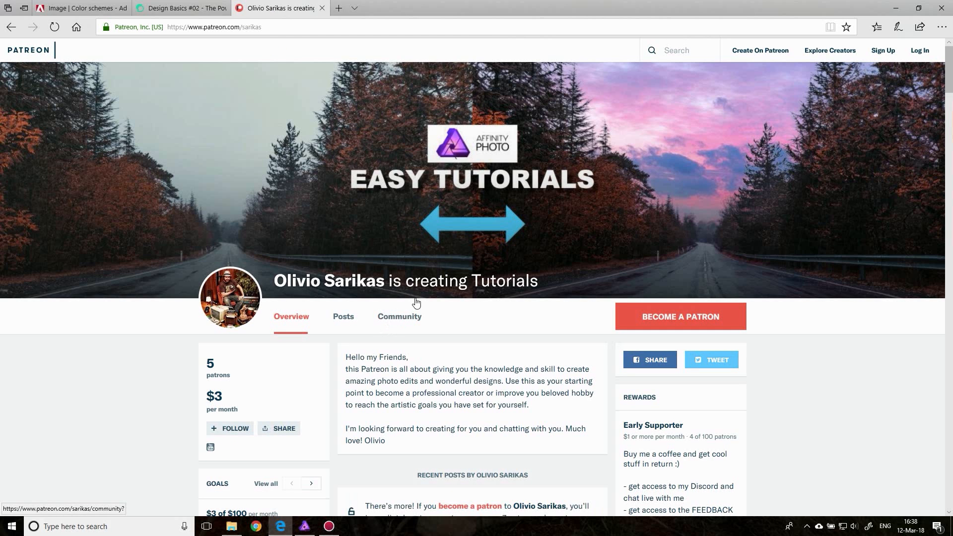
{"action": "mouse_move", "coordinate": [435, 241]}
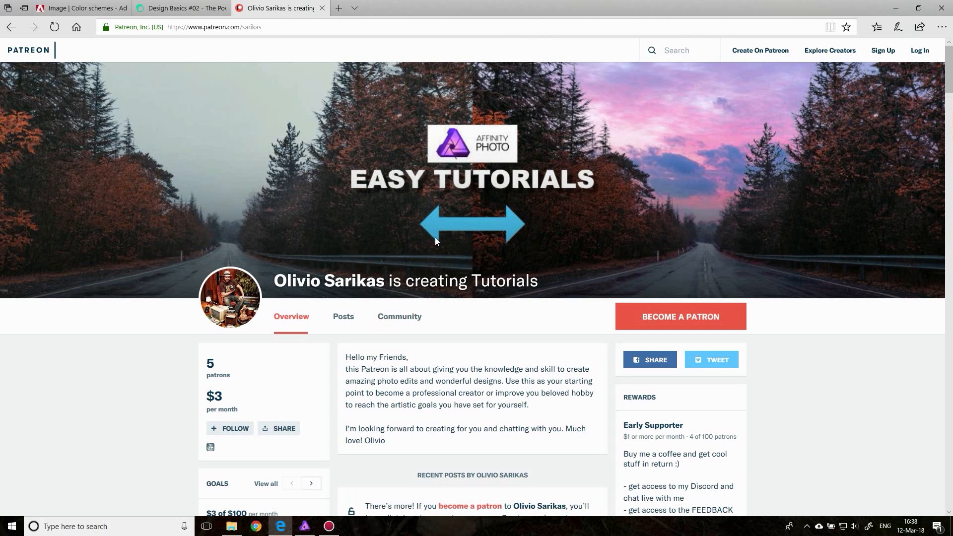
{"action": "scroll", "scroll_direction": "down", "scroll_amount": 3}
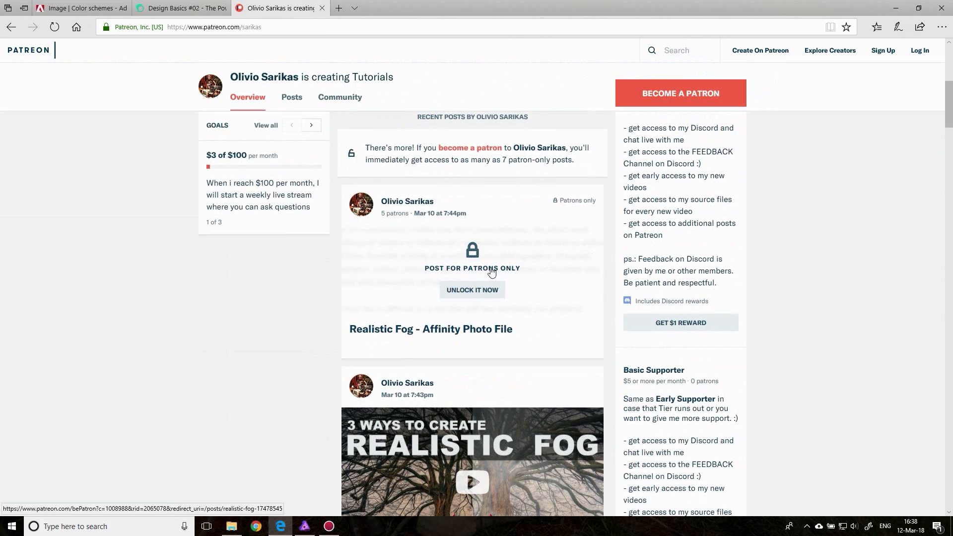
{"action": "scroll", "scroll_direction": "down", "scroll_amount": 3}
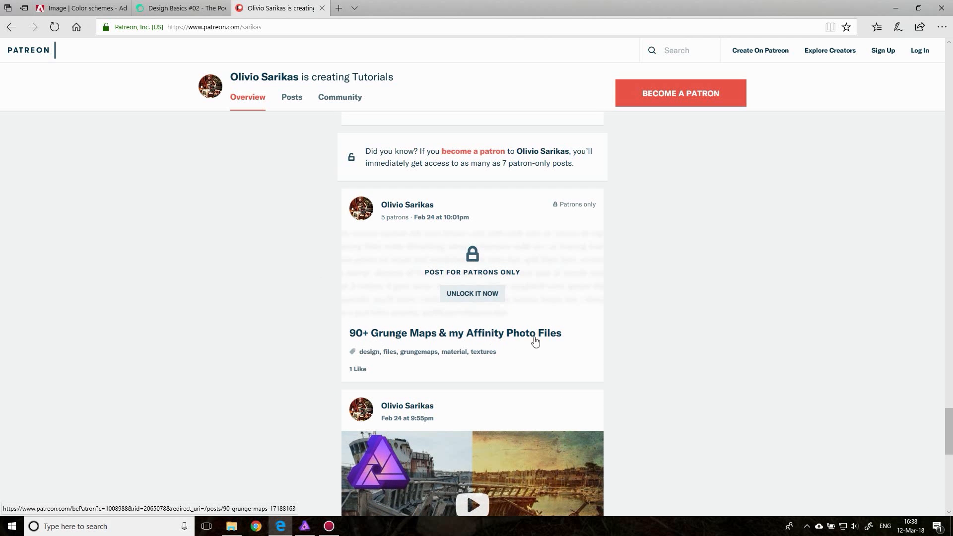
{"action": "mouse_move", "coordinate": [468, 283]}
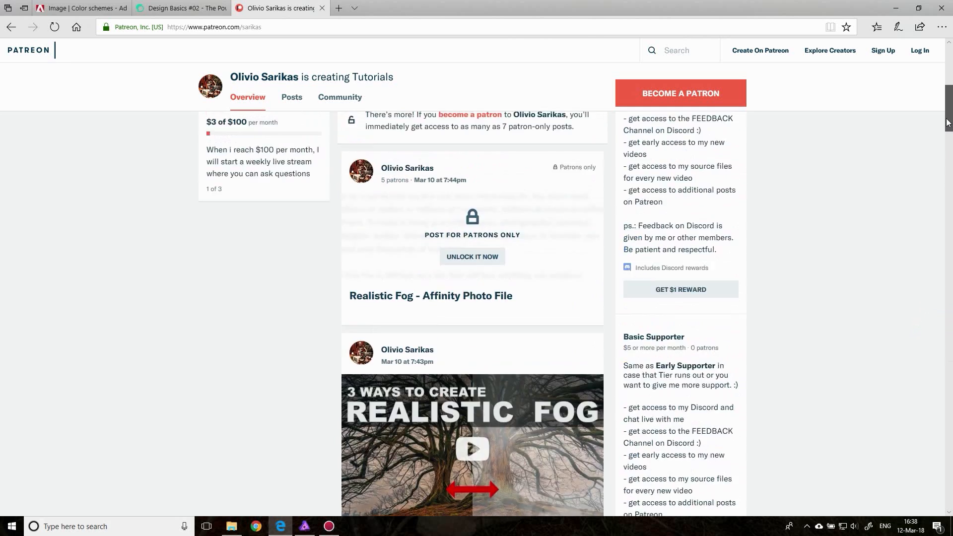
{"action": "scroll", "scroll_direction": "up", "scroll_amount": 3}
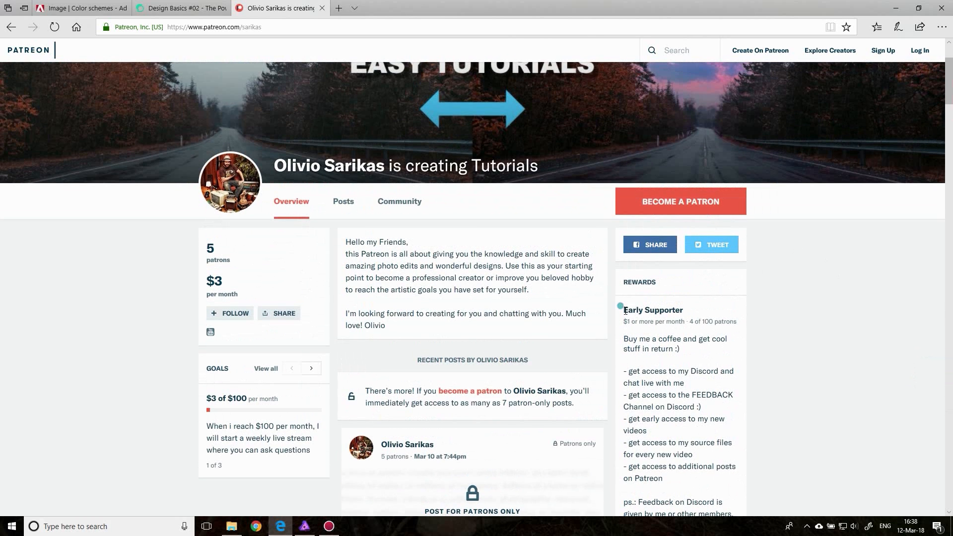
{"action": "double_click", "coordinate": [652, 310]}
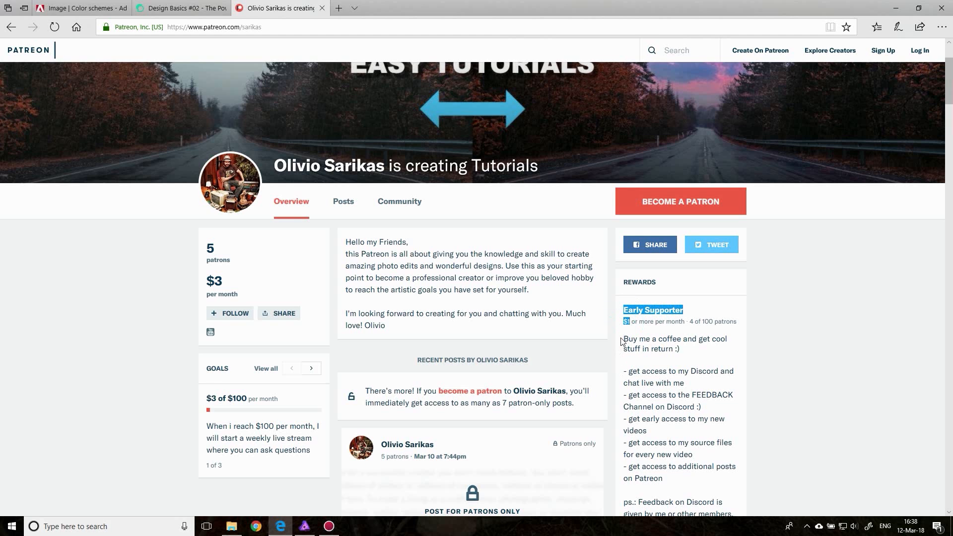
{"action": "mouse_move", "coordinate": [603, 369]}
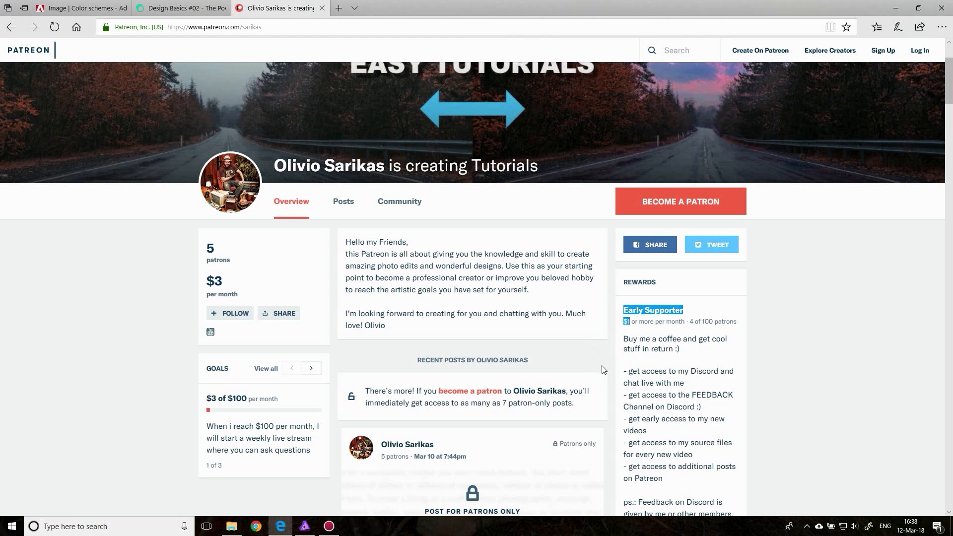
{"action": "mouse_move", "coordinate": [634, 395]}
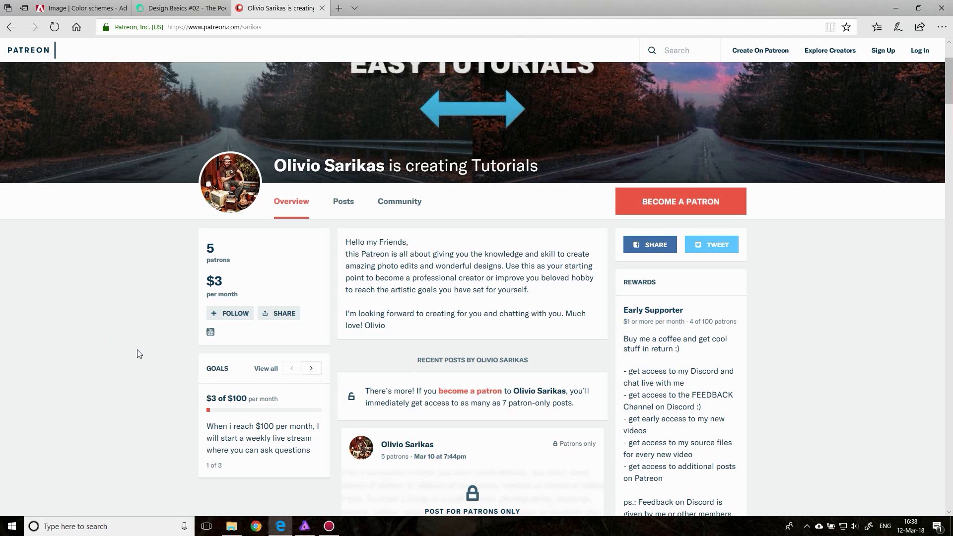
{"action": "scroll", "scroll_direction": "up", "scroll_amount": 3}
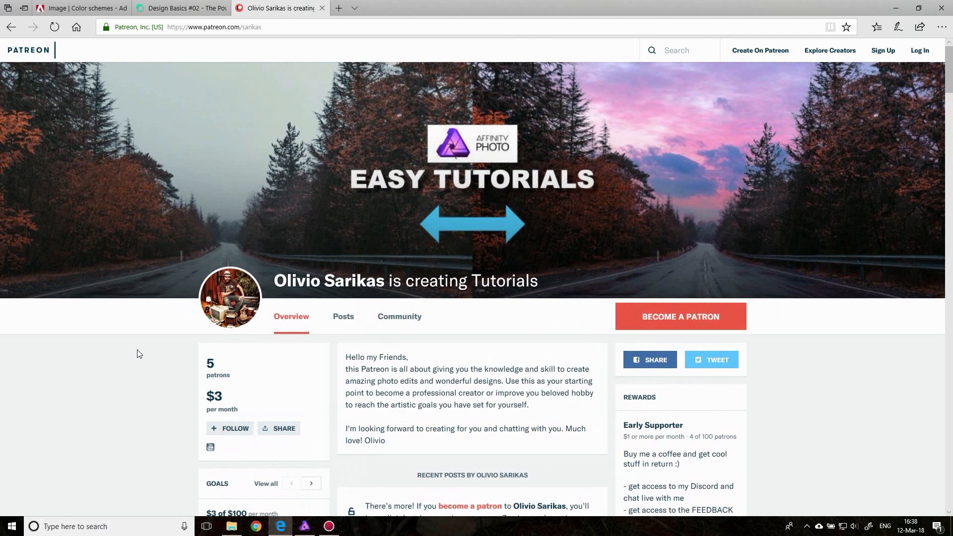